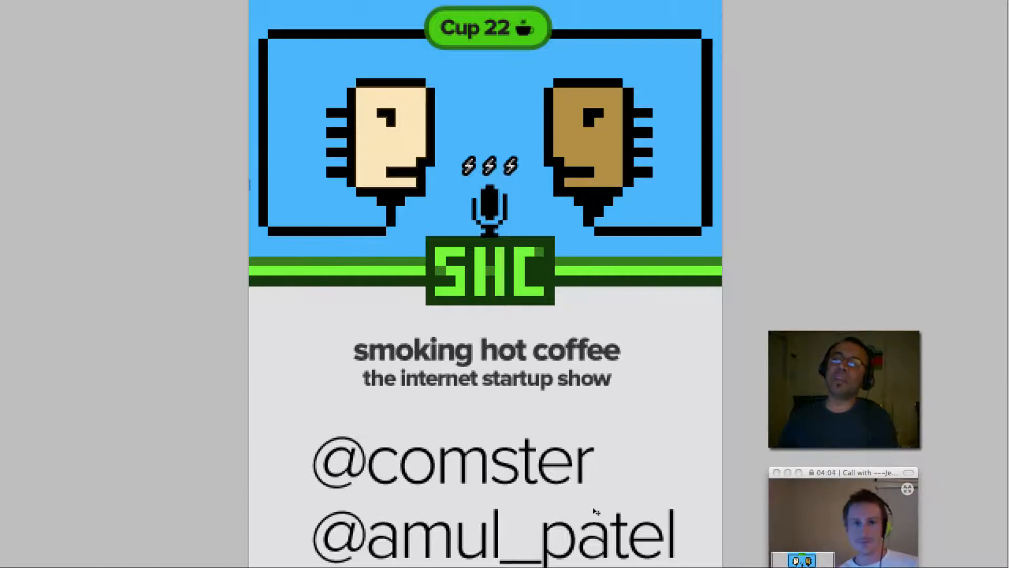
pyautogui.moveTo(685, 486)
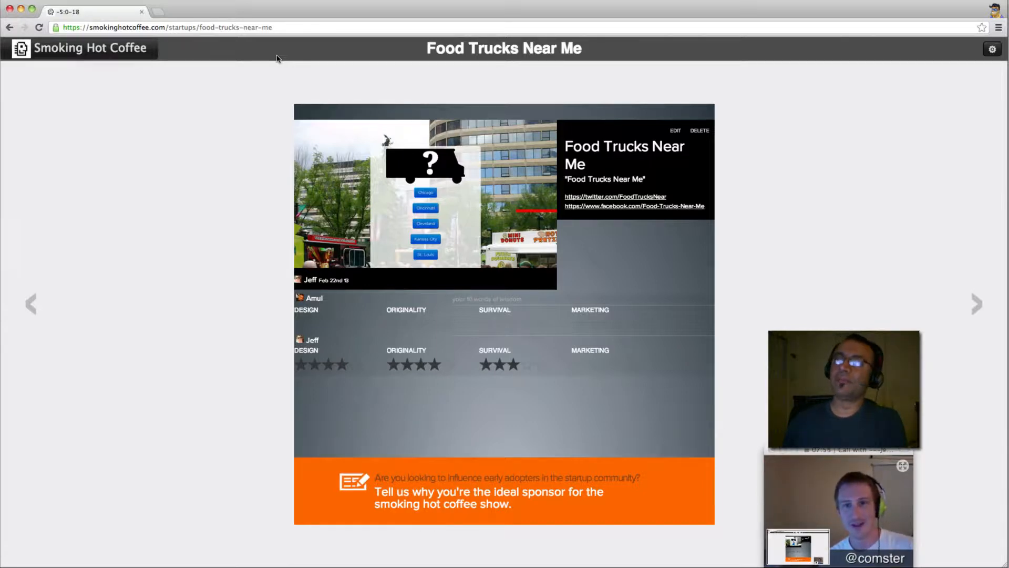
pyautogui.moveTo(731, 112)
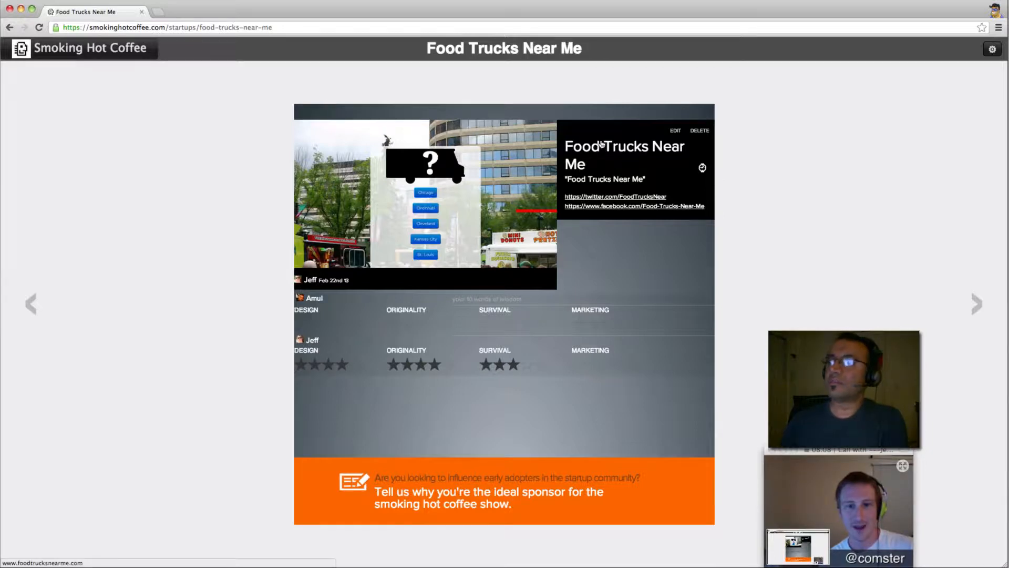
# Switch to the Food Trucks Near Me home tab showing the five city buttons.
pyautogui.click(264, 12)
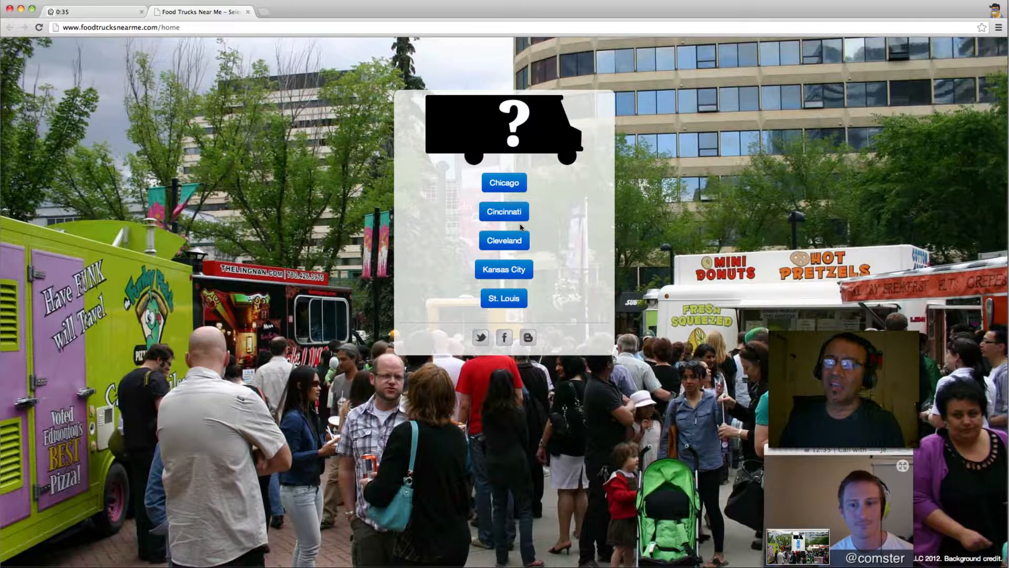
pyautogui.moveTo(494, 158)
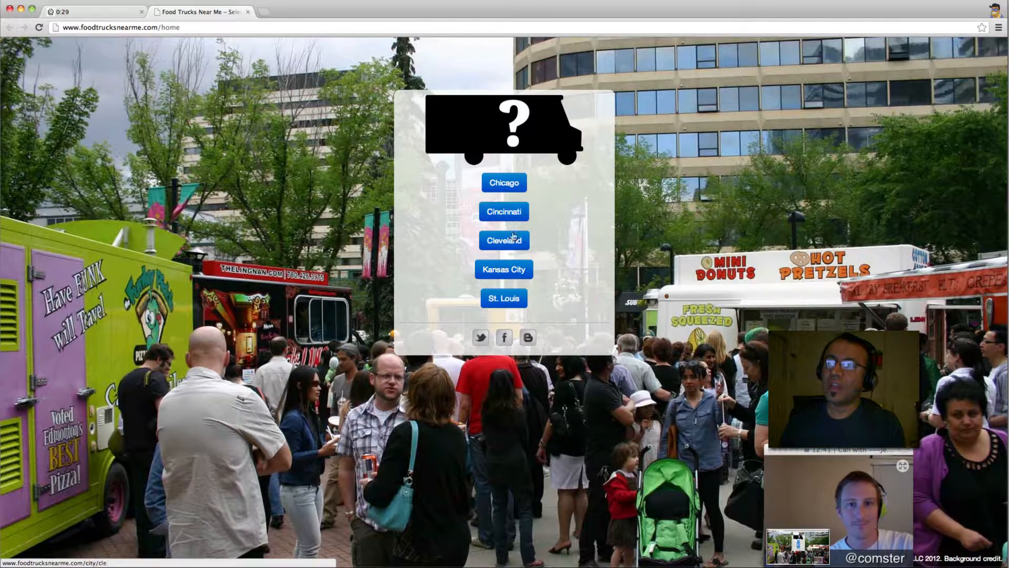
# Open the Cleveland dashboard from the Food Trucks Near Me home page.
pyautogui.click(504, 240)
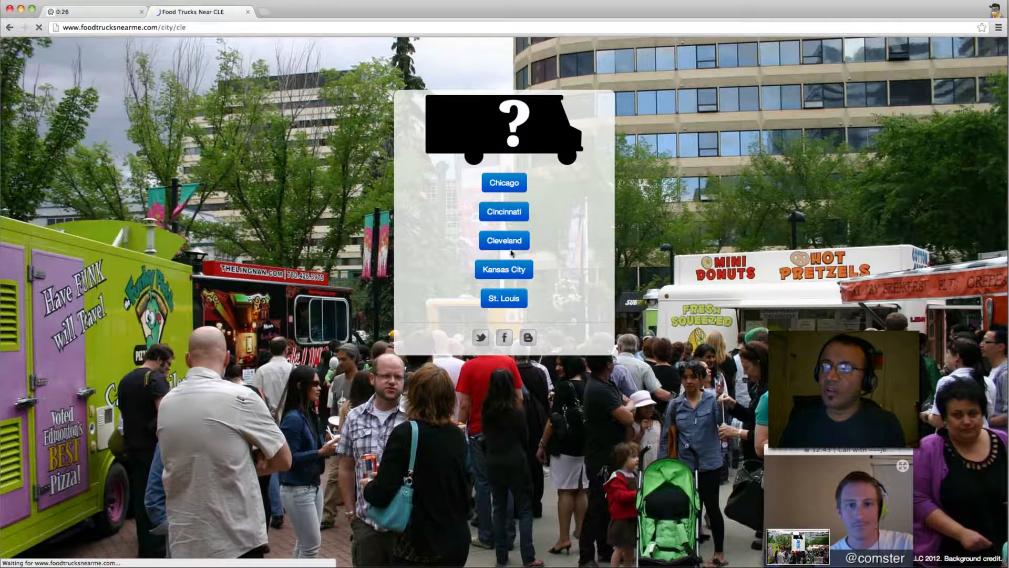
pyautogui.click(504, 239)
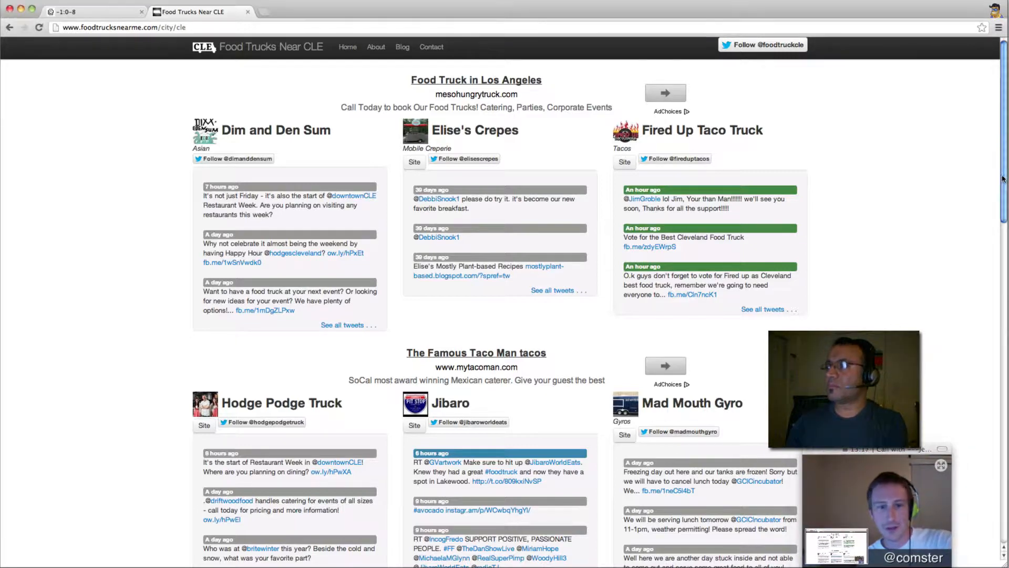
# Scroll through the Cleveland truck listings down to the About section.
pyautogui.scroll(-3)
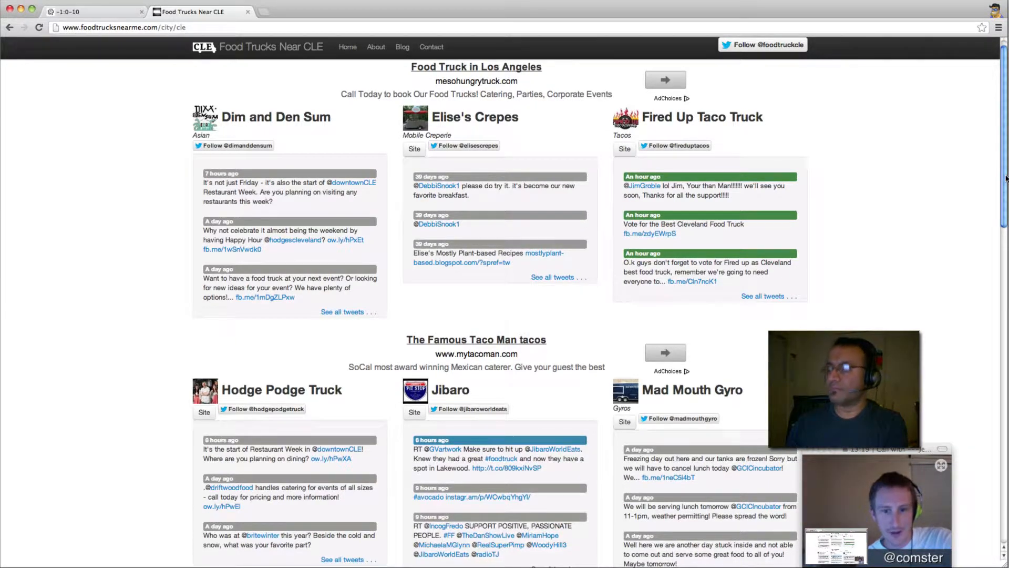
pyautogui.scroll(-3)
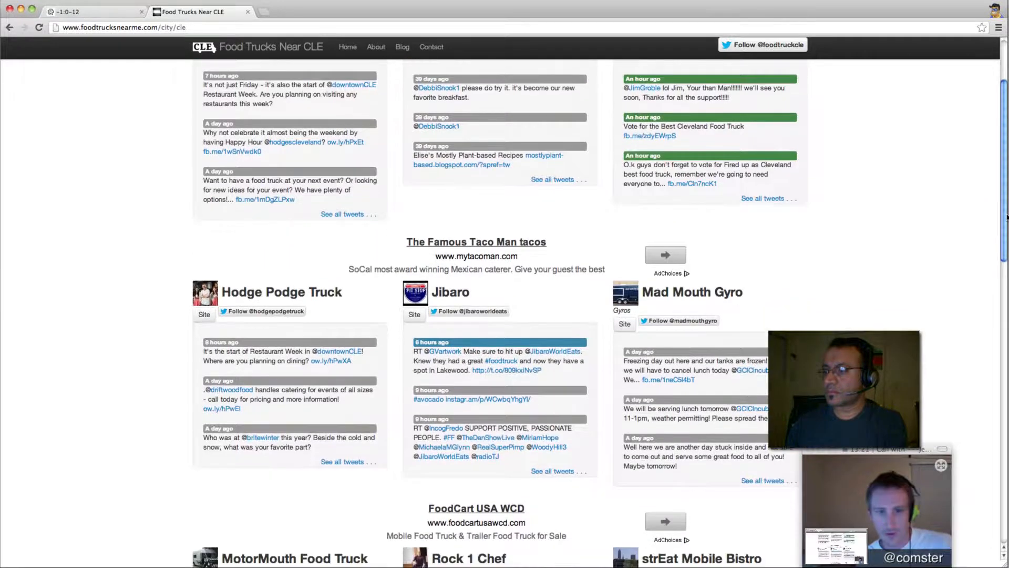
pyautogui.scroll(-3)
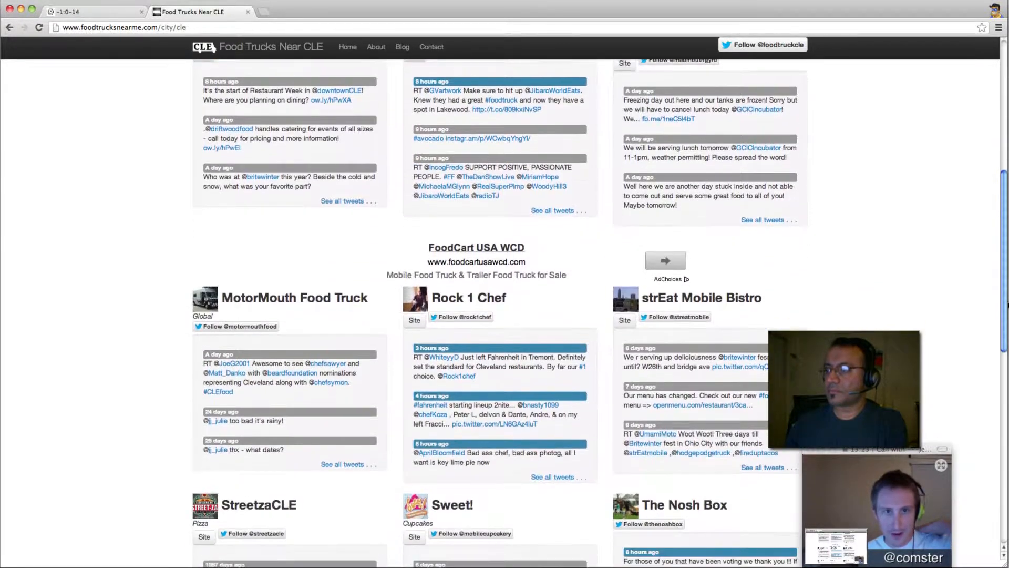
pyautogui.scroll(-3)
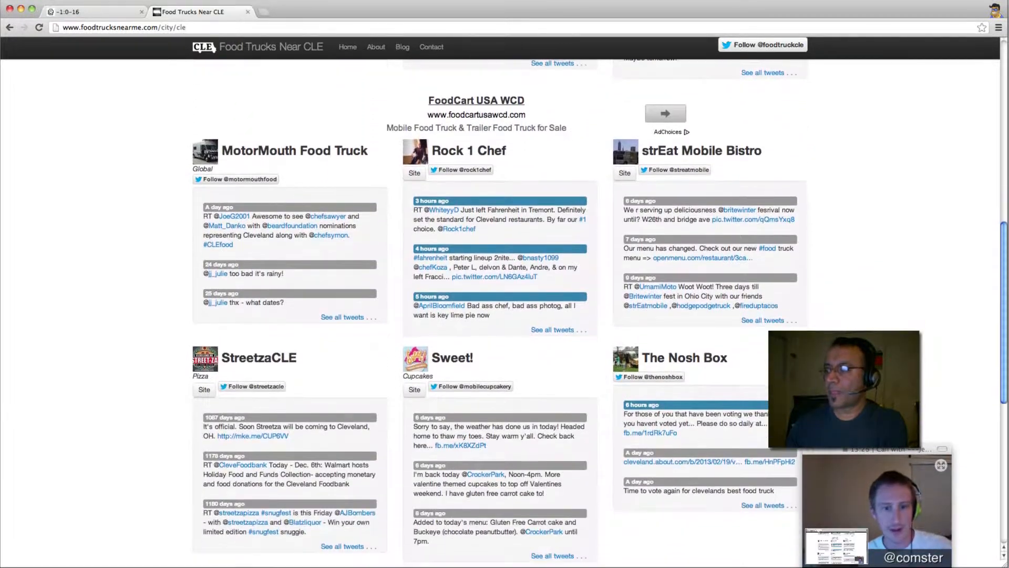
pyautogui.scroll(-3)
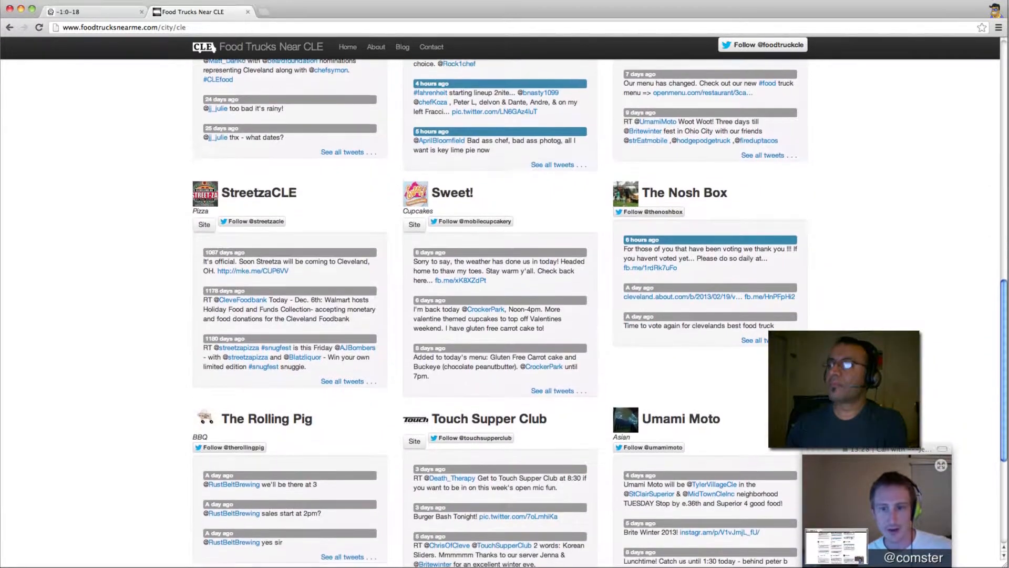
pyautogui.scroll(-3)
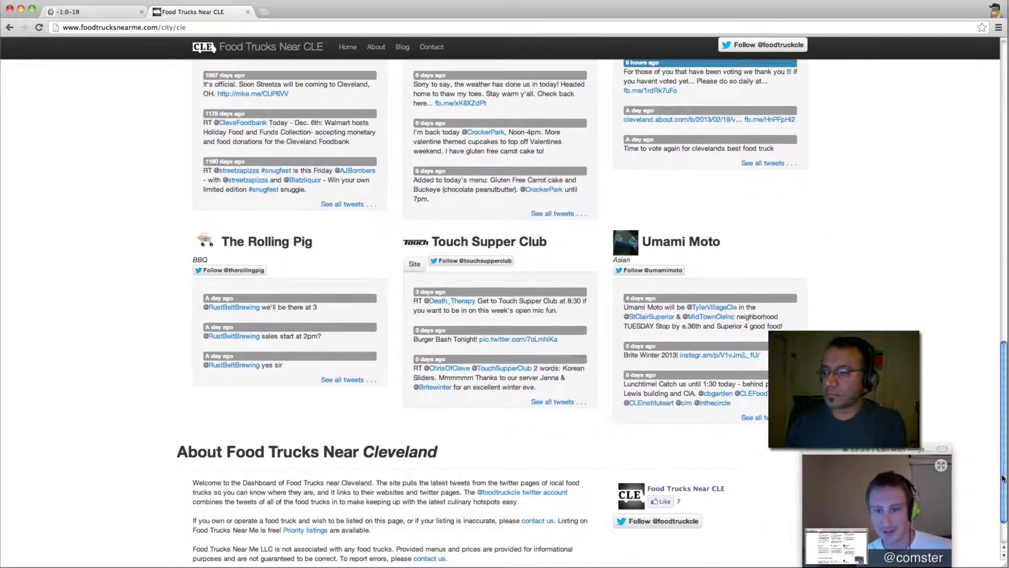
pyautogui.scroll(-3)
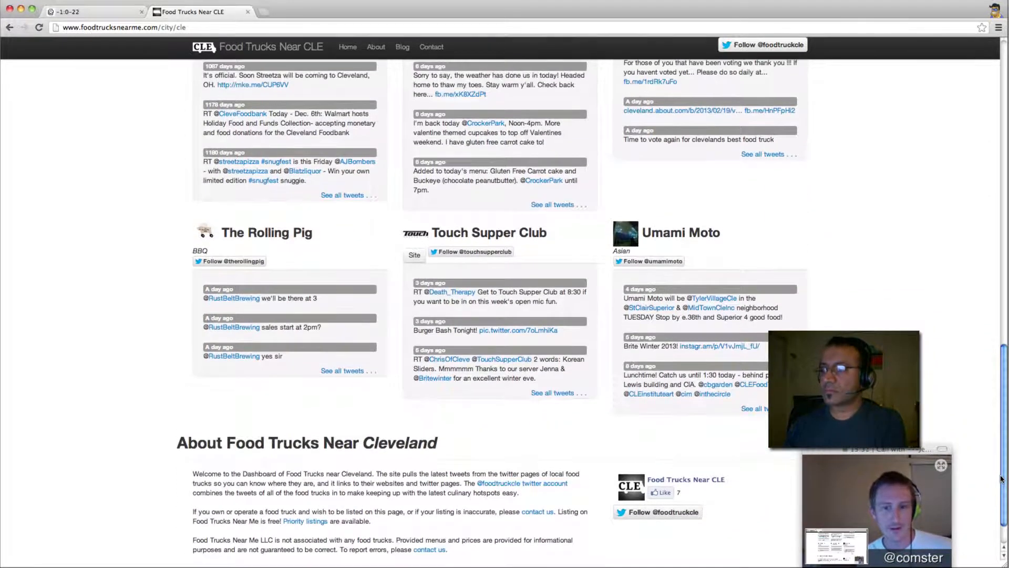
pyautogui.scroll(-3)
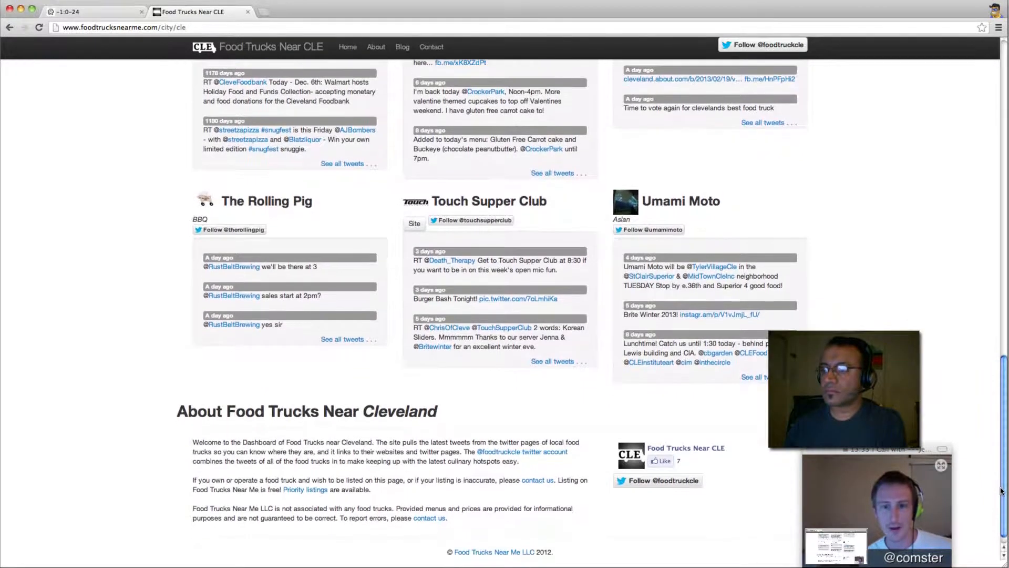
pyautogui.scroll(-3)
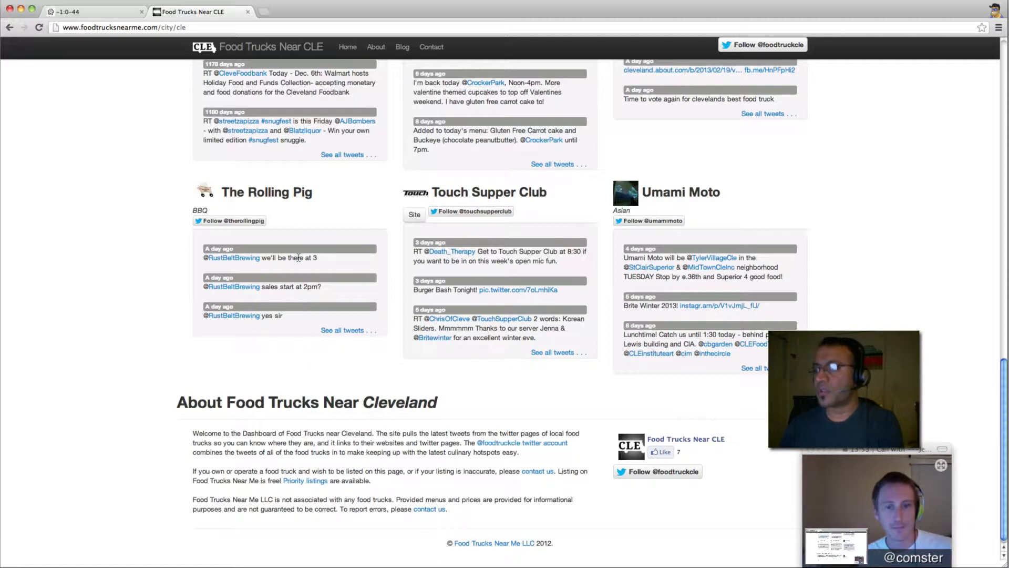
pyautogui.moveTo(322, 441)
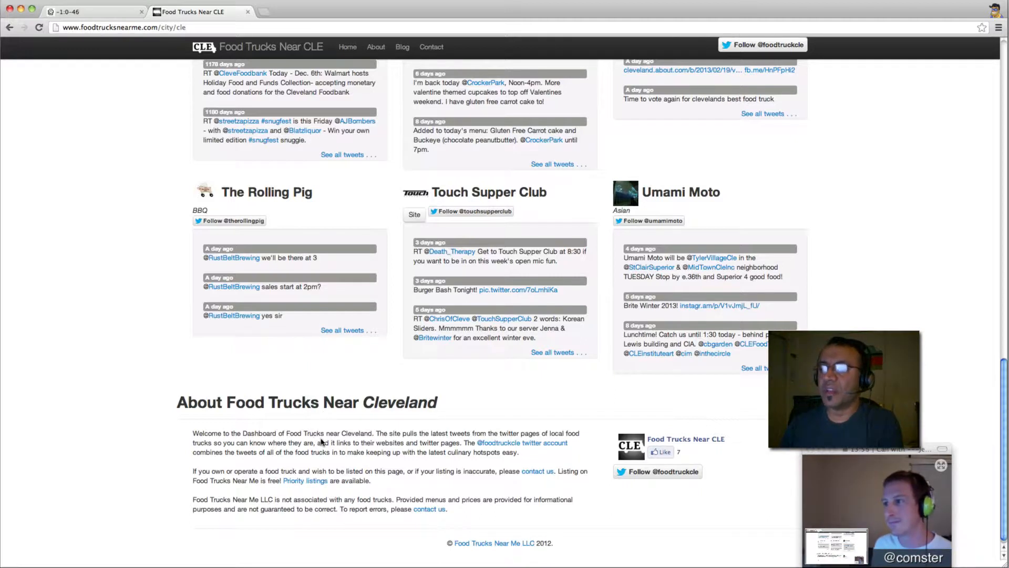
# Select part of the About text before returning to the Smoking Hot Coffee tab.
pyautogui.doubleClick(308, 432)
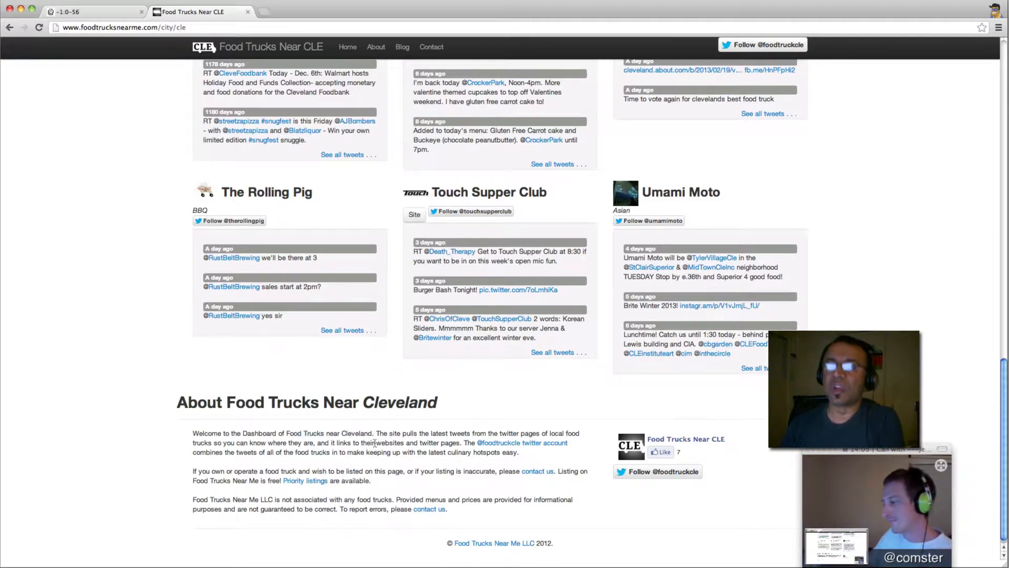
pyautogui.moveTo(376, 432); pyautogui.dragTo(380, 443)
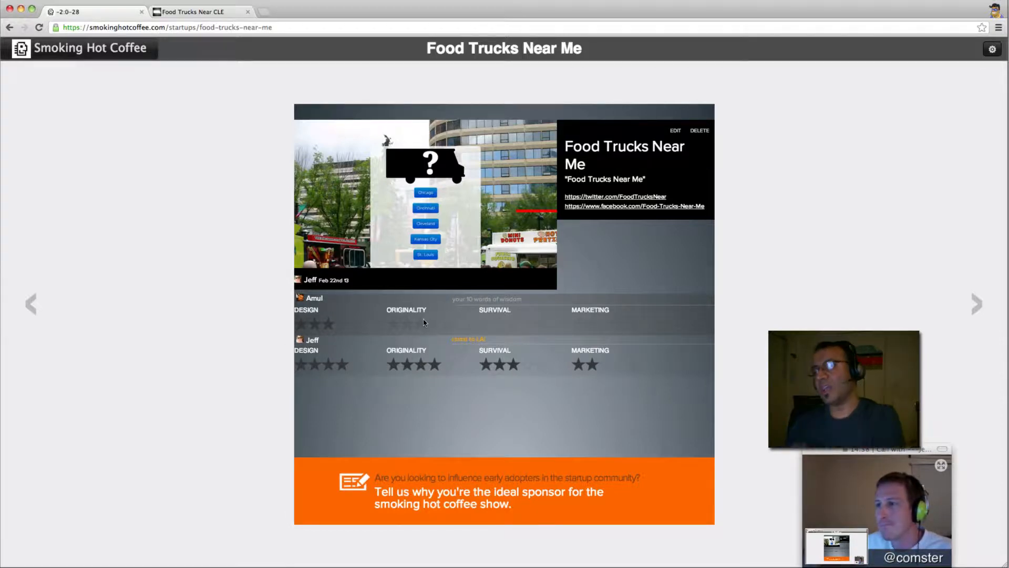
# Give Food Trucks Near Me a four-star Originality rating.
pyautogui.click(416, 324)
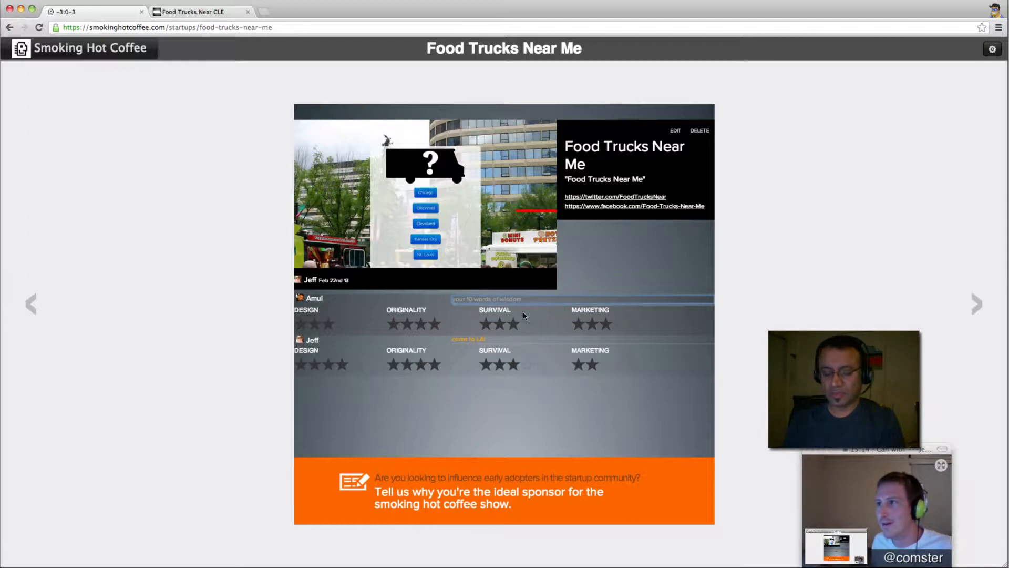
# Enter the comment beginning 'love to see you' in the 10 words of wisdom field.
pyautogui.write('when')
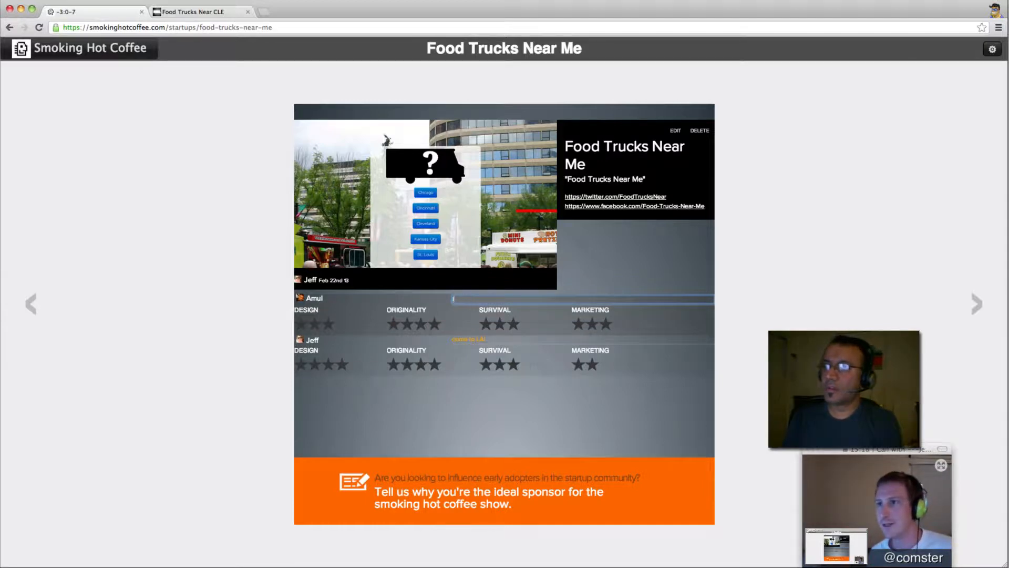
pyautogui.write('love to see you guys making money. to last and expand')
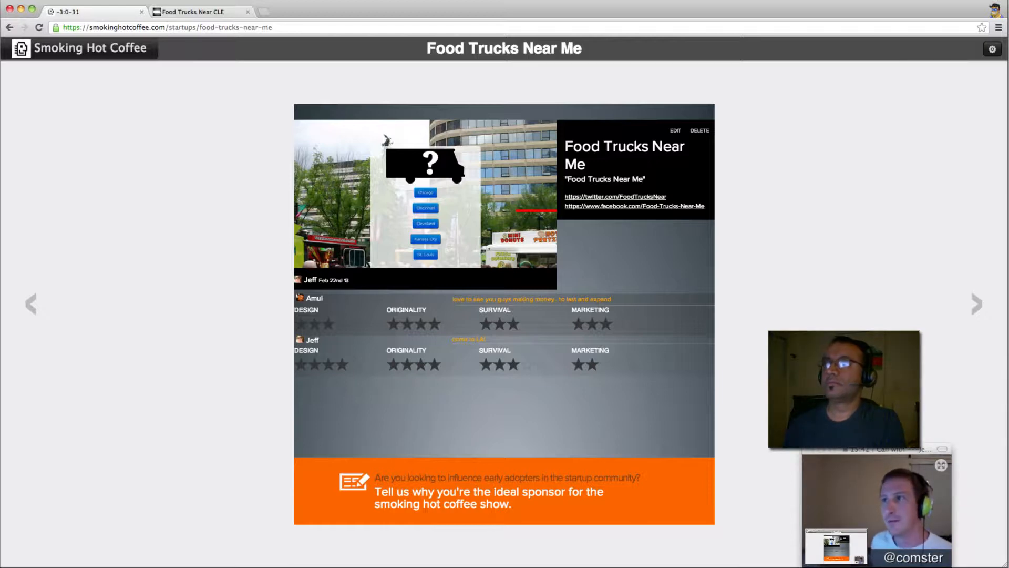
# Switch to the Smoking Hot Coffee tab showing Food Trucks Near Me's star ratings.
pyautogui.click(194, 12)
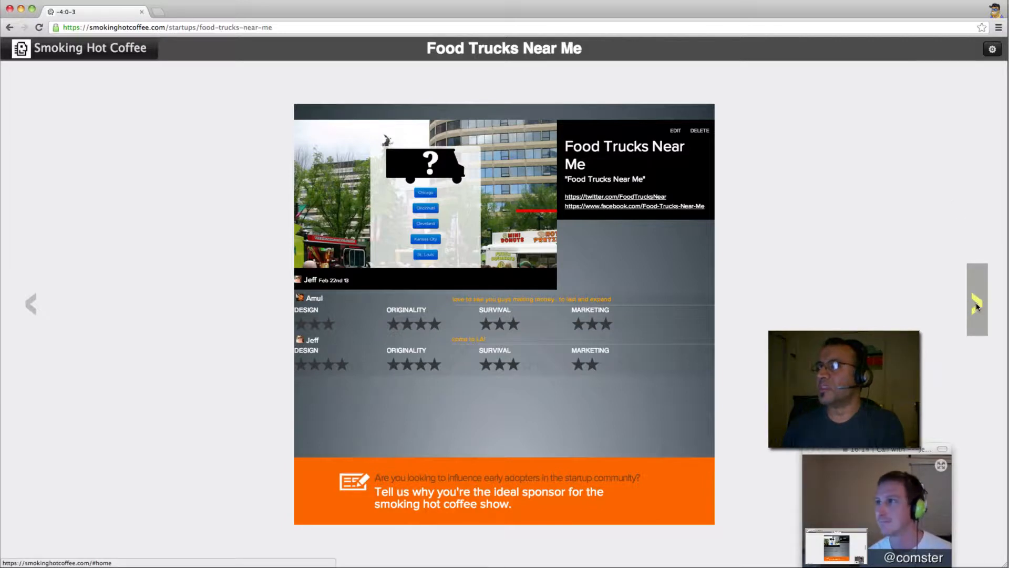
pyautogui.click(976, 304)
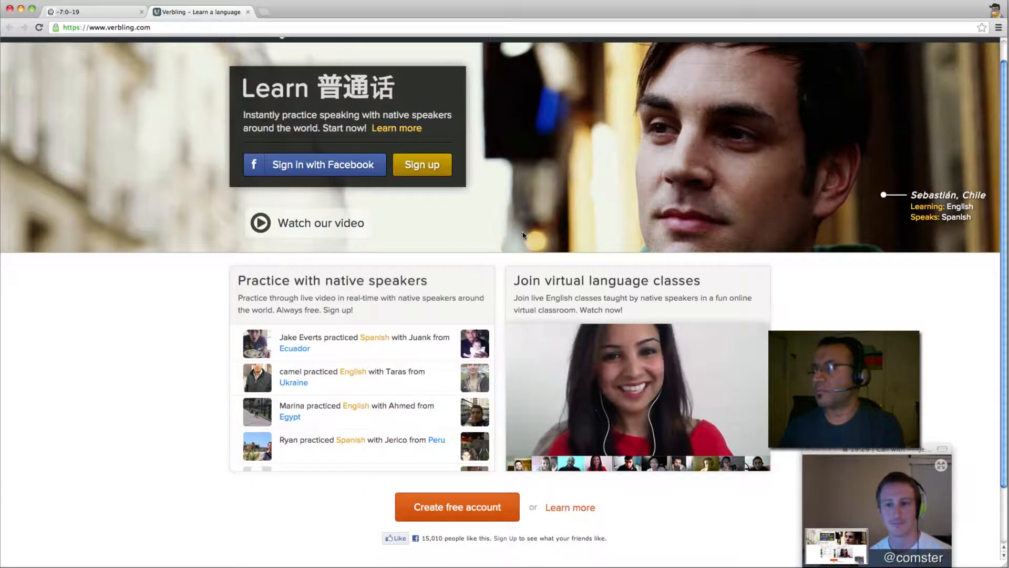
pyautogui.scroll(-3)
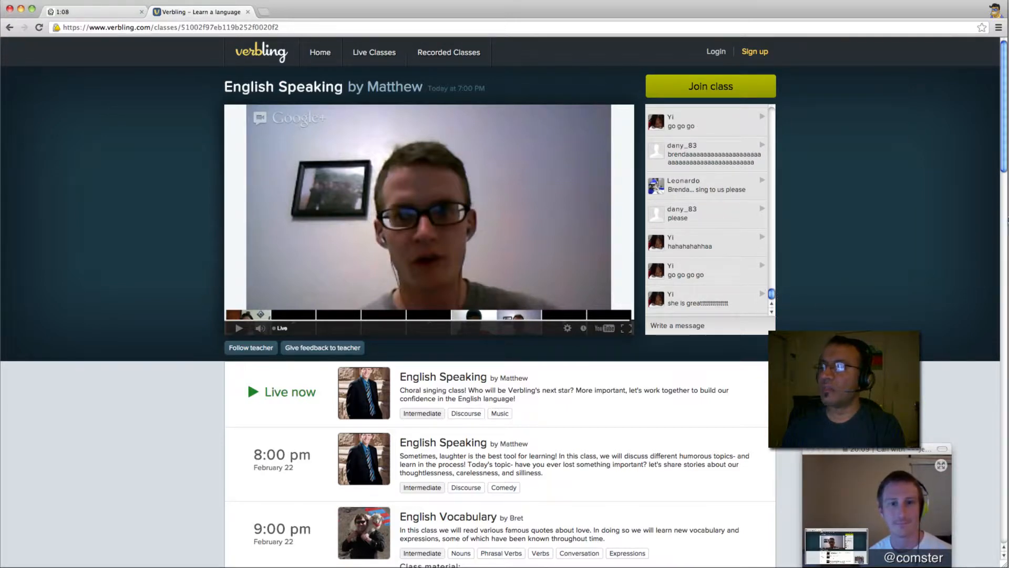
pyautogui.scroll(-3)
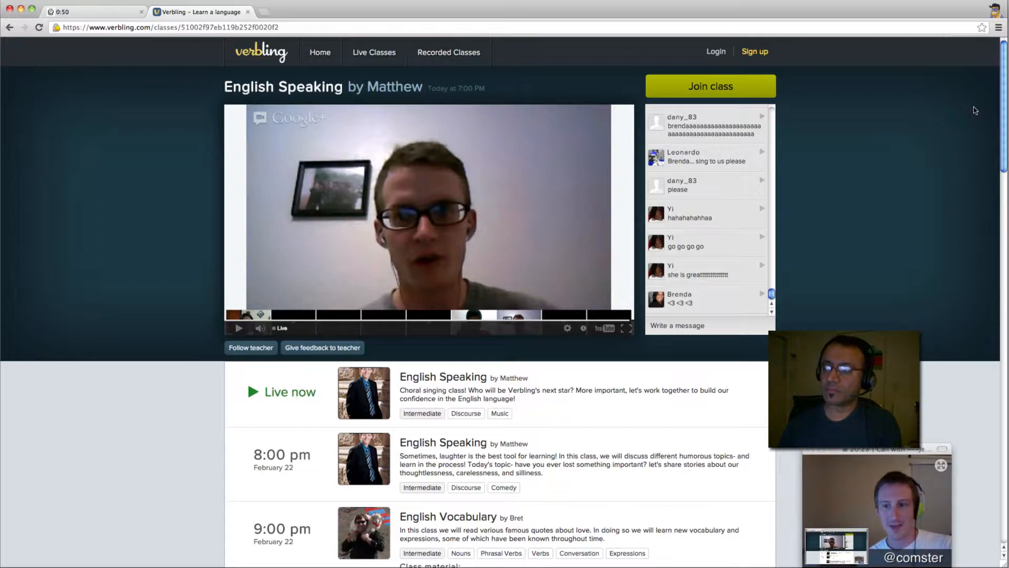
pyautogui.moveTo(826, 92)
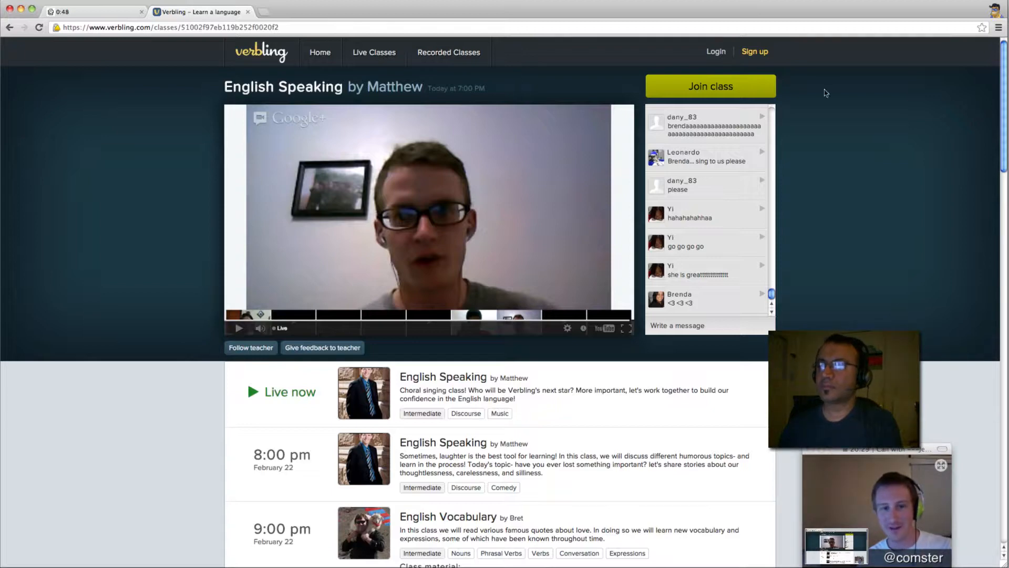
pyautogui.moveTo(1004, 134)
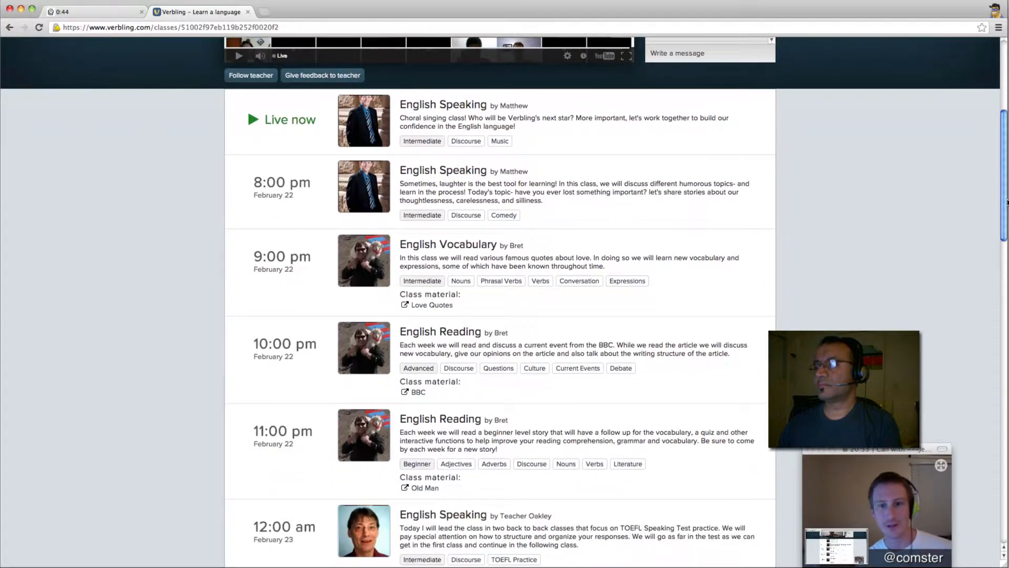
pyautogui.scroll(-3)
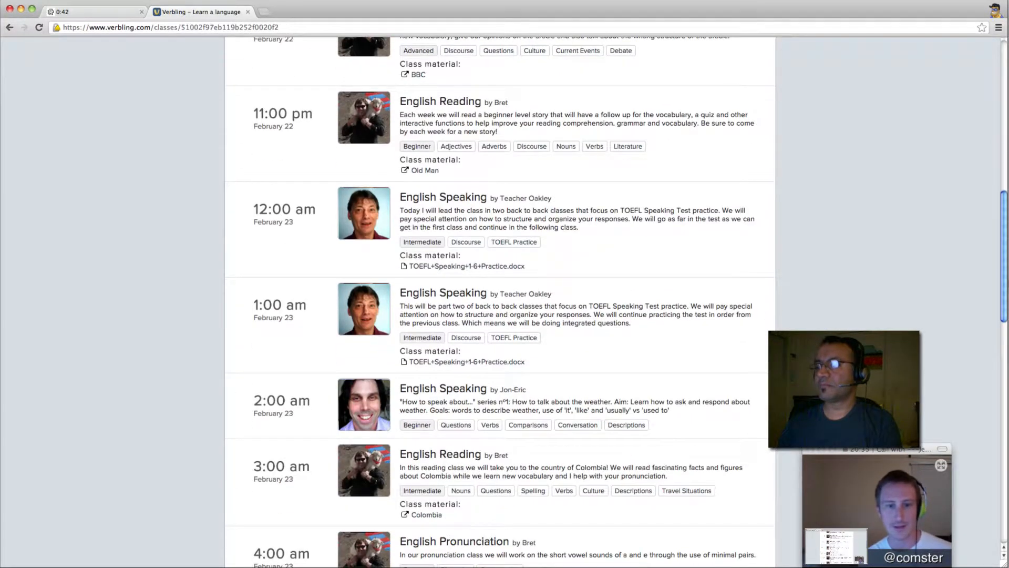
pyautogui.scroll(-3)
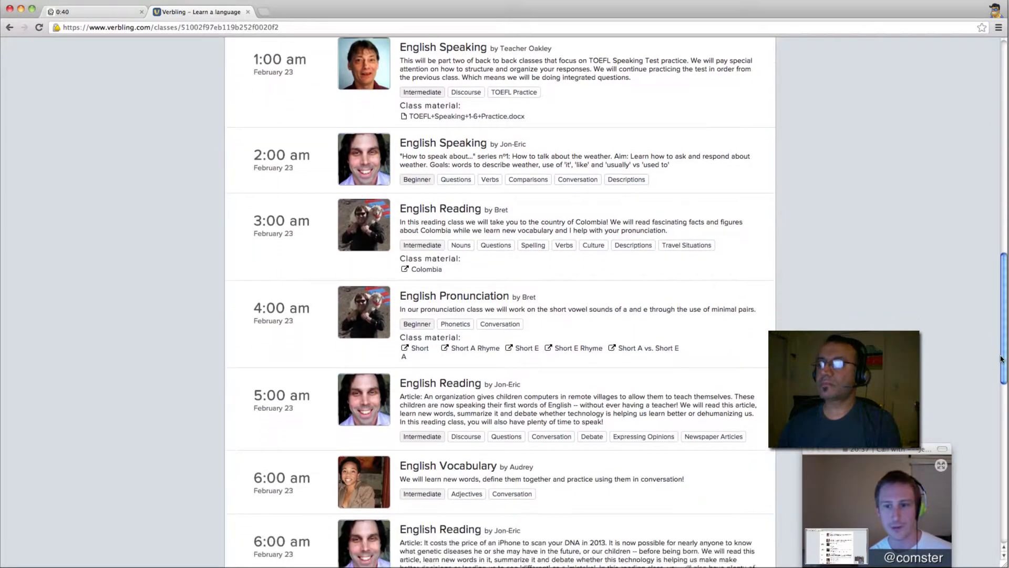
pyautogui.scroll(-3)
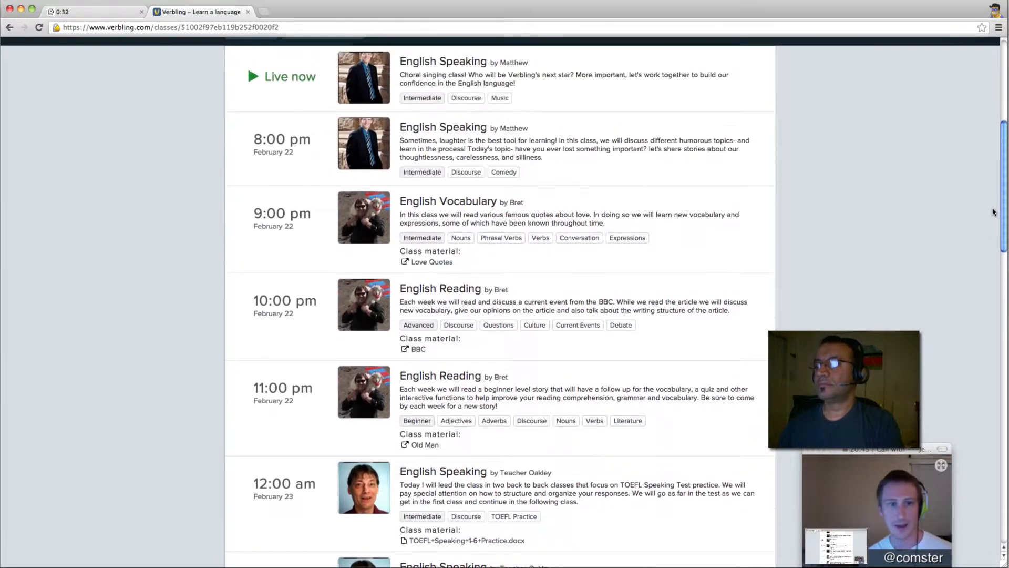
pyautogui.scroll(3)
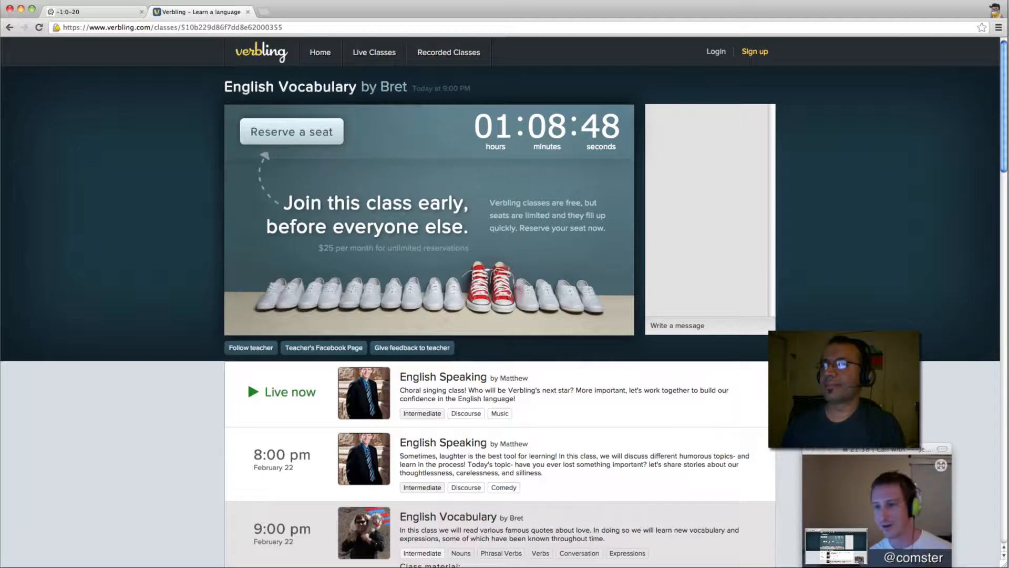
# Open Verbling's library of recorded classes from the English Vocabulary class page.
pyautogui.click(448, 53)
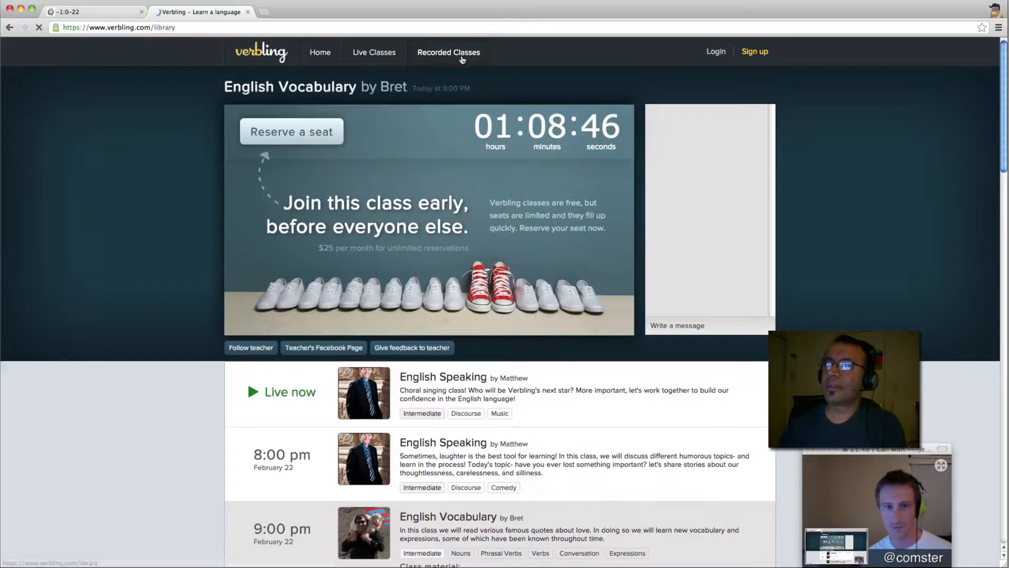
# Load the recorded-class library and filter it to a single teacher's classes.
pyautogui.click(449, 52)
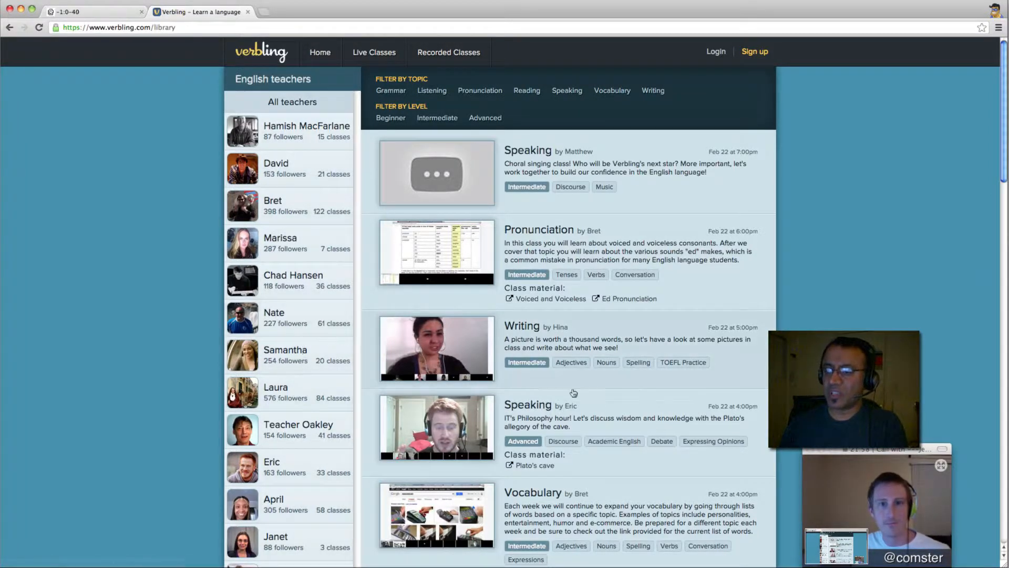
pyautogui.moveTo(302, 467)
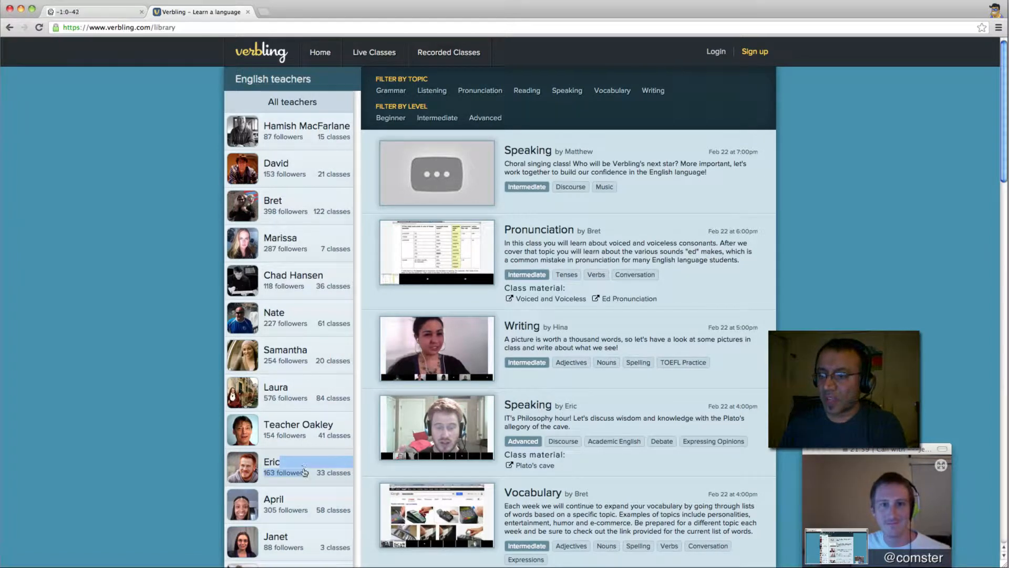
pyautogui.click(271, 462)
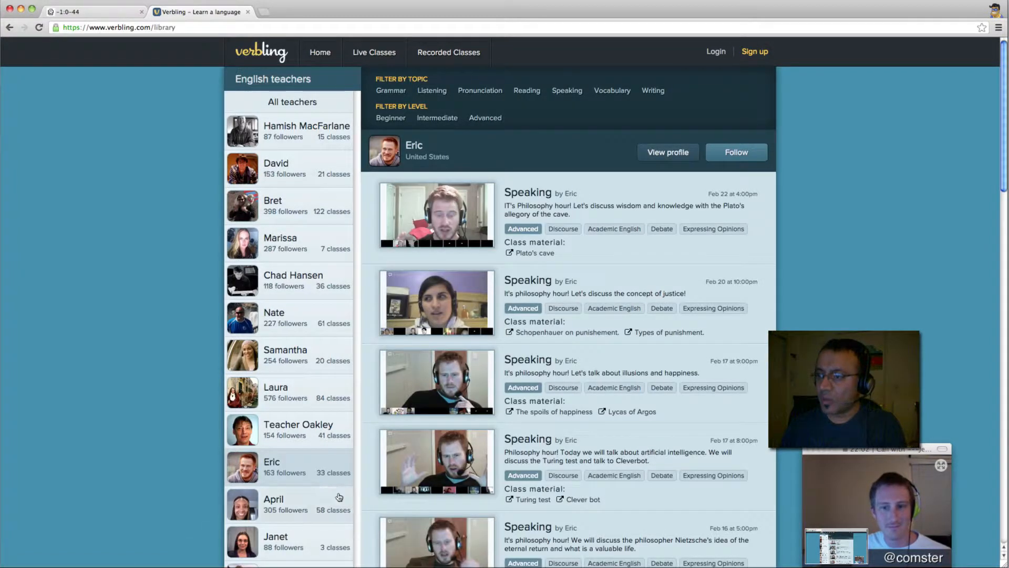
pyautogui.moveTo(461, 302)
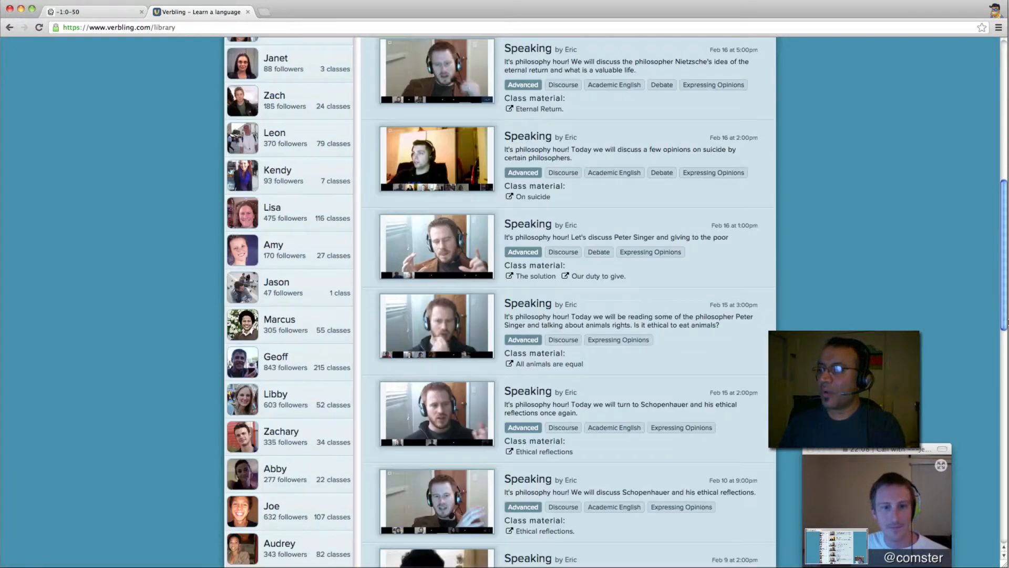
pyautogui.scroll(-3)
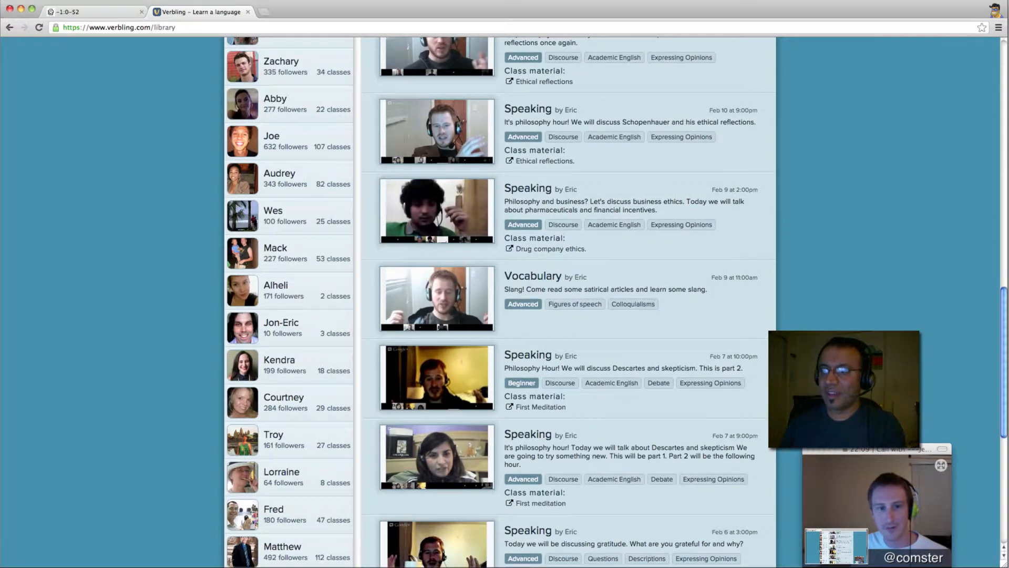
pyautogui.scroll(-3)
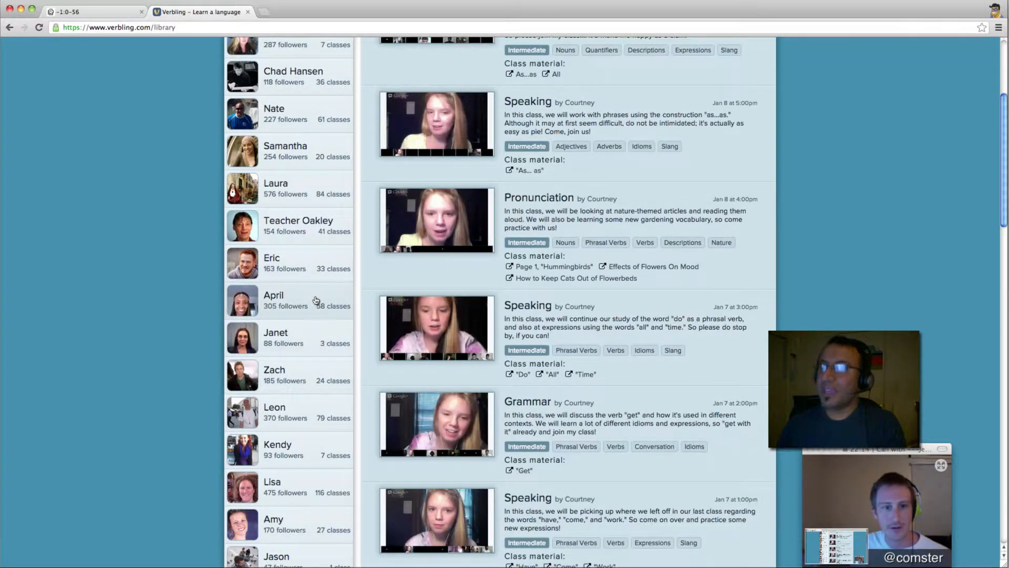
# Browse the intermediate debate teacher, then Eric's philosophy-hour speaking classes.
pyautogui.click(274, 299)
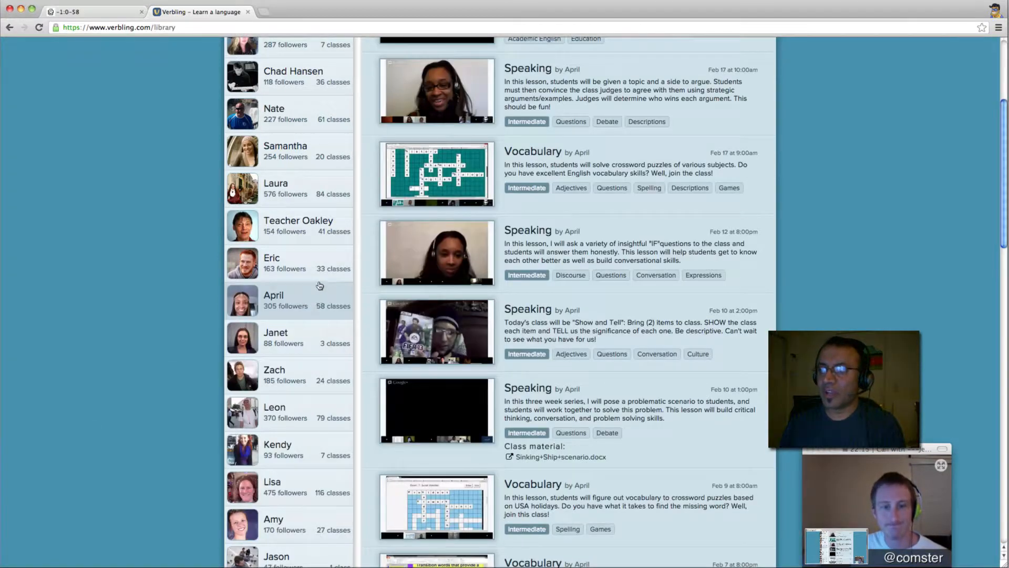
pyautogui.click(271, 257)
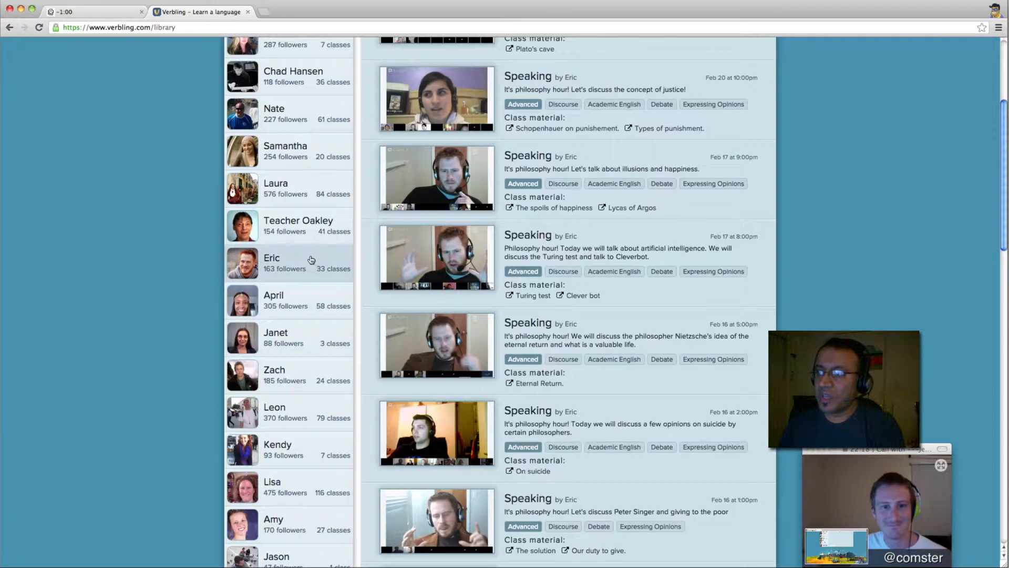
# Browse the job-interview/pronunciation teacher's and the American holidays/geography teacher's class lists.
pyautogui.click(297, 225)
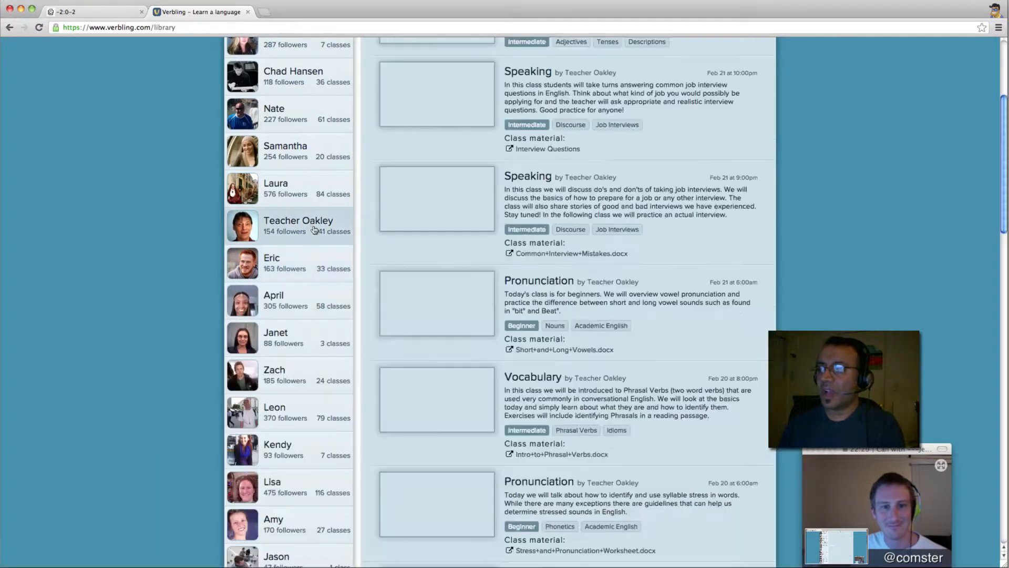
pyautogui.scroll(-3)
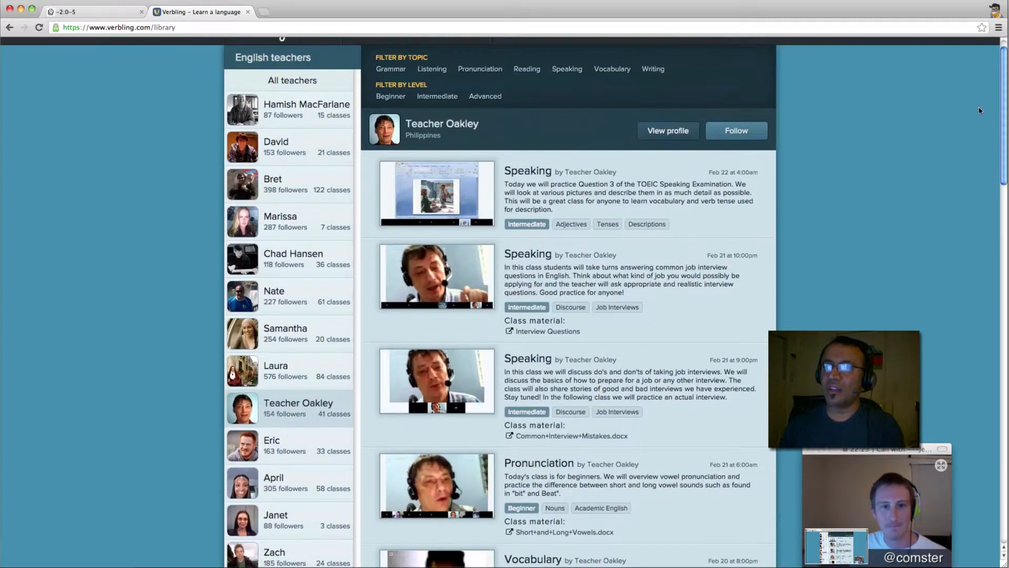
pyautogui.click(280, 222)
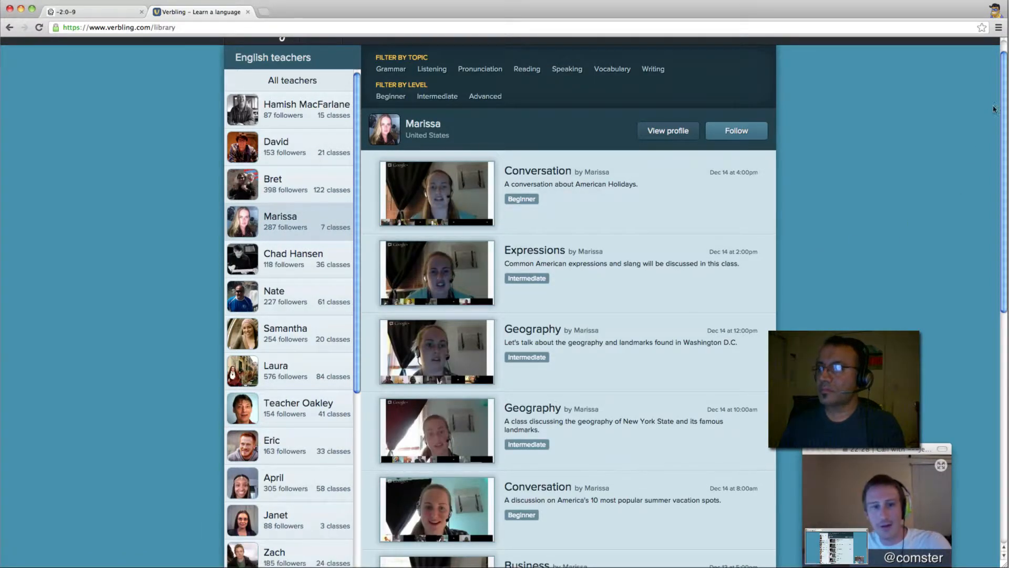
pyautogui.scroll(-3)
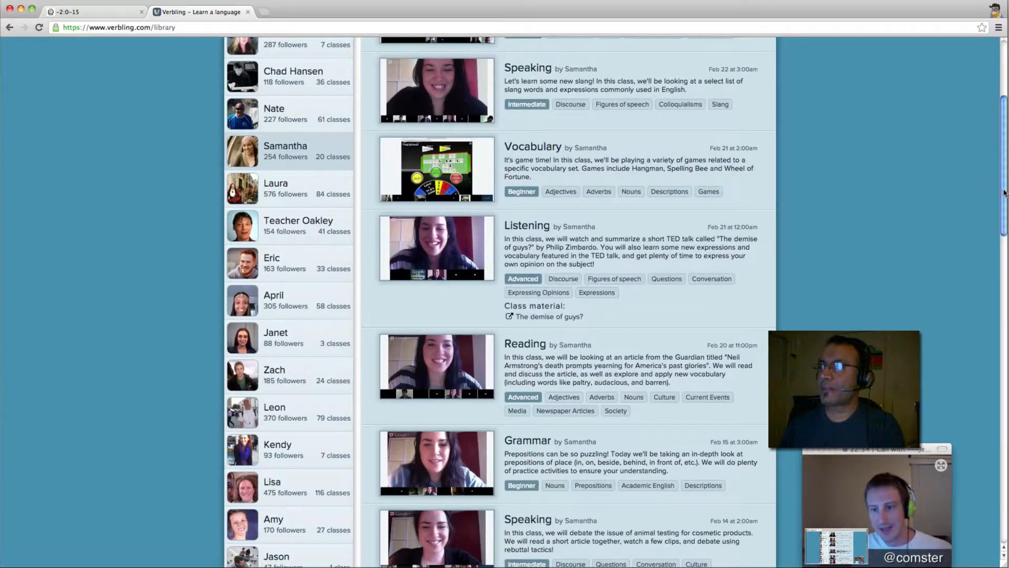
pyautogui.scroll(-3)
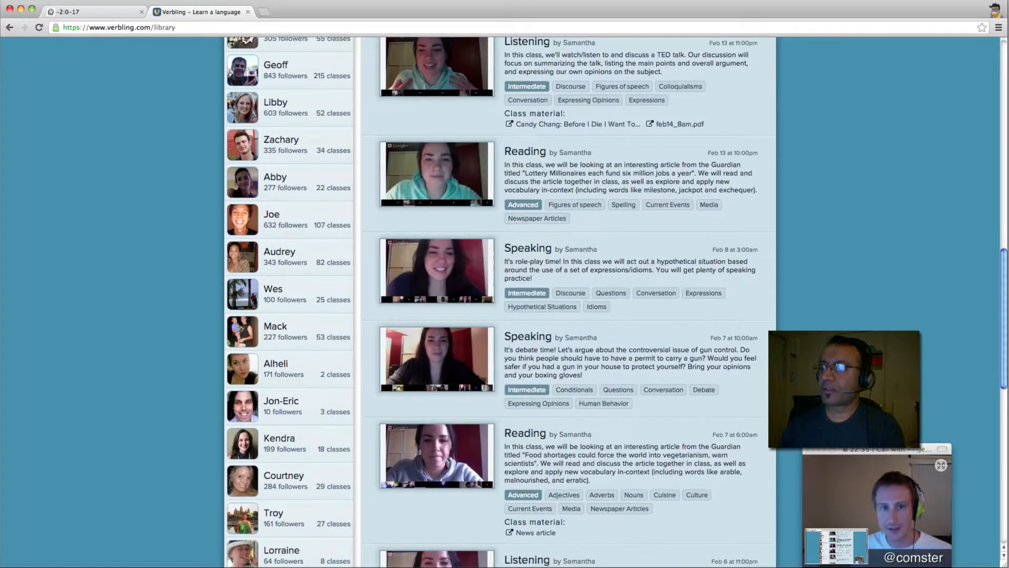
pyautogui.scroll(-3)
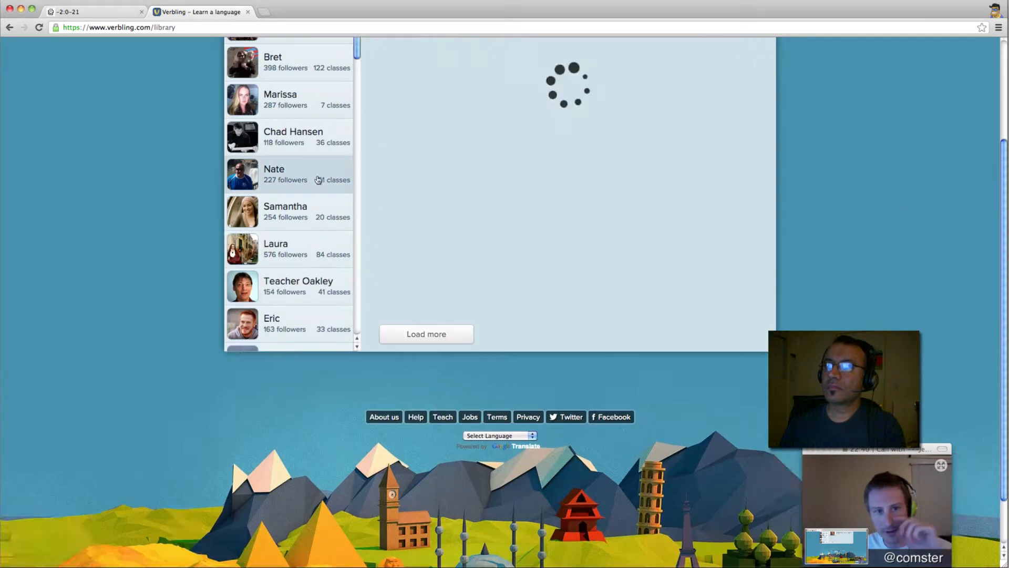
# Look through Nate's, Eric's and Lisa's recorded classes in the teachers sidebar.
pyautogui.click(273, 174)
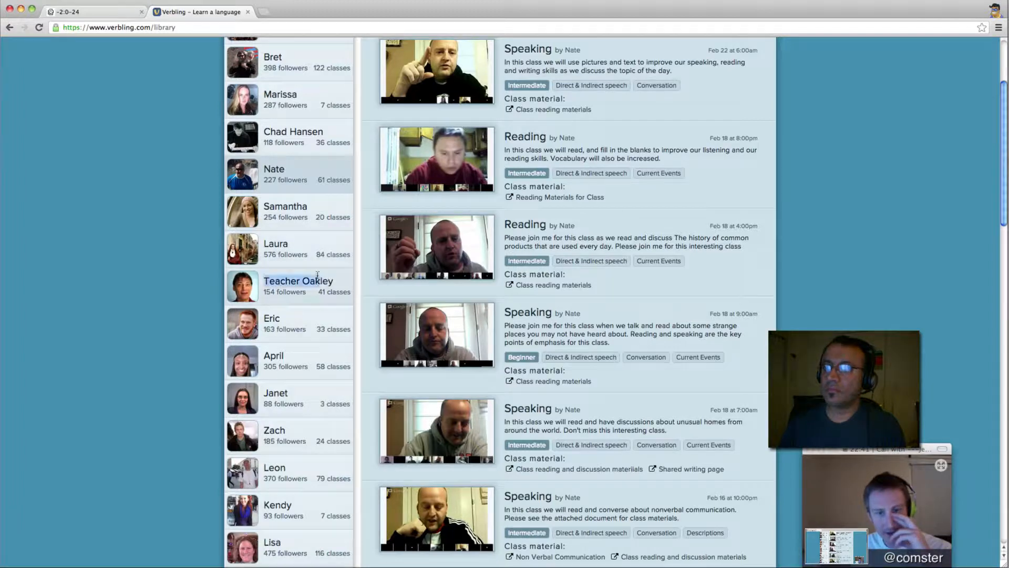
pyautogui.click(271, 317)
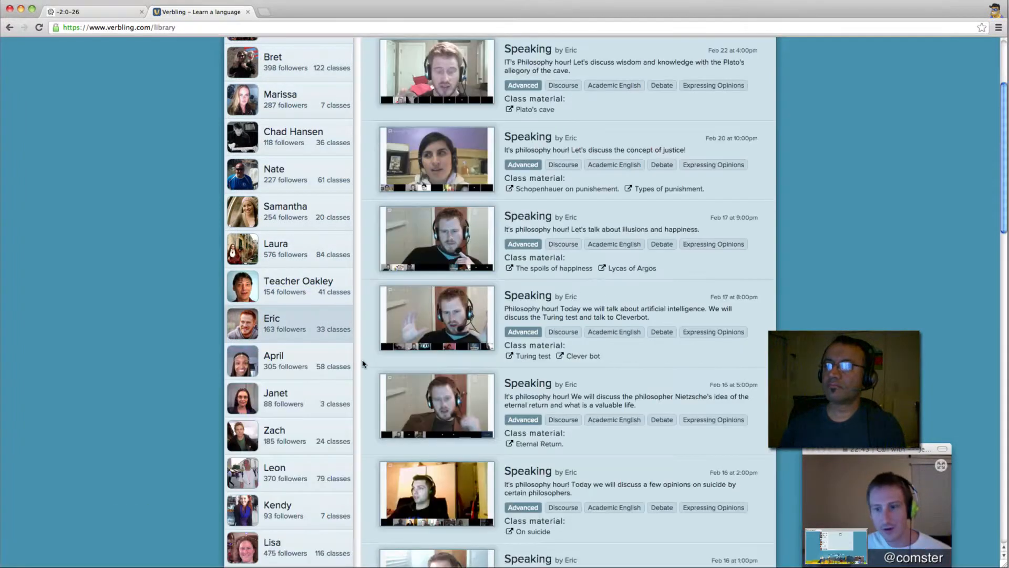
pyautogui.scroll(-3)
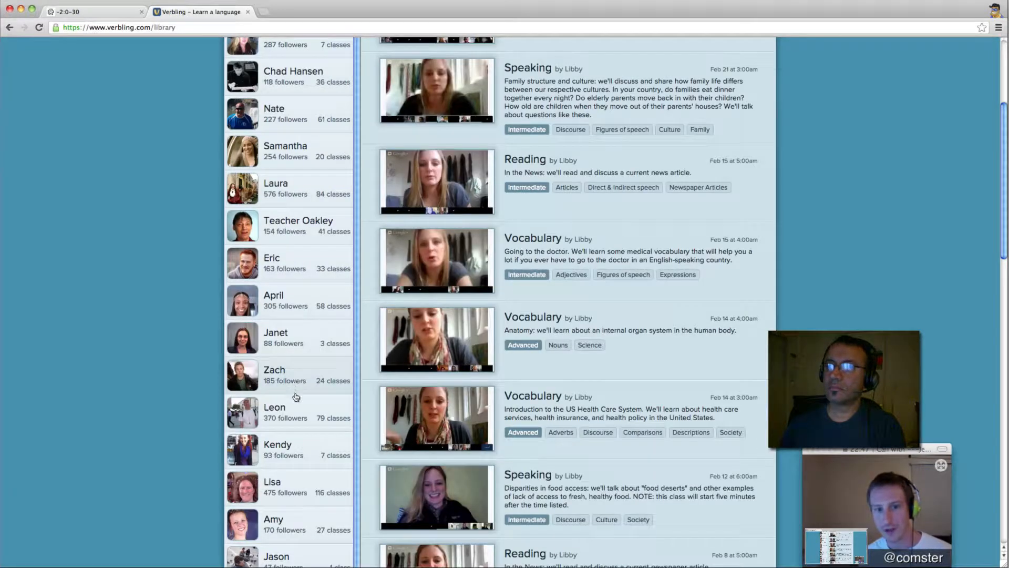
pyautogui.moveTo(297, 488)
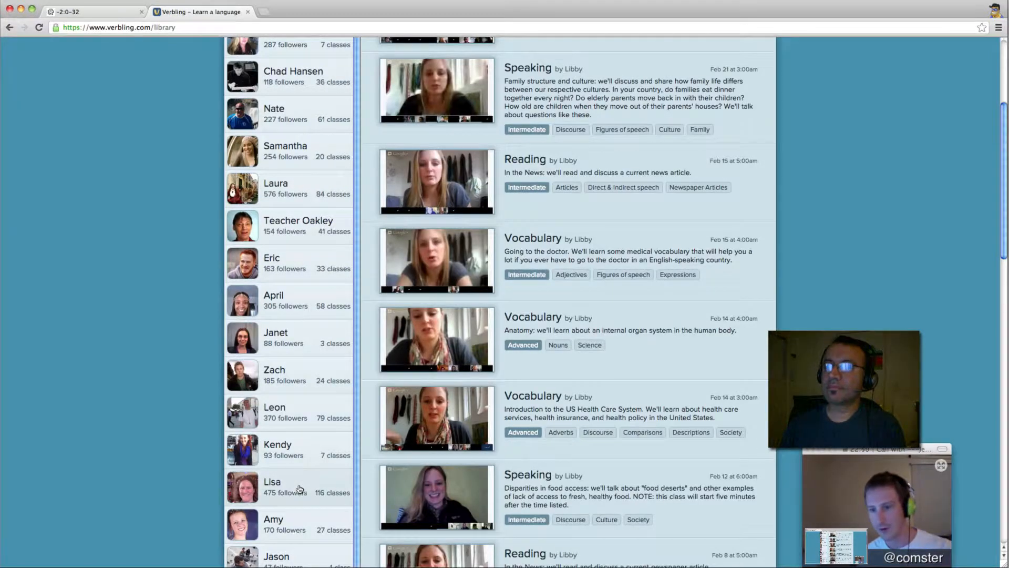
pyautogui.click(273, 482)
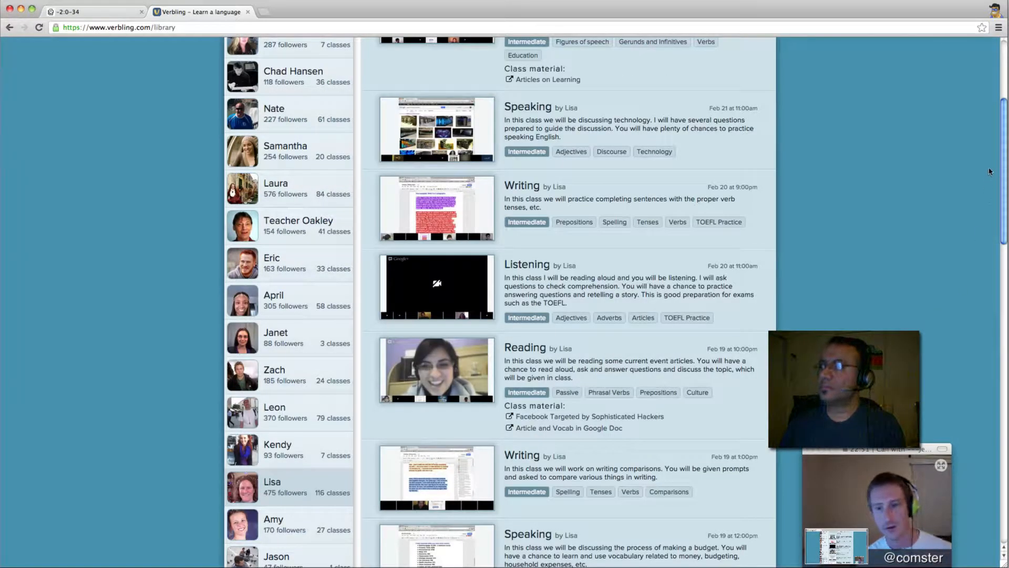
pyautogui.scroll(-3)
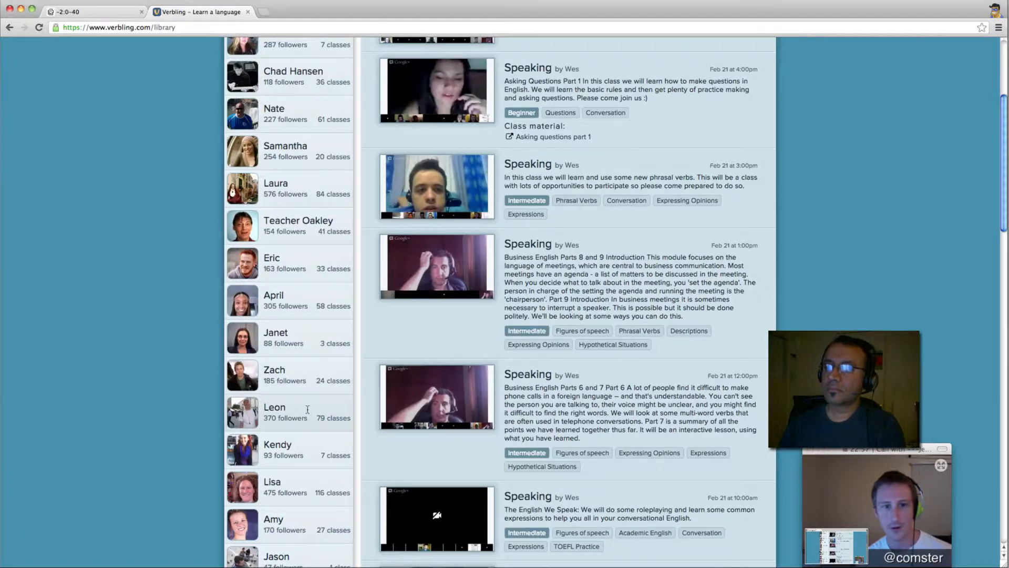
pyautogui.scroll(-3)
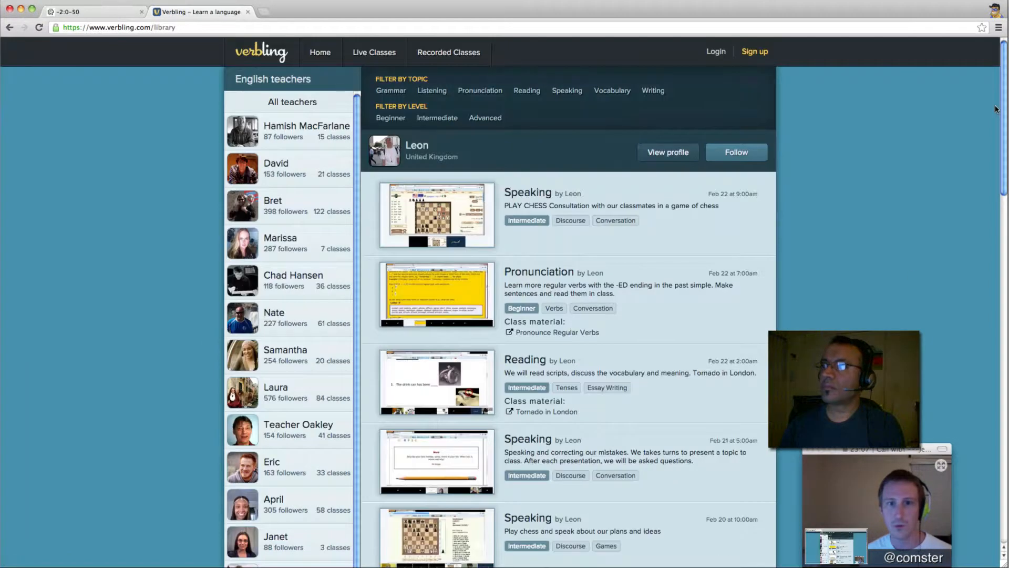
# Scroll on through the remaining teachers' listings to bring up Fred's class archive.
pyautogui.scroll(-3)
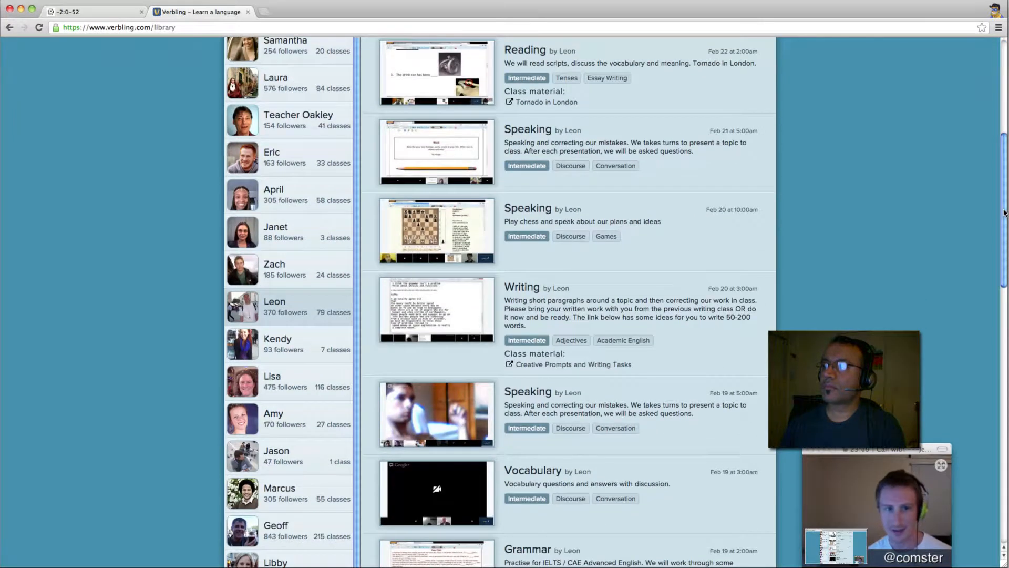
pyautogui.scroll(-3)
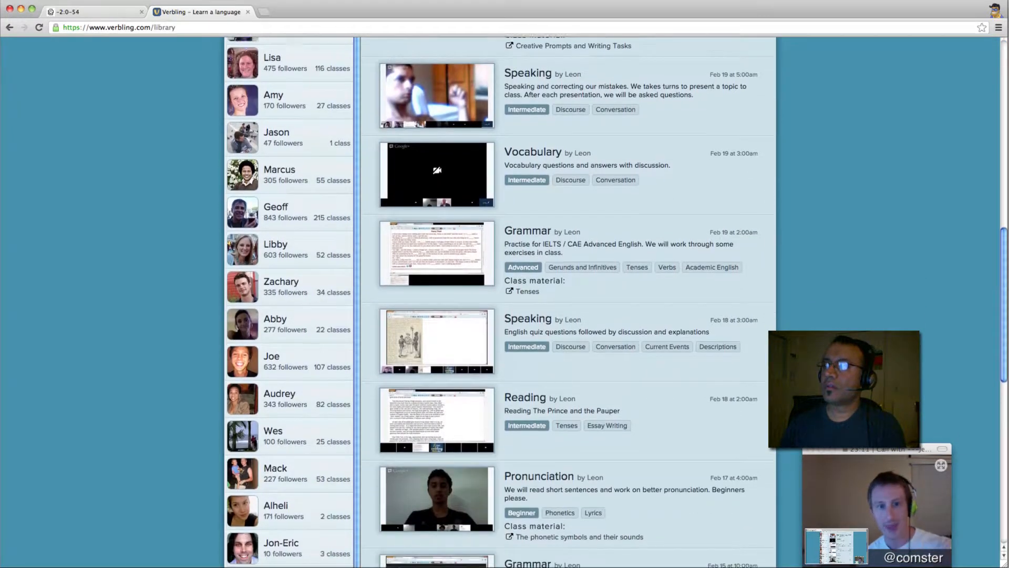
pyautogui.scroll(-3)
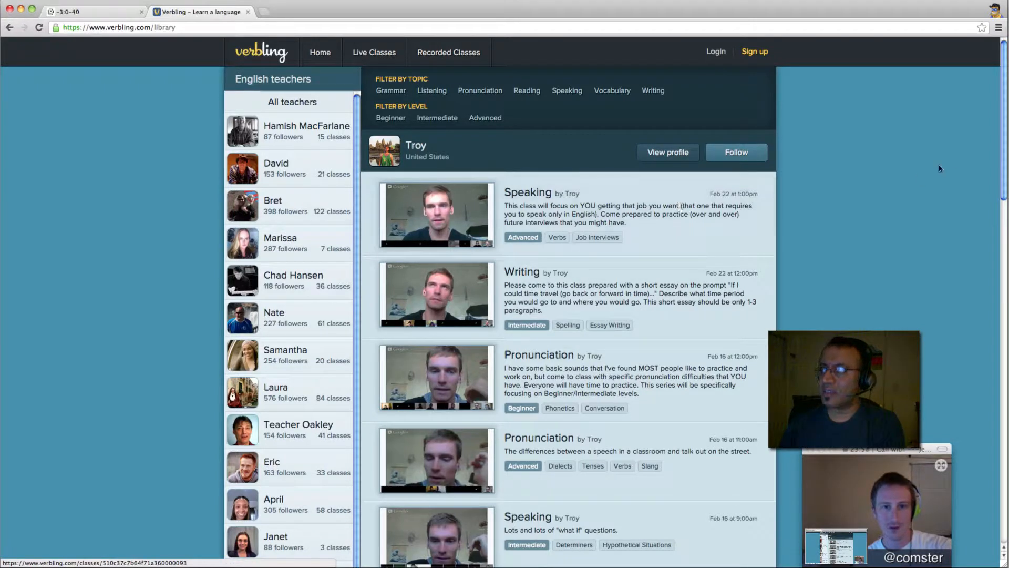
pyautogui.scroll(-3)
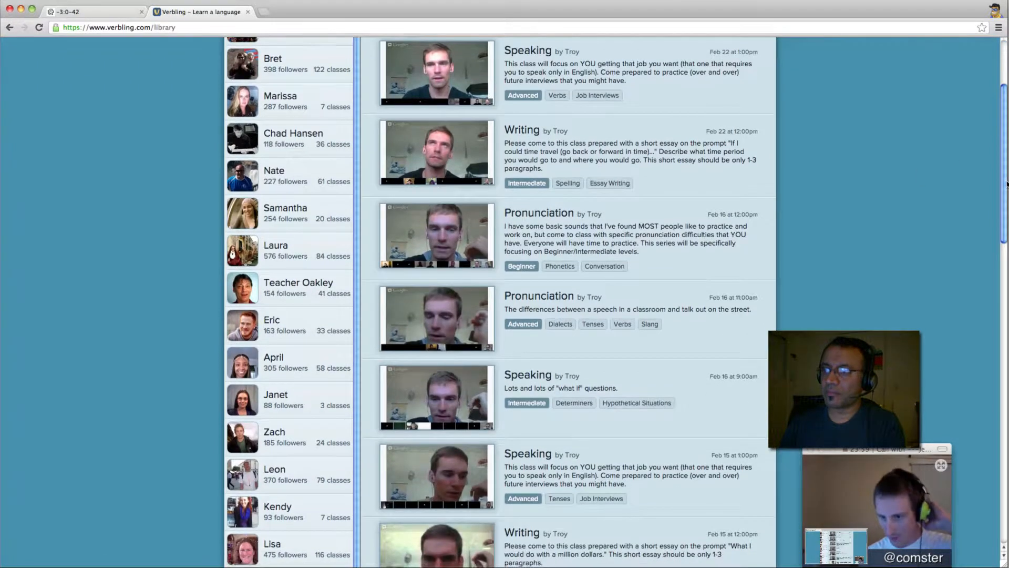
pyautogui.scroll(-3)
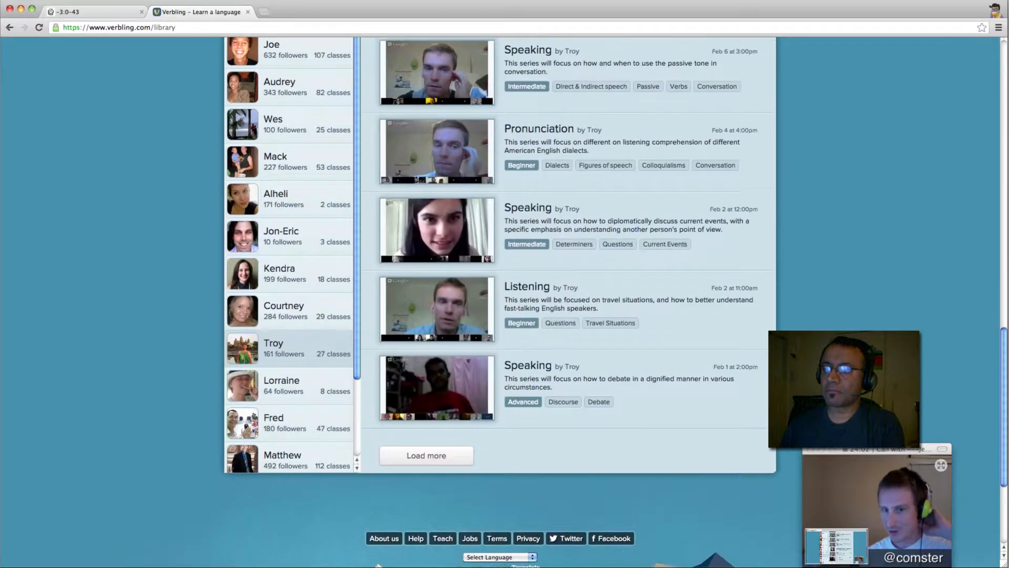
pyautogui.scroll(-3)
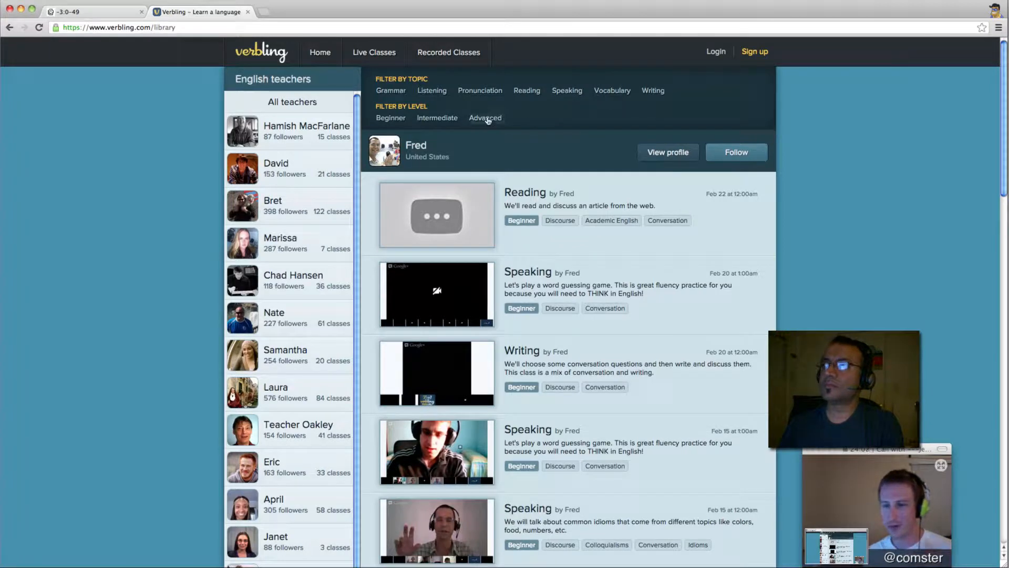
# Narrow Fred's classes to Advanced then Beginner level and scroll through the results.
pyautogui.click(485, 118)
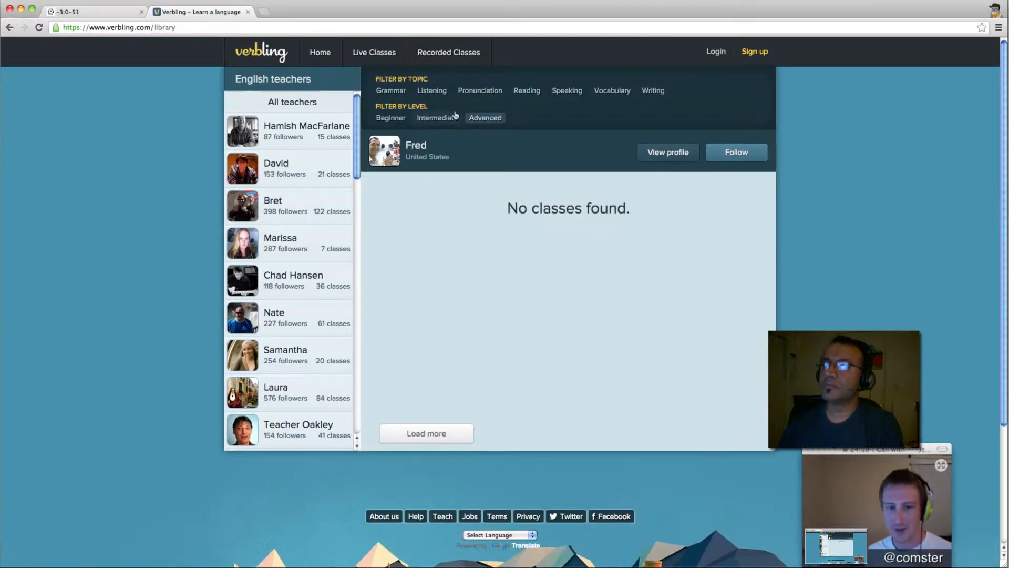
pyautogui.click(479, 90)
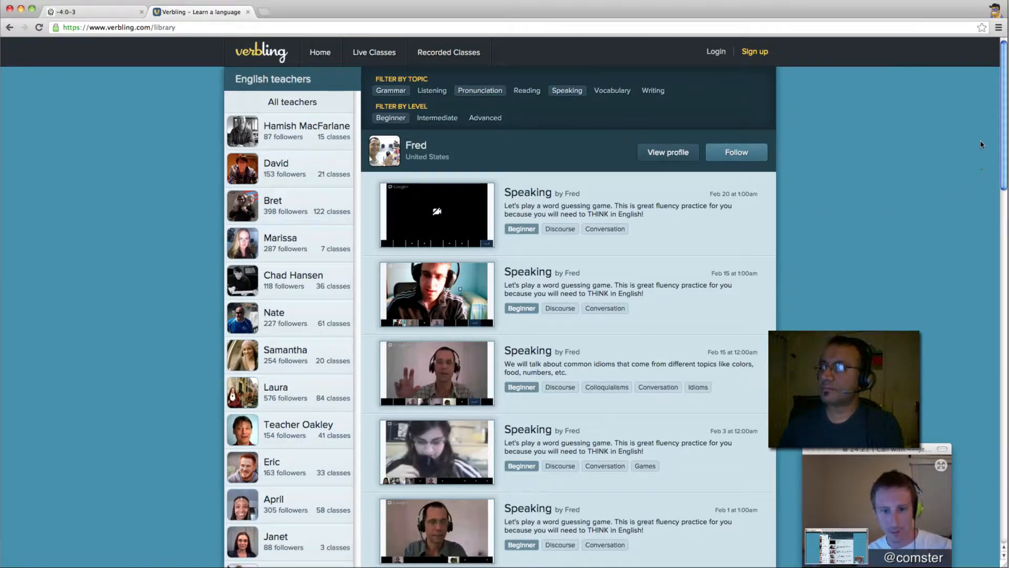
pyautogui.scroll(-3)
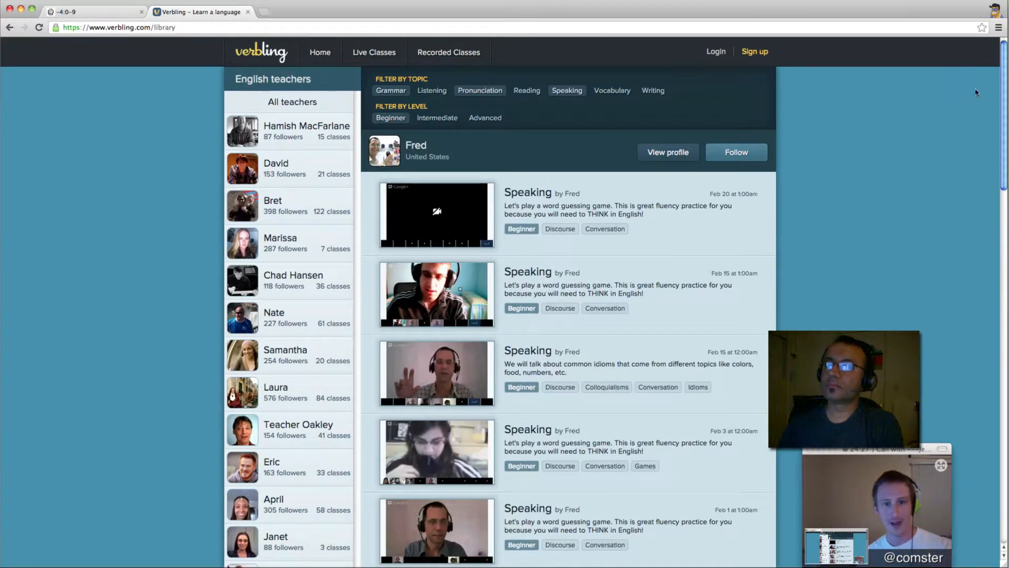
pyautogui.scroll(-3)
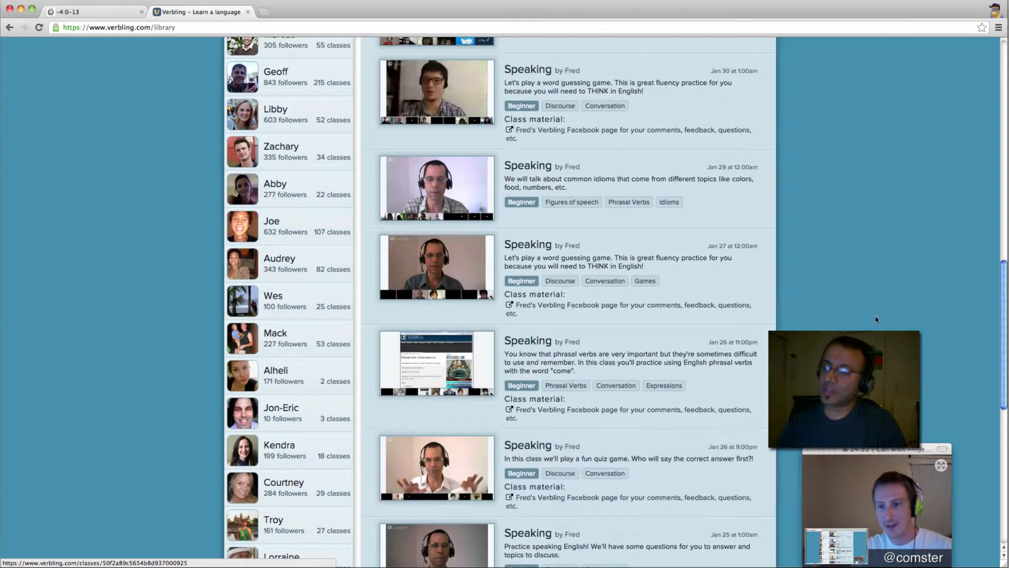
pyautogui.scroll(-3)
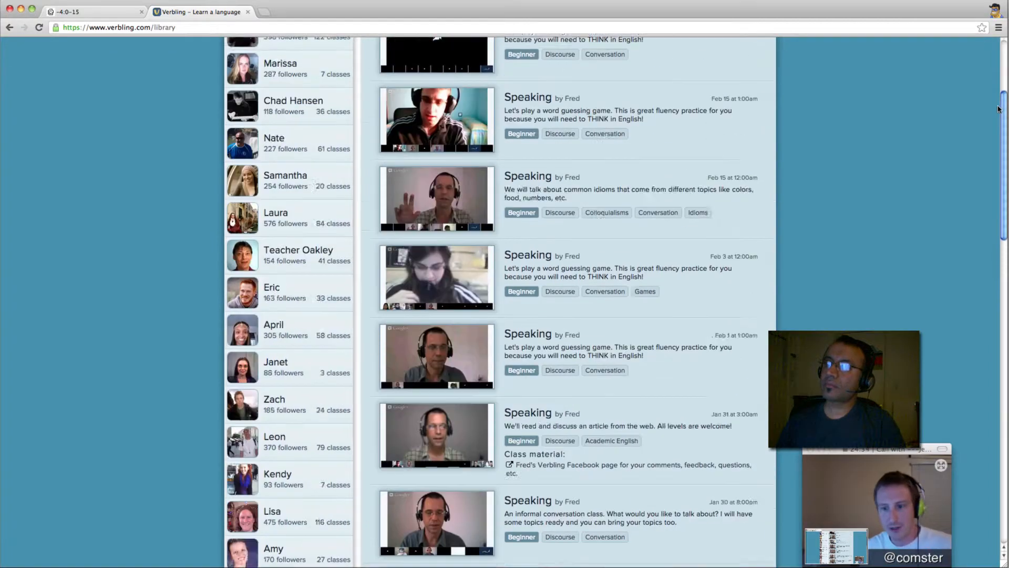
pyautogui.scroll(-3)
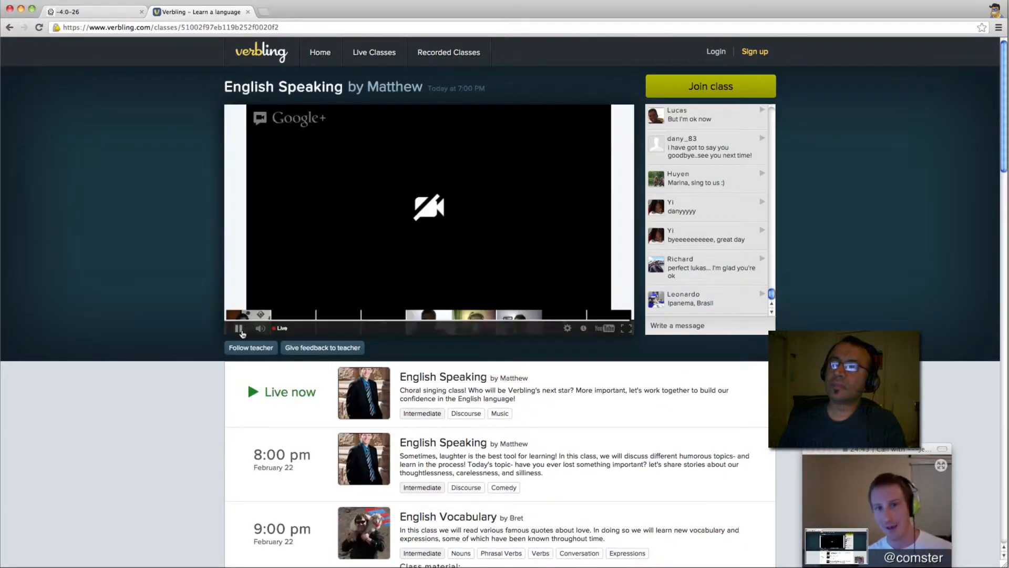
pyautogui.click(238, 328)
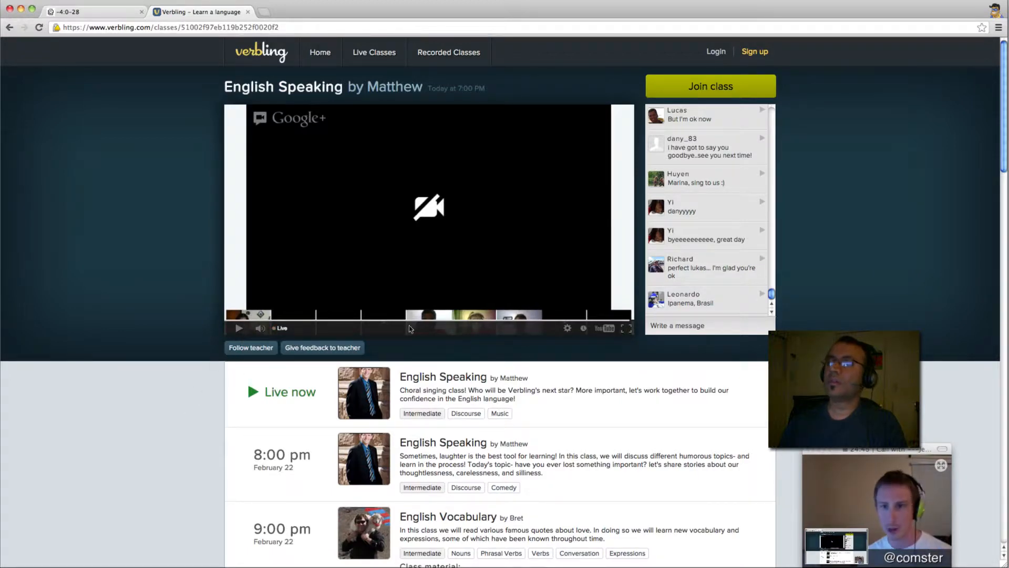
pyautogui.scroll(-3)
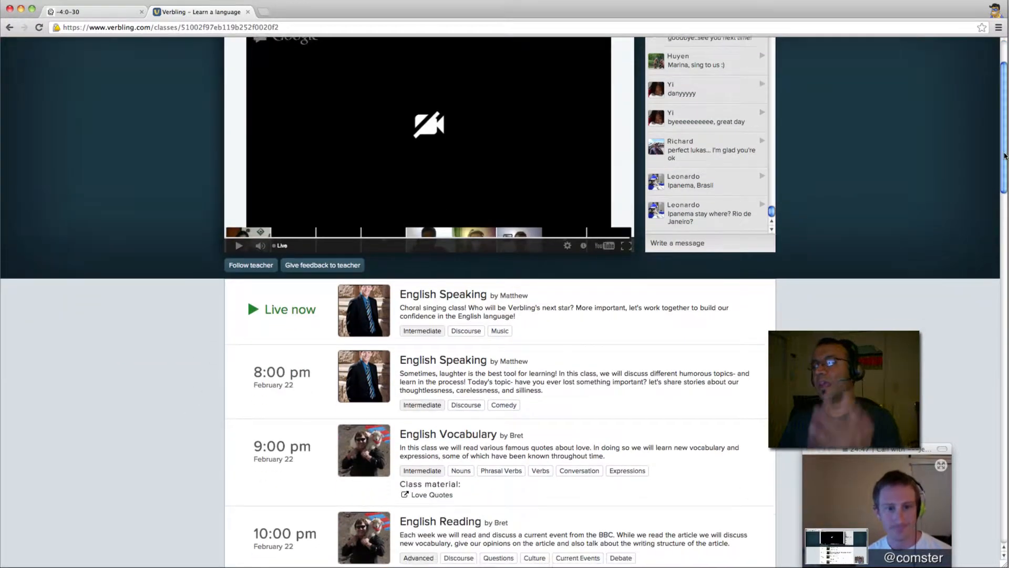
pyautogui.scroll(-3)
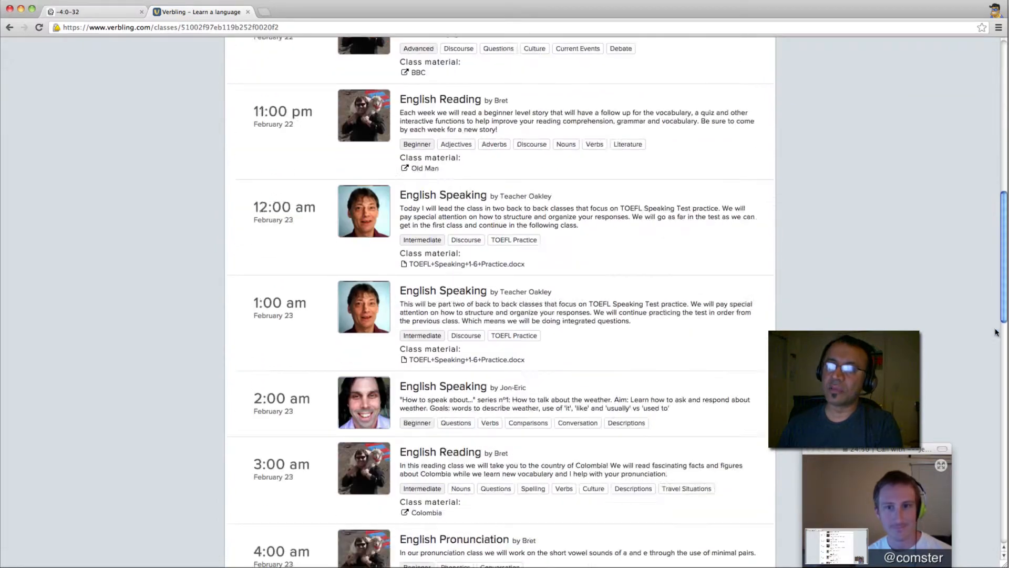
pyautogui.scroll(3)
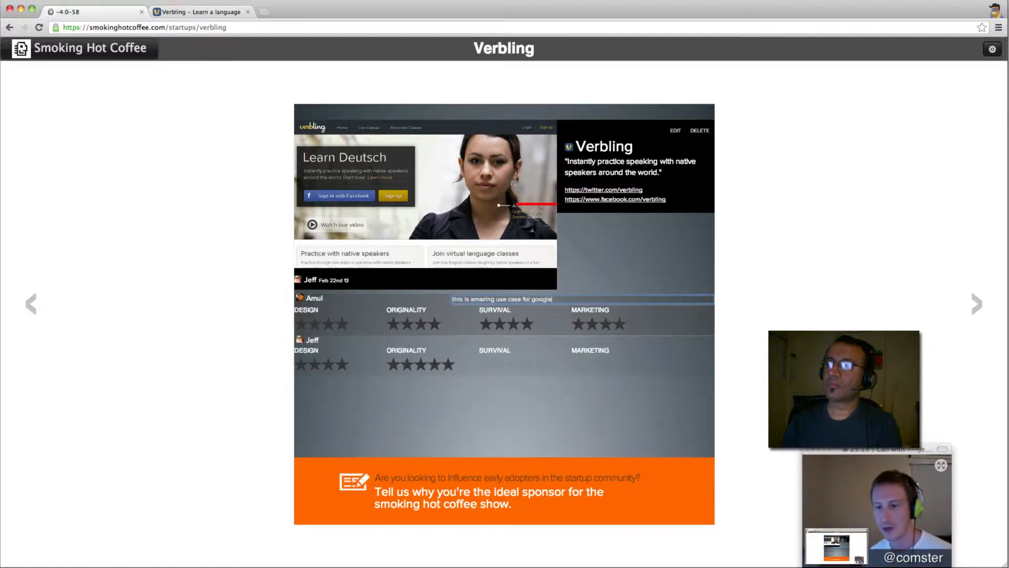
# Finish the Verbling comment about the Google Hangout use case and advance to the next startup.
pyautogui.write('hangouts!')
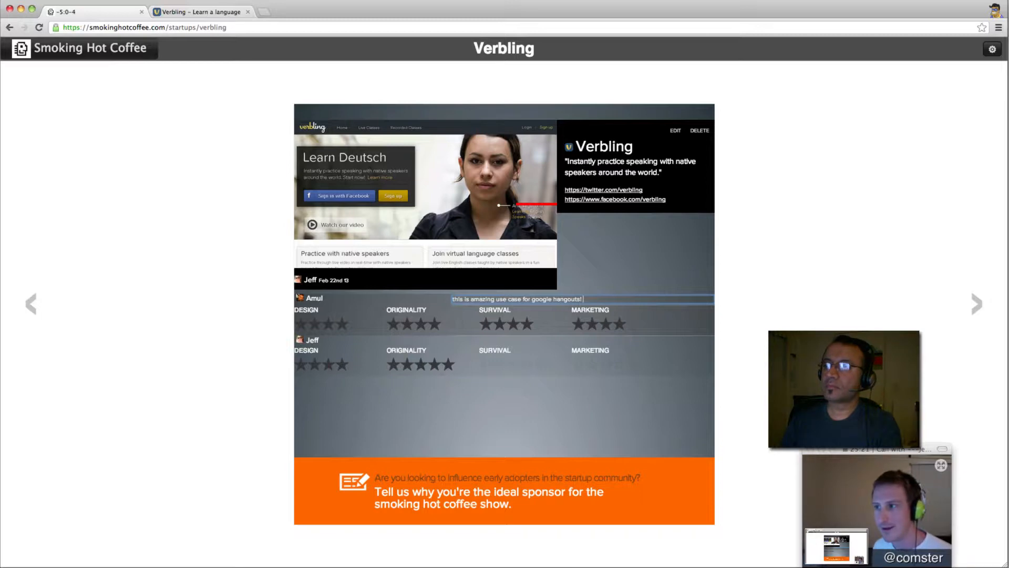
pyautogui.write('keep growing and expanding..')
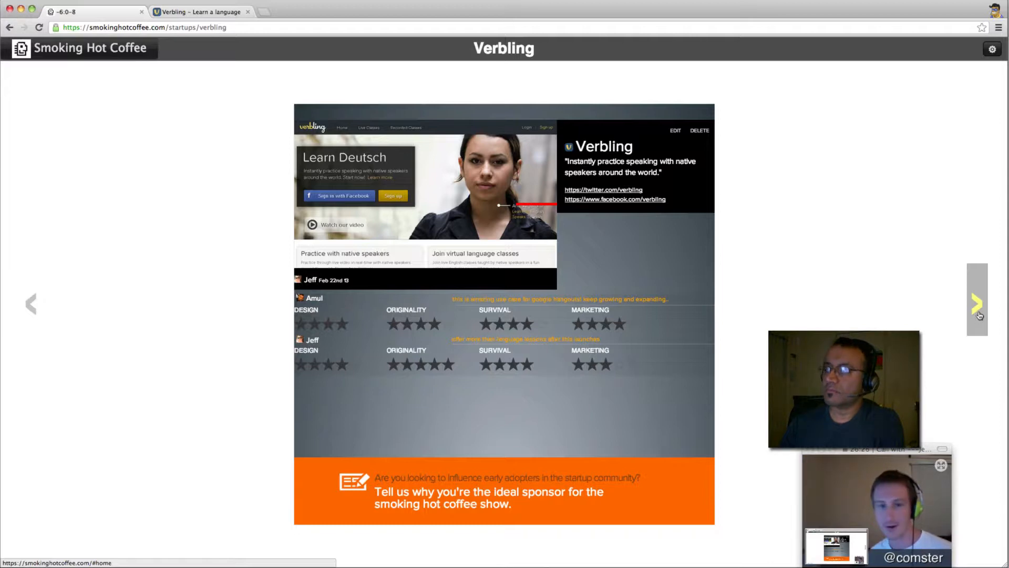
pyautogui.click(977, 303)
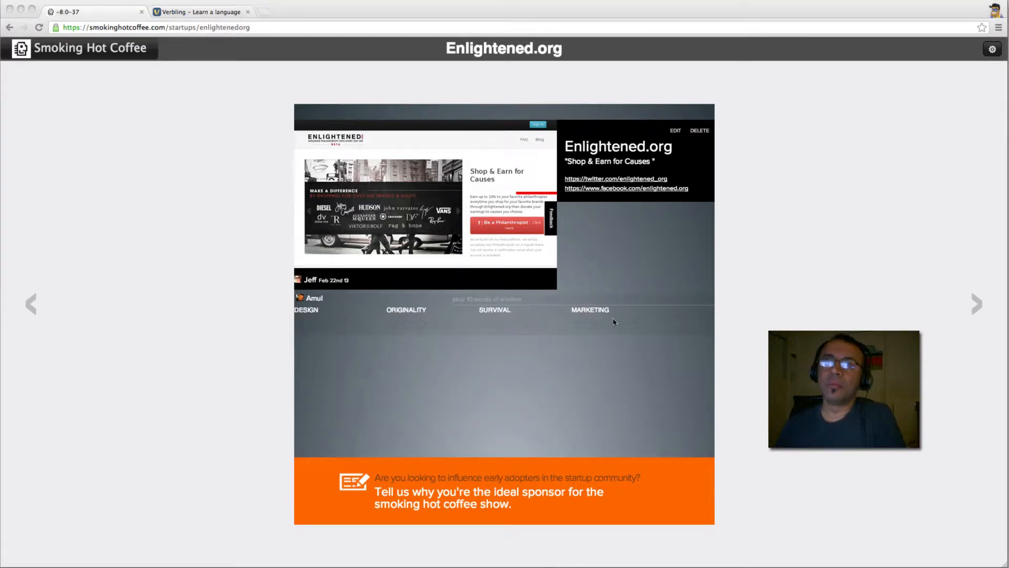
pyautogui.moveTo(598, 337)
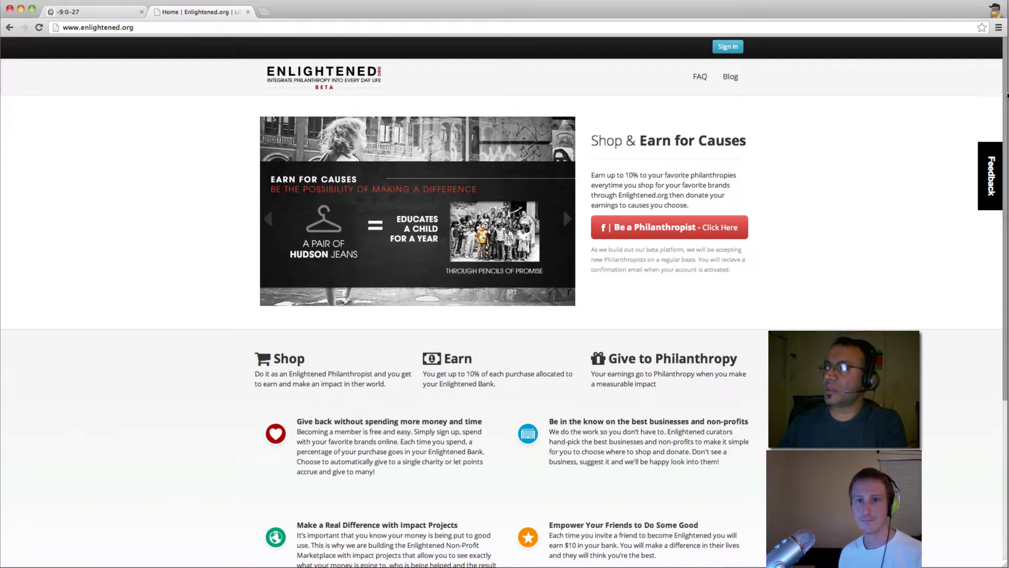
pyautogui.scroll(-3)
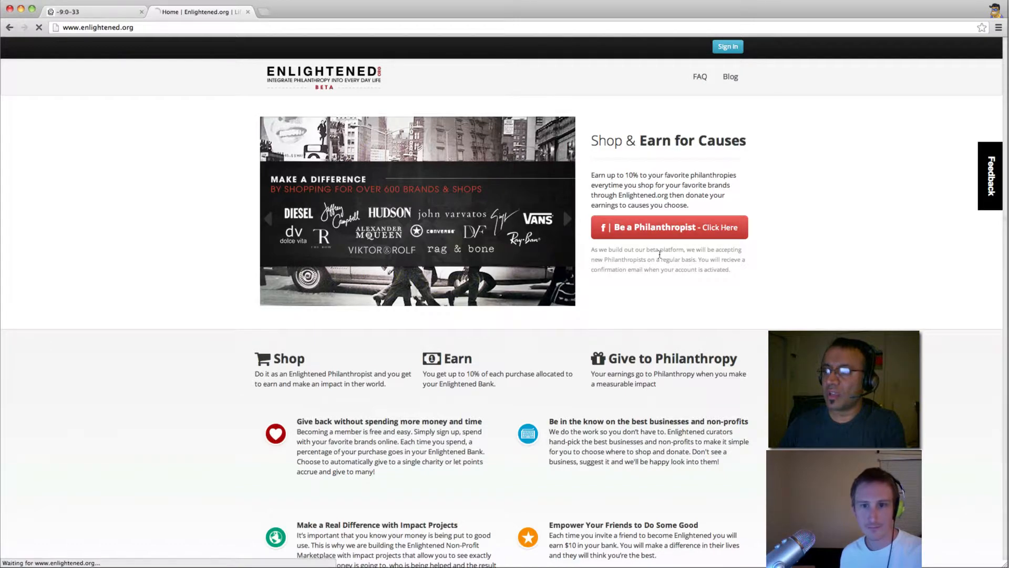
pyautogui.click(668, 227)
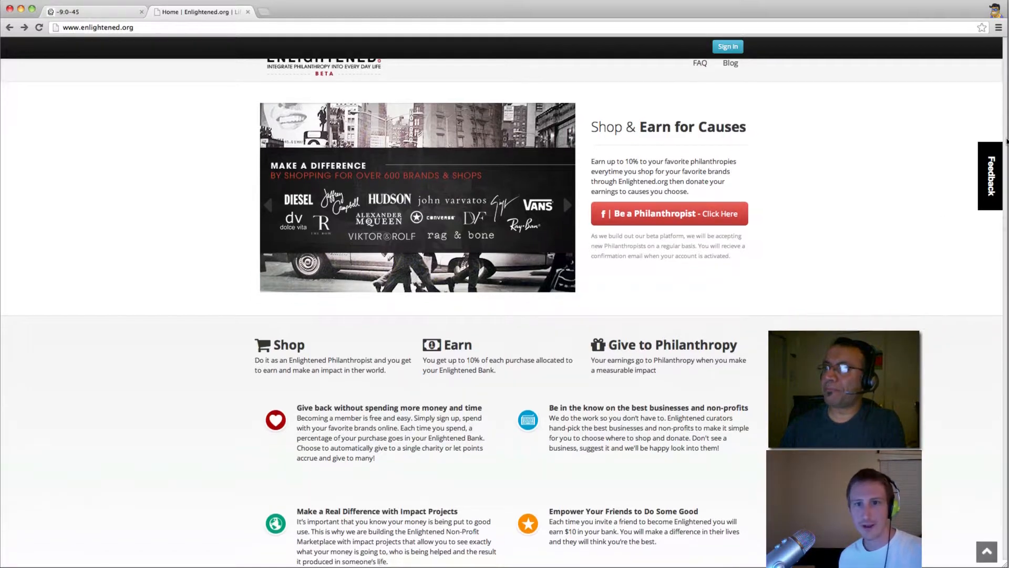
pyautogui.scroll(-3)
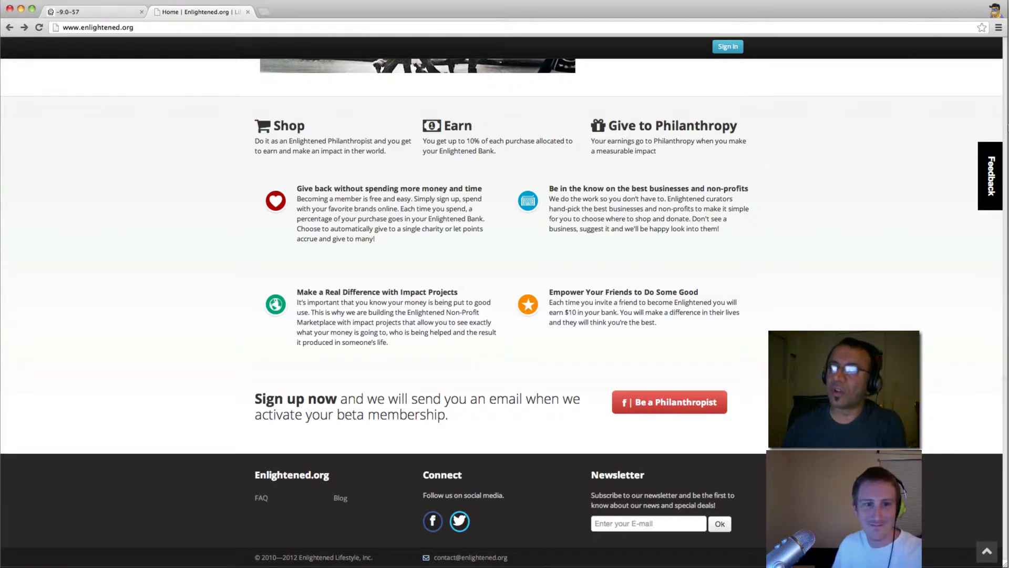
pyautogui.scroll(3)
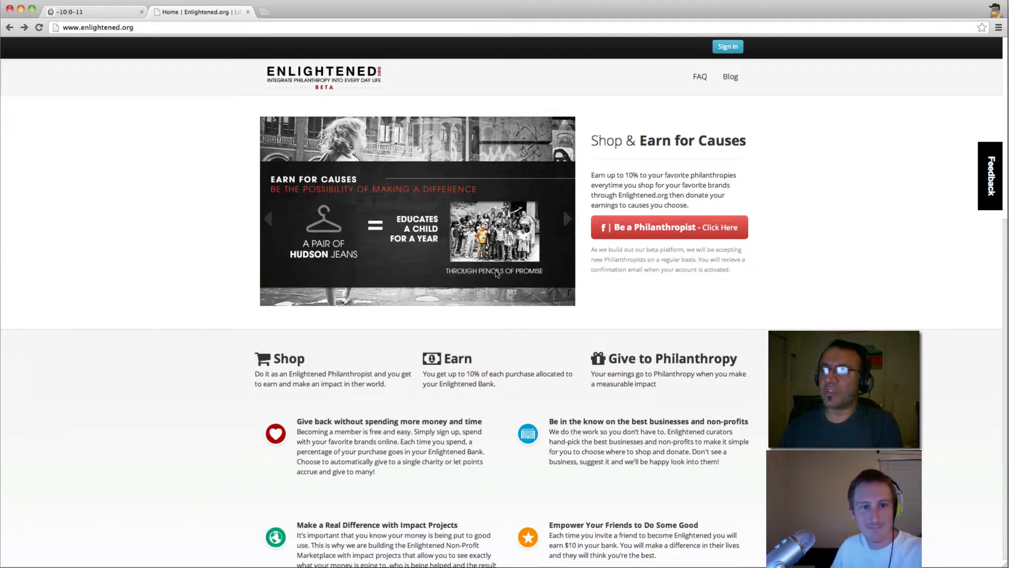
pyautogui.moveTo(405, 280)
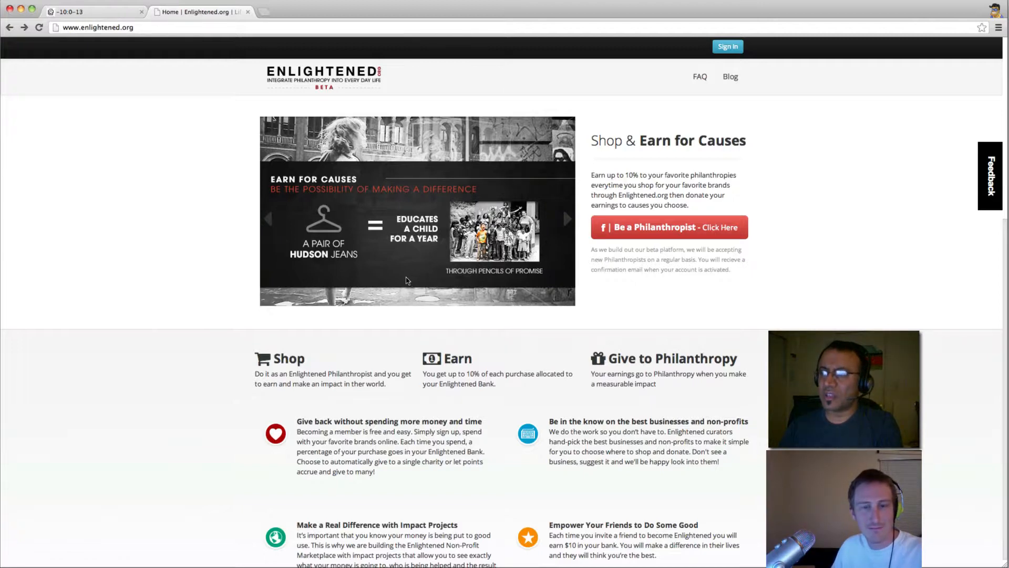
pyautogui.moveTo(412, 277)
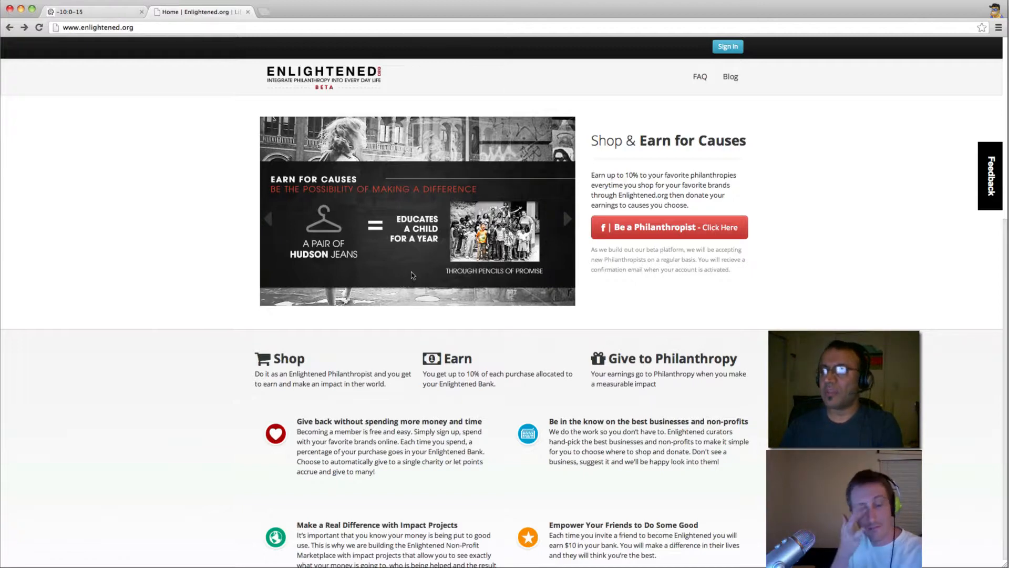
# Advance the homepage carousel to the shop-over-600-brands slide.
pyautogui.click(566, 219)
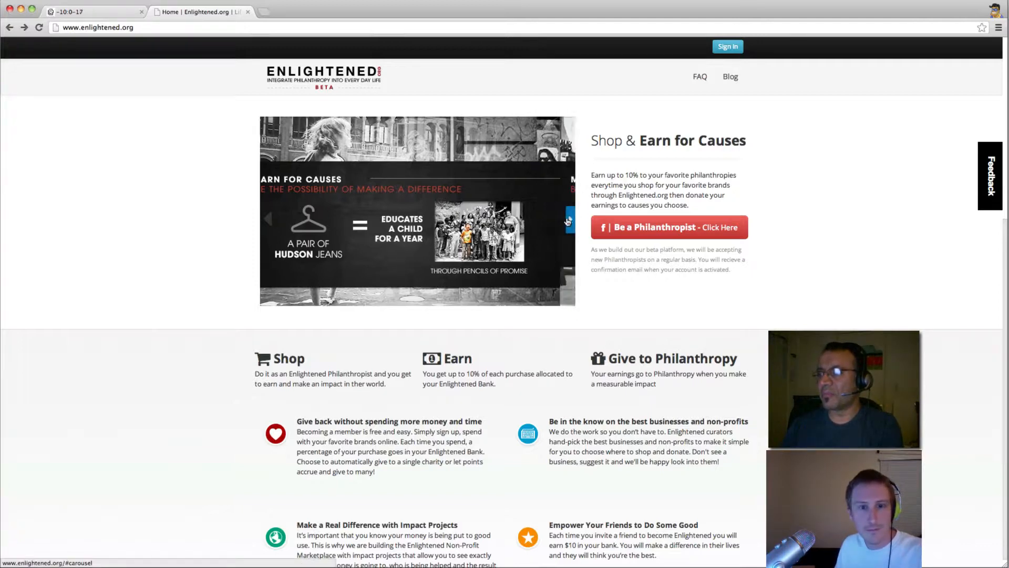
pyautogui.click(564, 219)
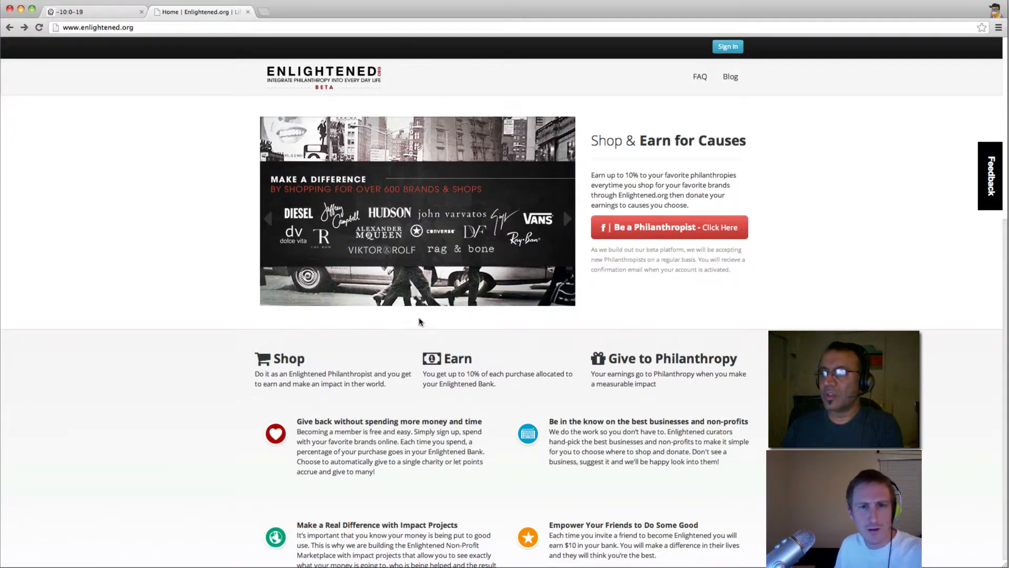
pyautogui.moveTo(392, 353)
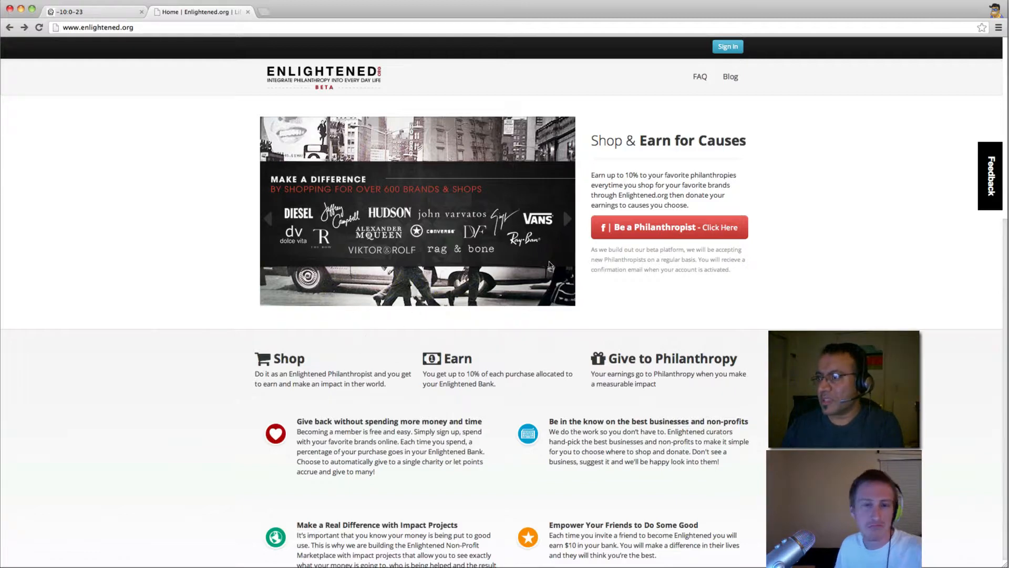
pyautogui.moveTo(392, 349)
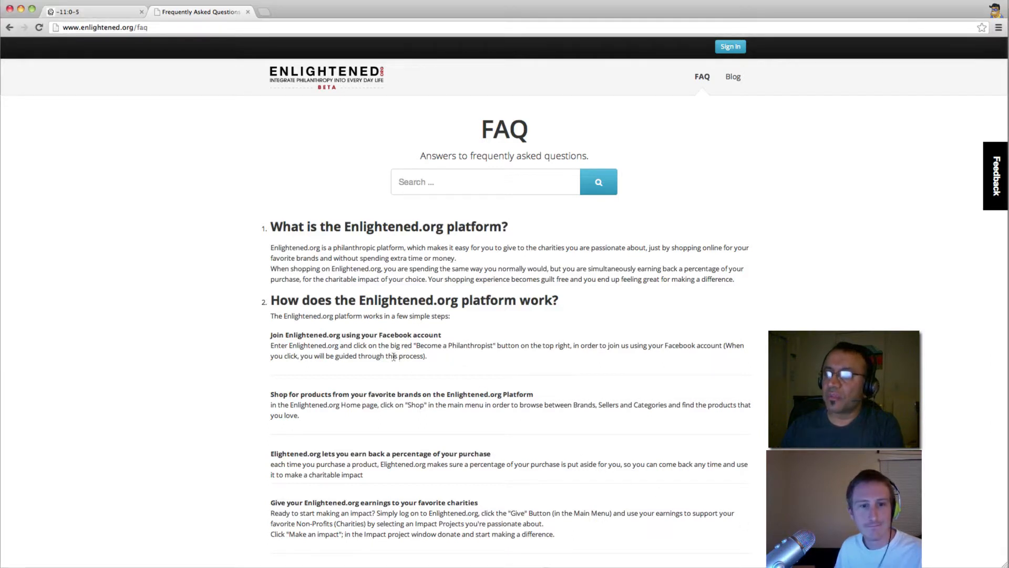
pyautogui.moveTo(322, 400)
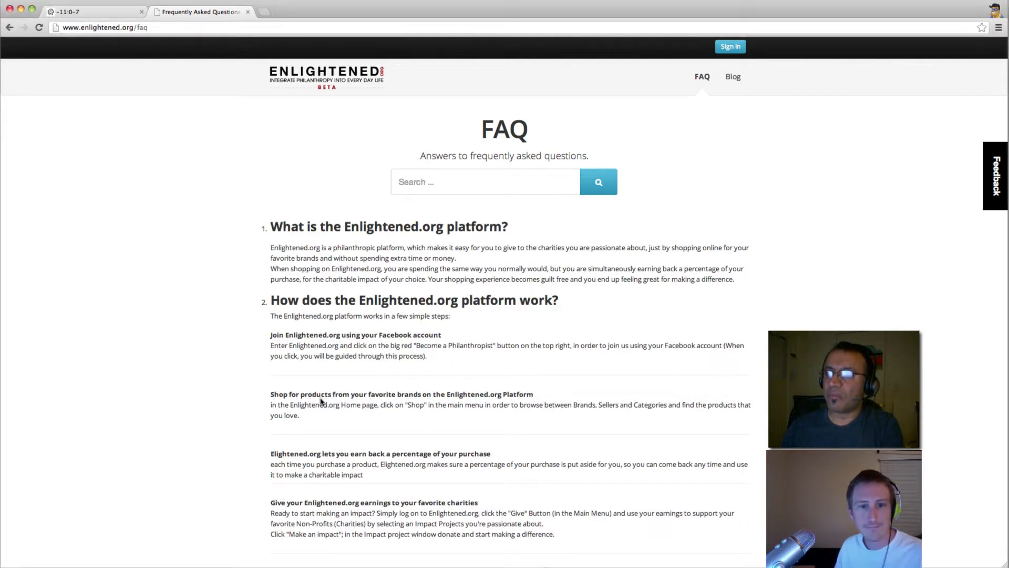
# Select a line of FAQ answer text while reading how the platform works.
pyautogui.moveTo(321, 394); pyautogui.dragTo(497, 395)
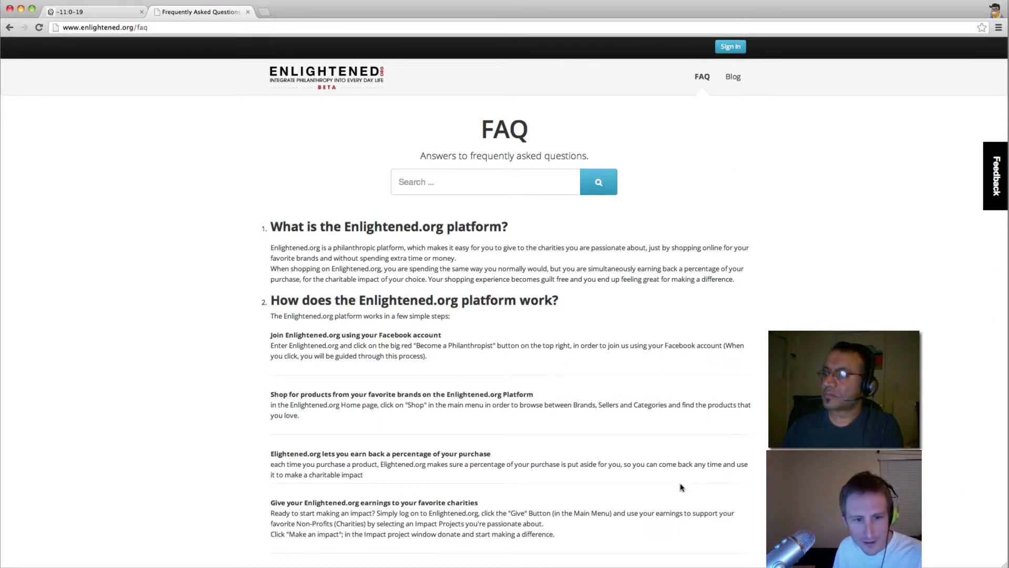
pyautogui.moveTo(651, 500)
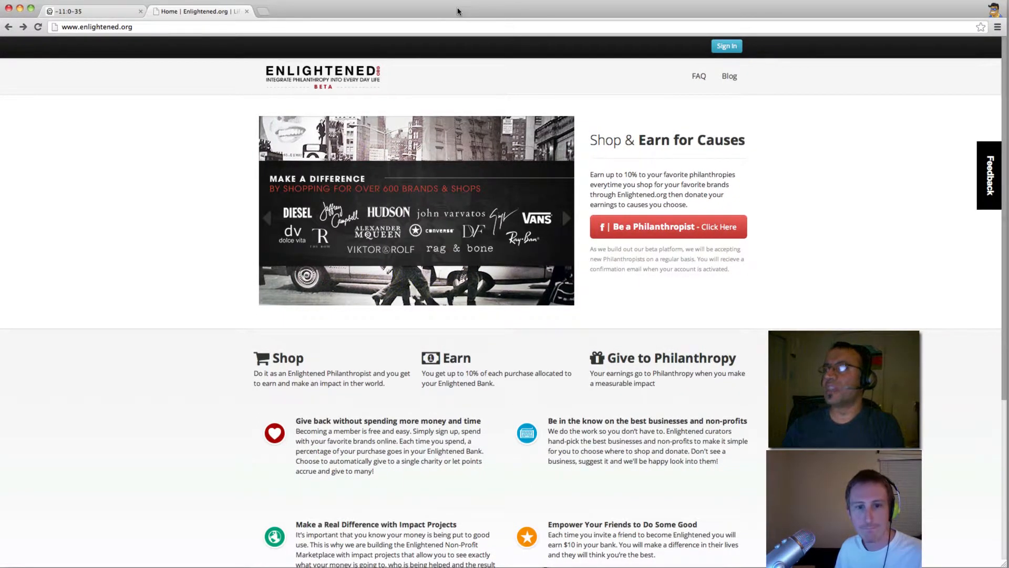
pyautogui.moveTo(539, 176)
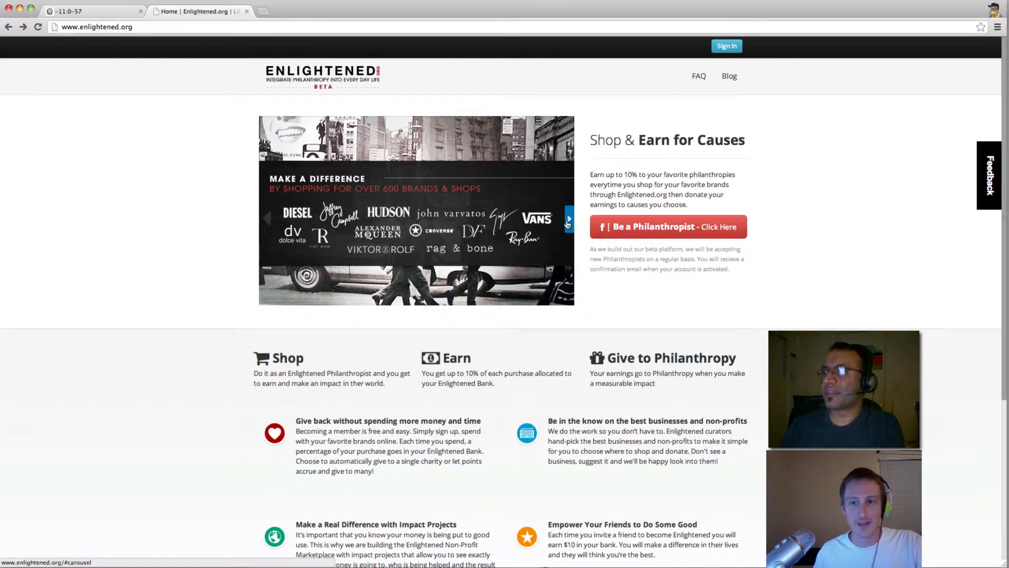
# Cycle the homepage carousel past the jeans slide to the over-600-brands slide.
pyautogui.click(568, 219)
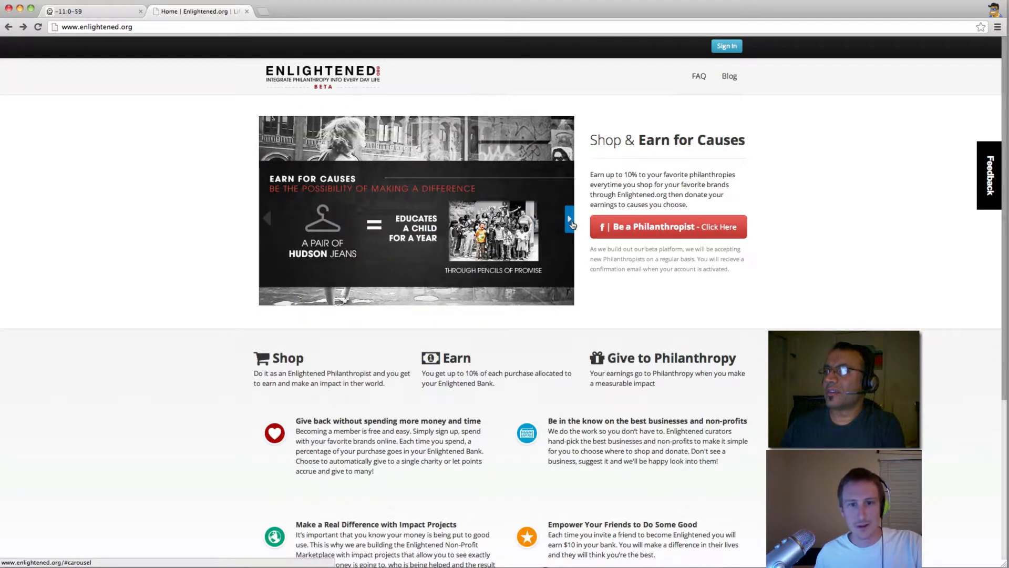
pyautogui.click(569, 218)
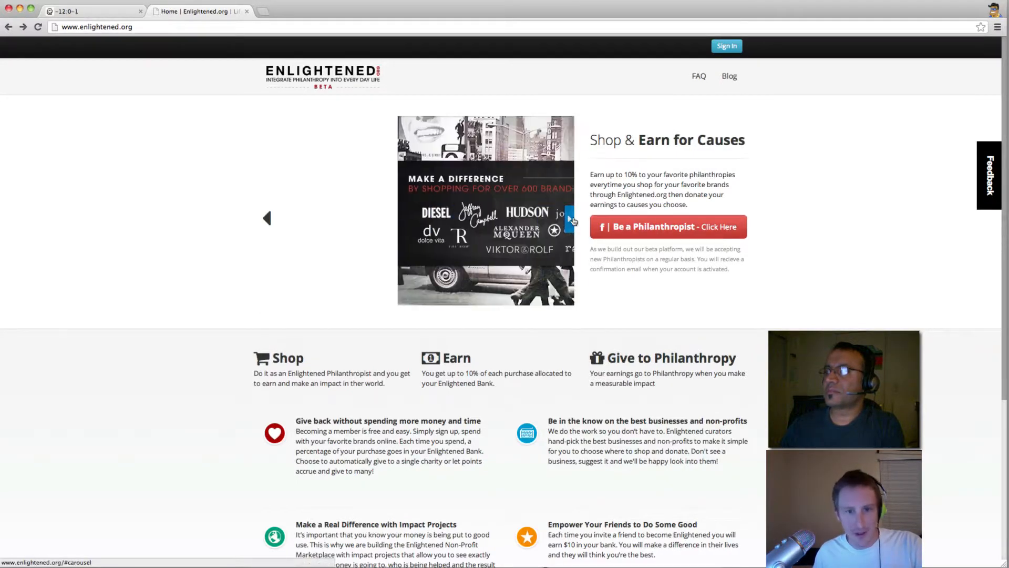
pyautogui.click(568, 219)
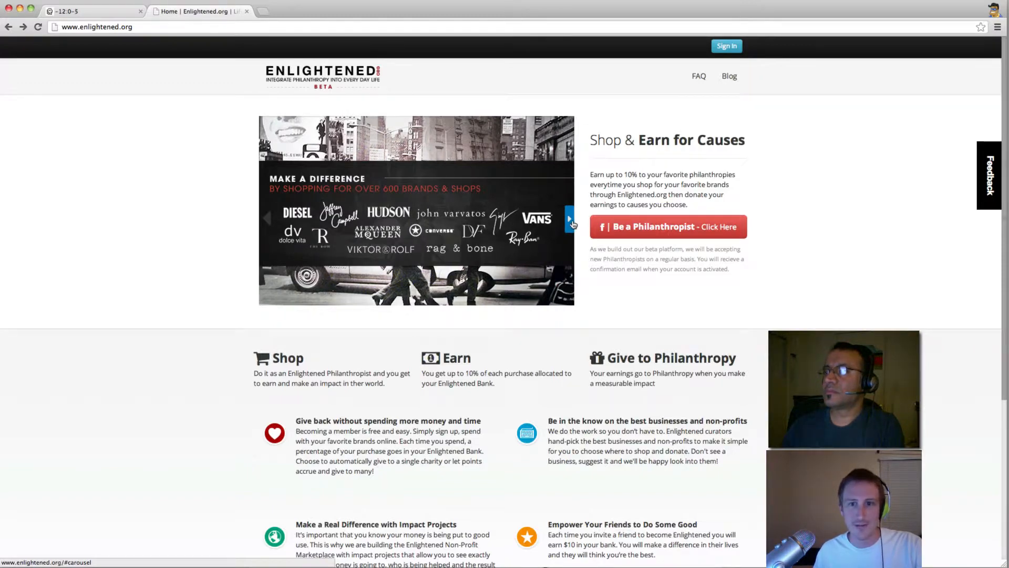
pyautogui.moveTo(566, 282)
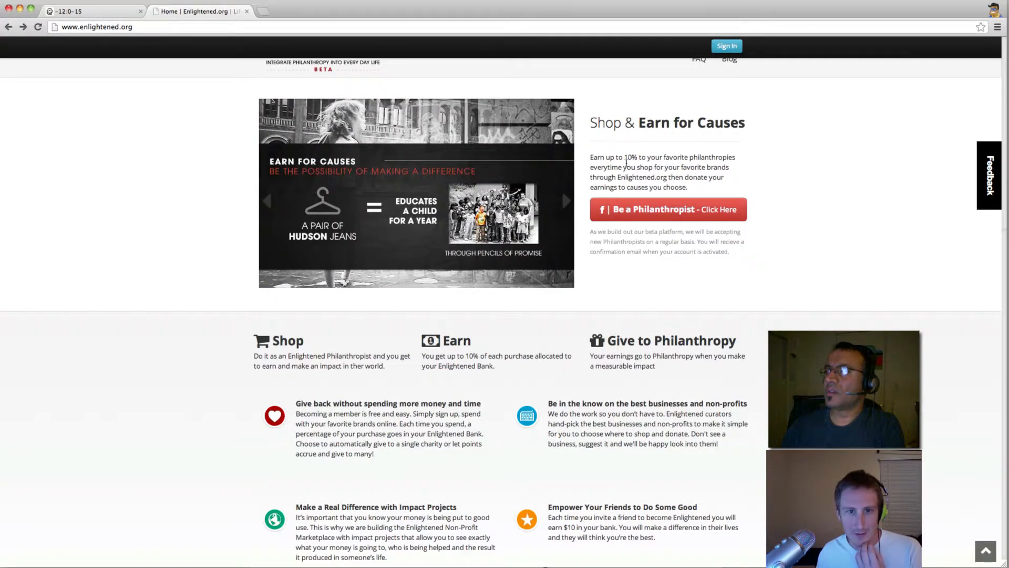
pyautogui.moveTo(624, 157); pyautogui.dragTo(650, 187)
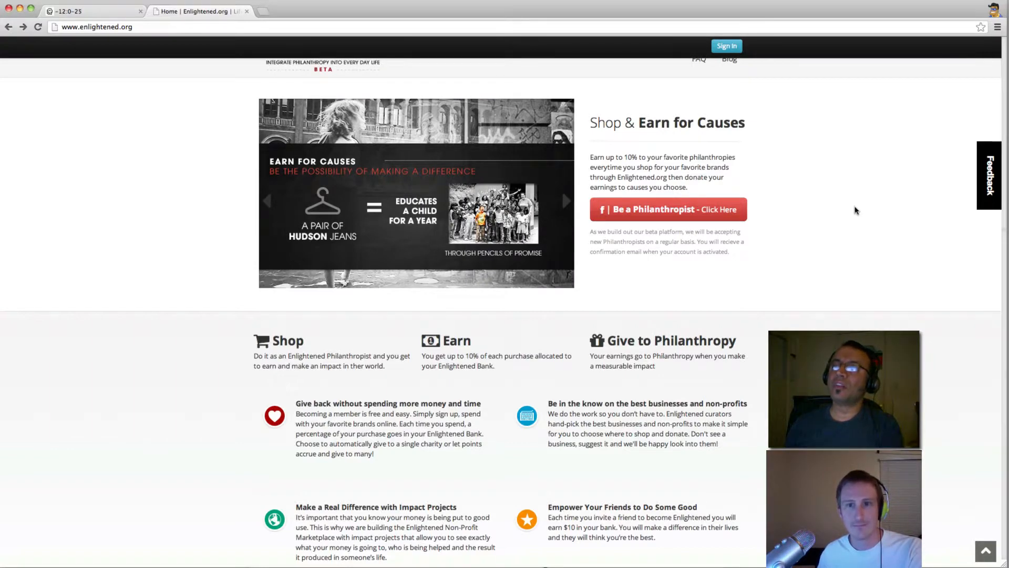
pyautogui.moveTo(690, 116)
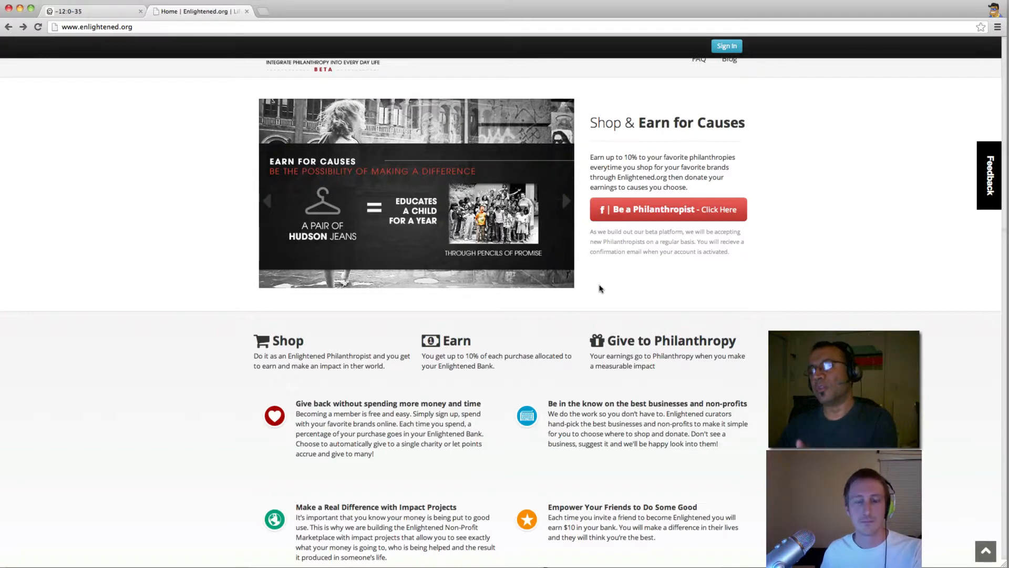
pyautogui.moveTo(328, 233)
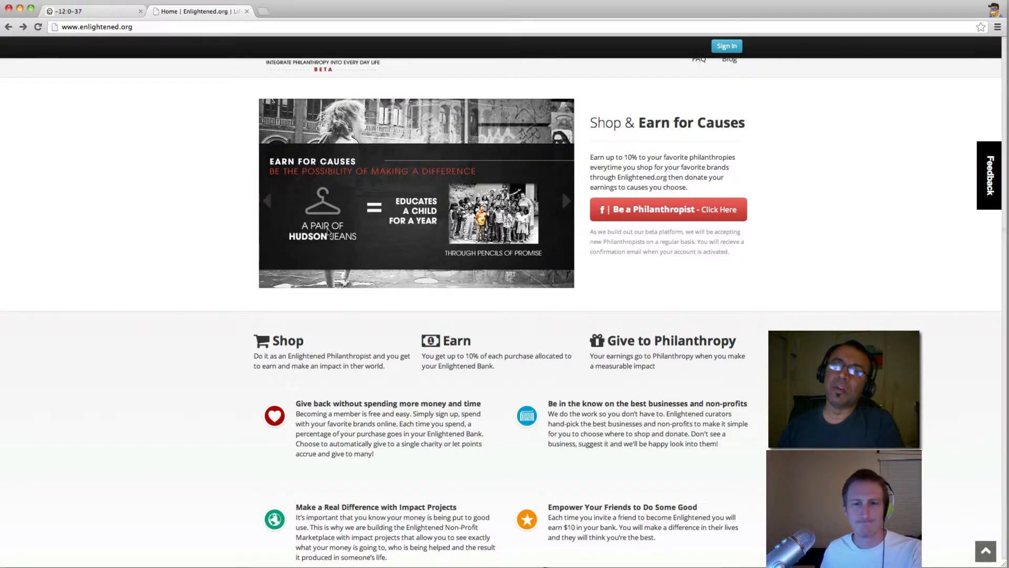
pyautogui.moveTo(1002, 67)
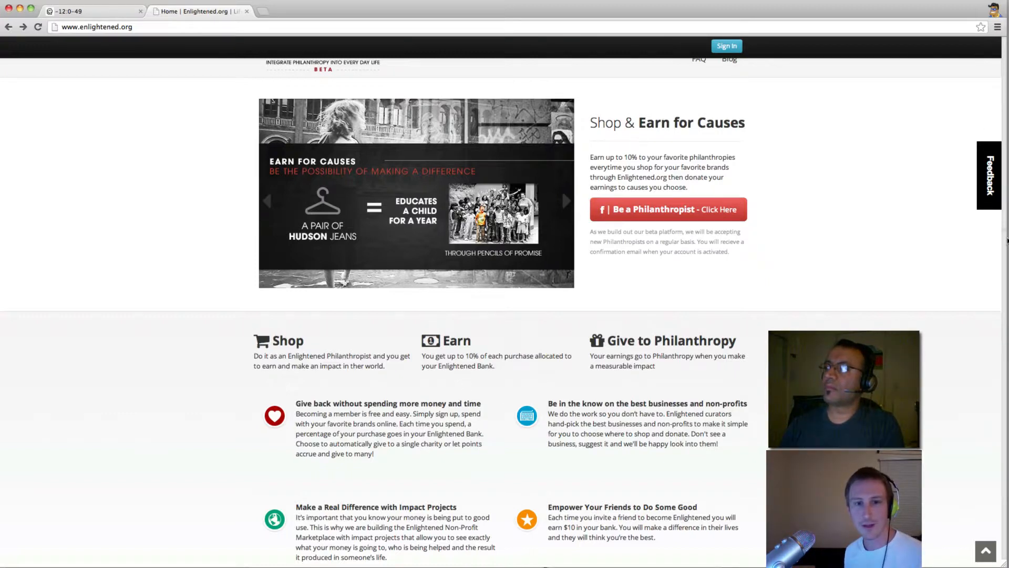
pyautogui.scroll(-3)
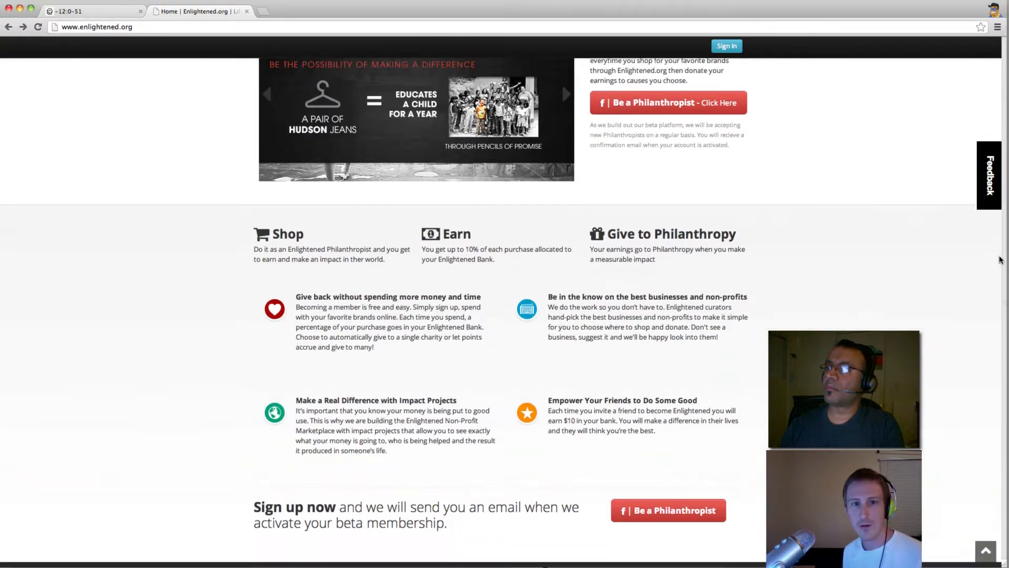
pyautogui.scroll(3)
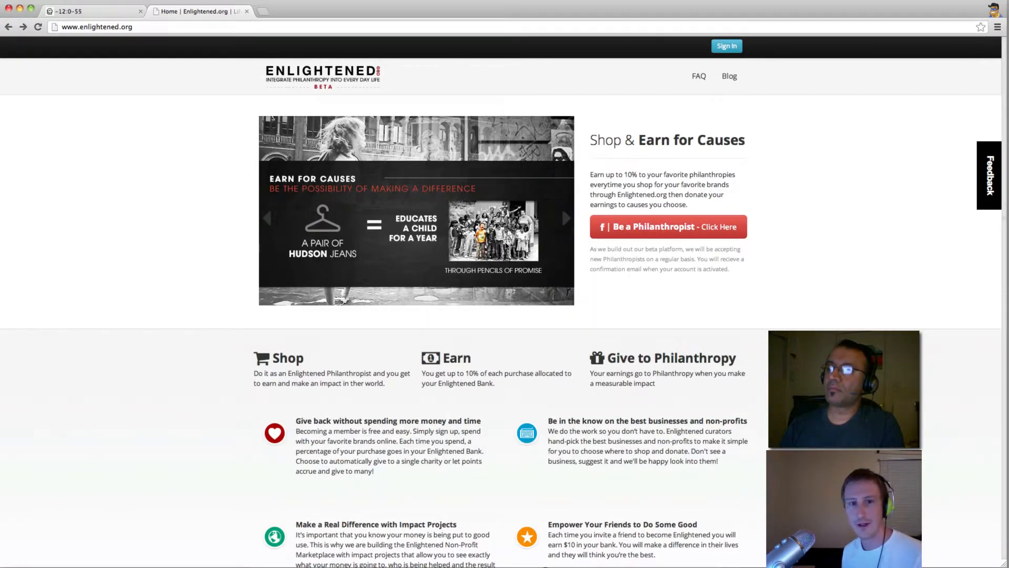
pyautogui.moveTo(136, 72)
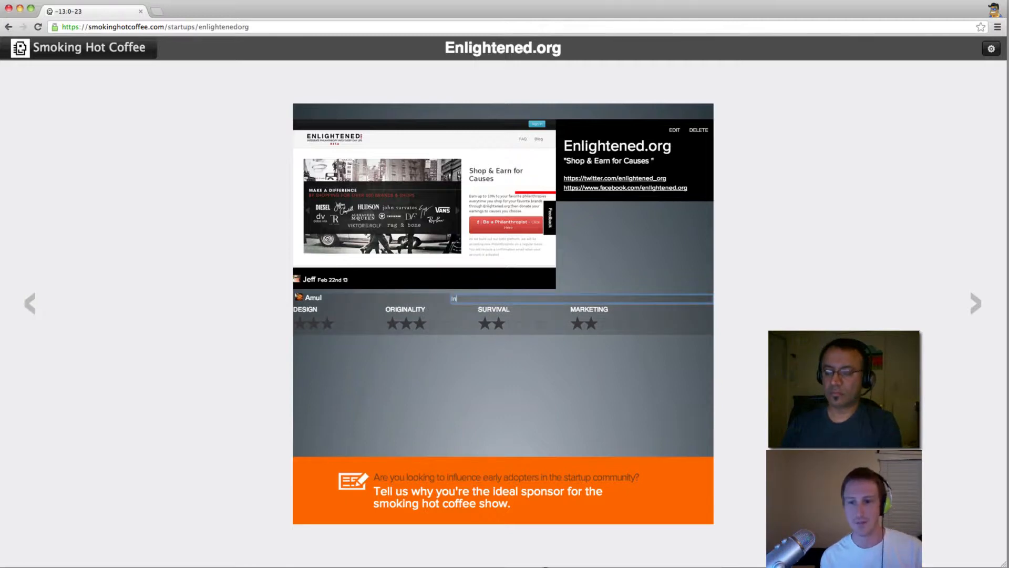
# Write the comment 'Integrate this In the vendors site.. make it invisible' on Enlightened.org.
pyautogui.write('Integrate this In')
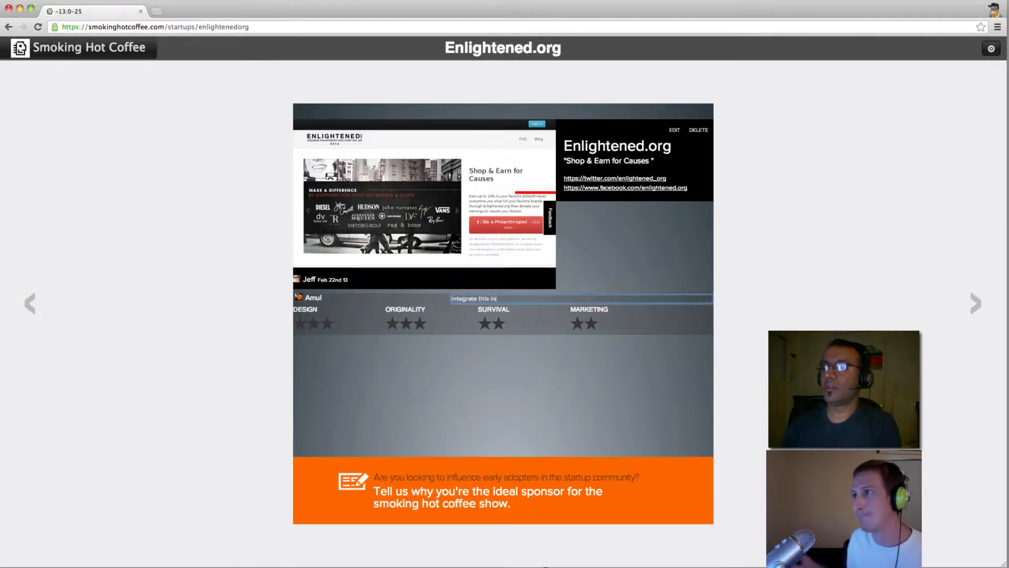
pyautogui.write('the vendors')
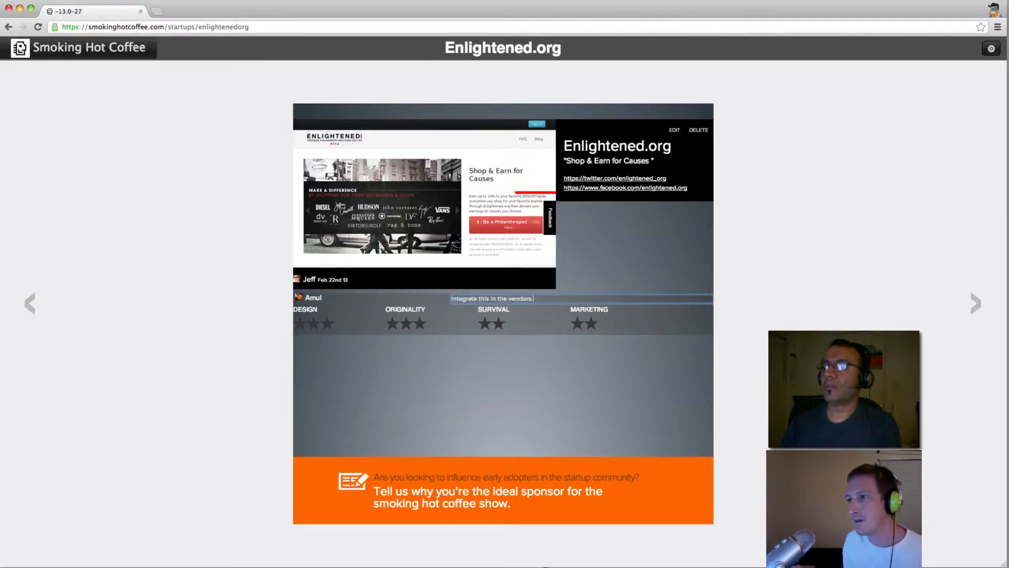
pyautogui.write('site.. make it invisible..')
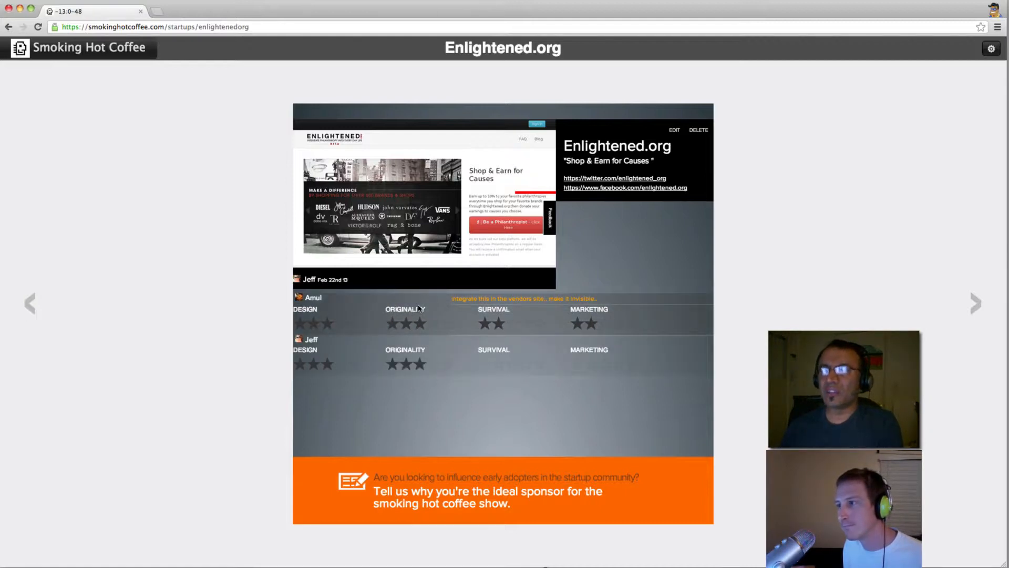
# Fill in Jeff's remaining star rating for Enlightened.org.
pyautogui.click(489, 364)
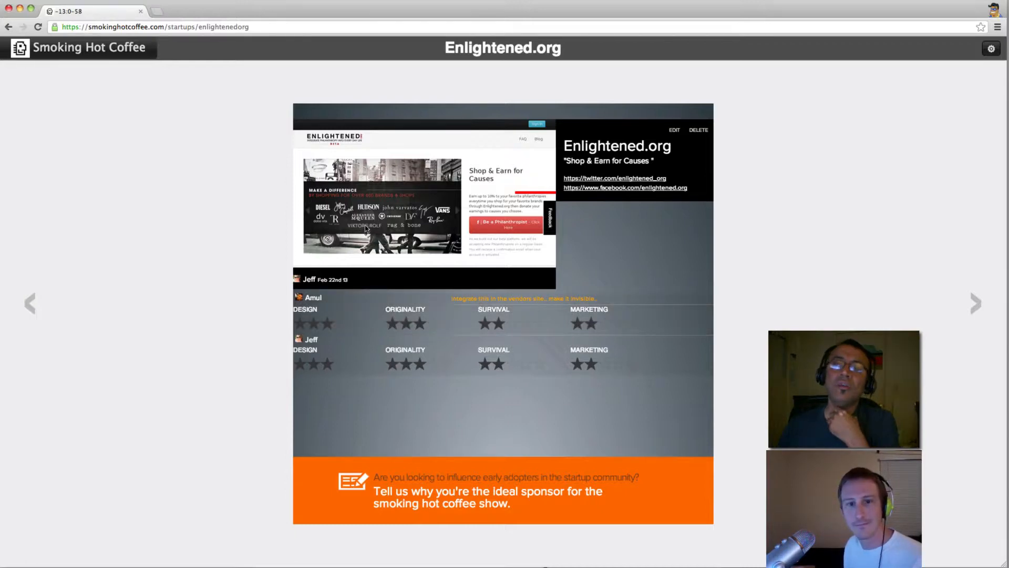
pyautogui.moveTo(269, 277)
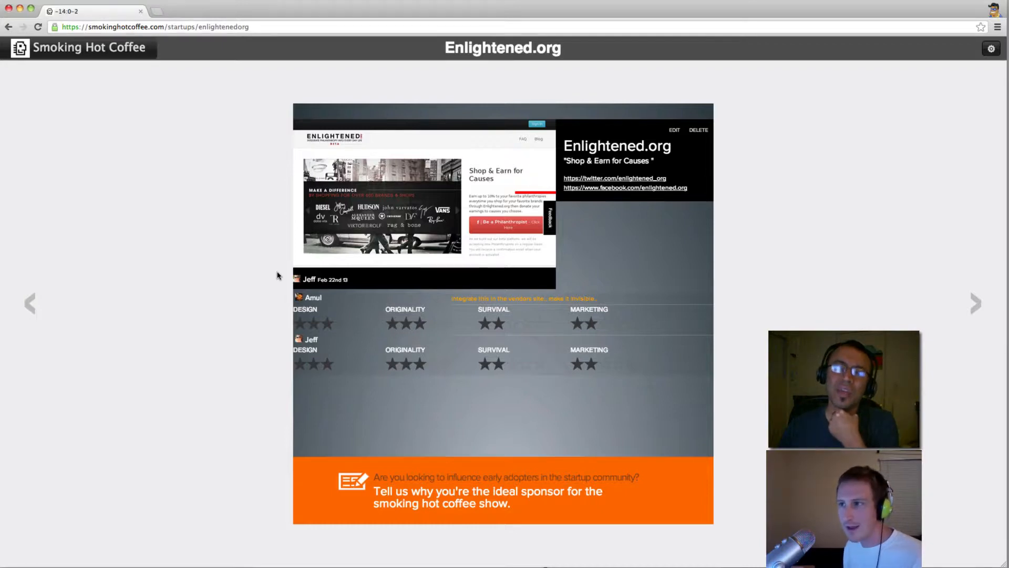
pyautogui.moveTo(799, 263)
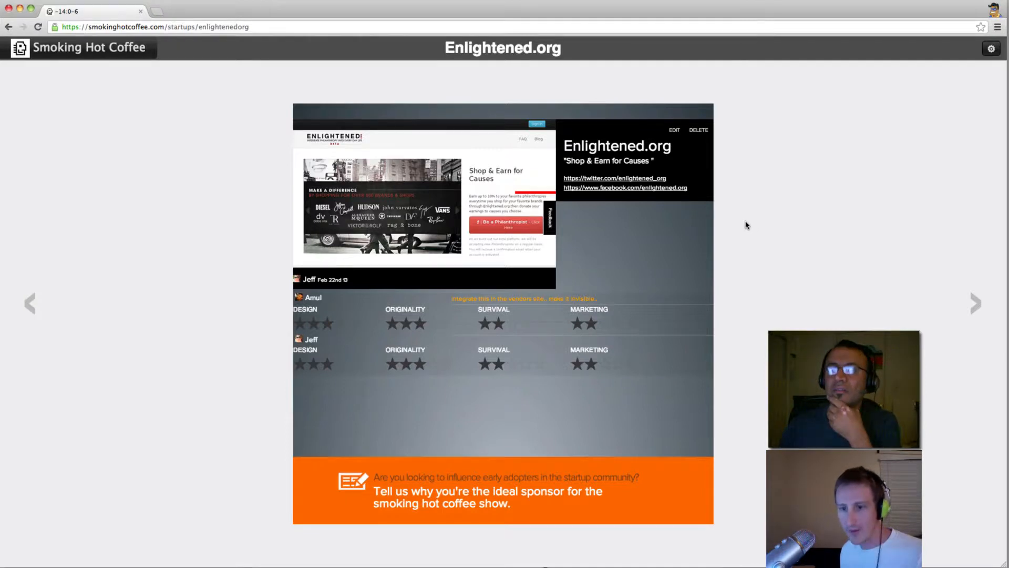
pyautogui.moveTo(739, 236)
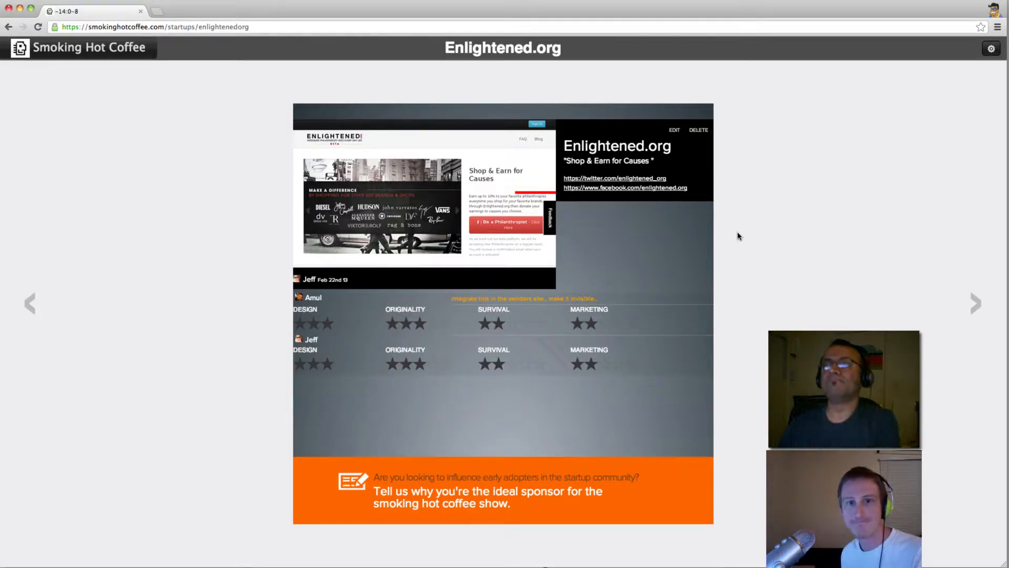
pyautogui.moveTo(727, 258)
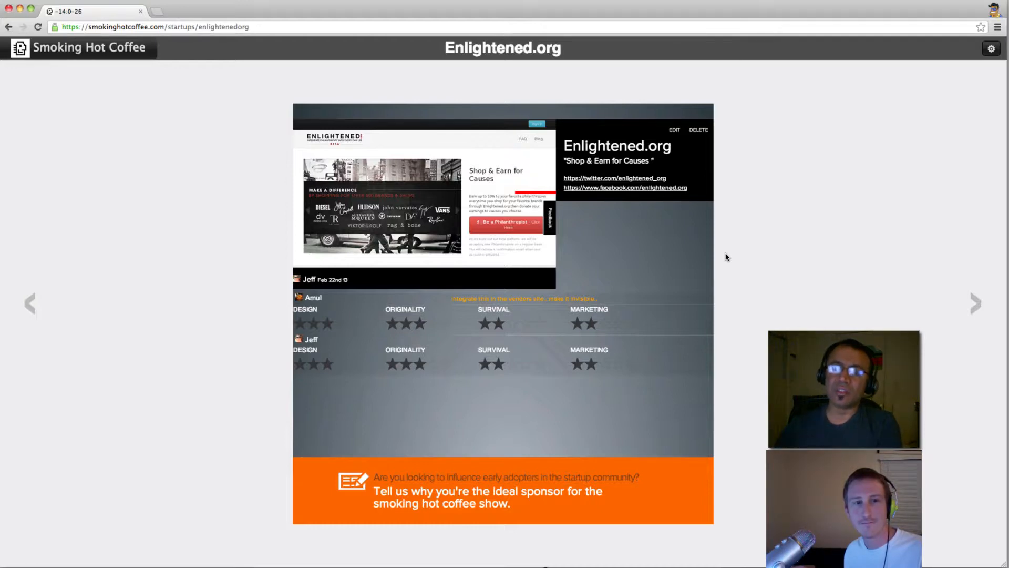
pyautogui.moveTo(964, 302)
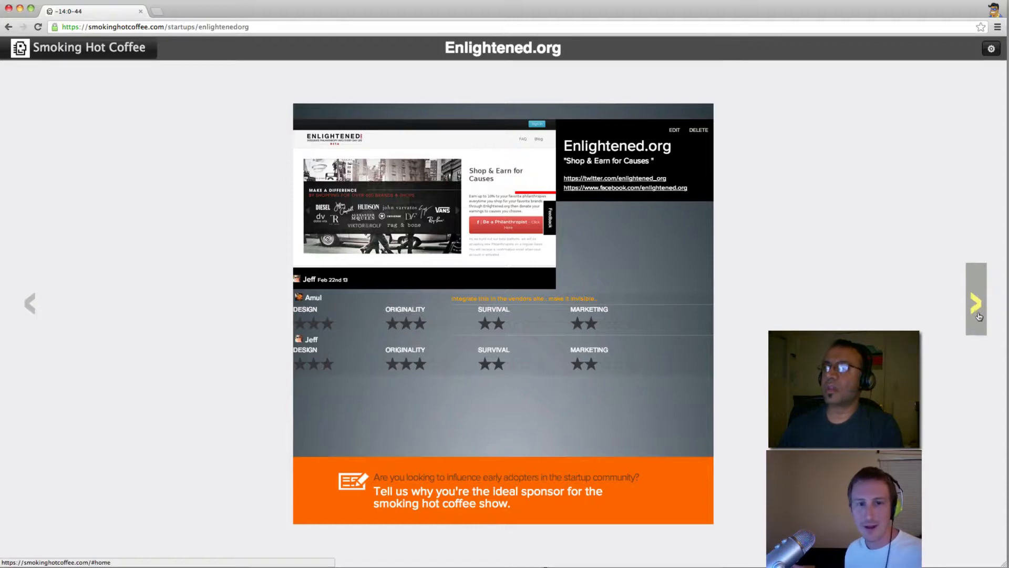
# Move on to QUOTE.fm and open its website from the startup page.
pyautogui.click(977, 302)
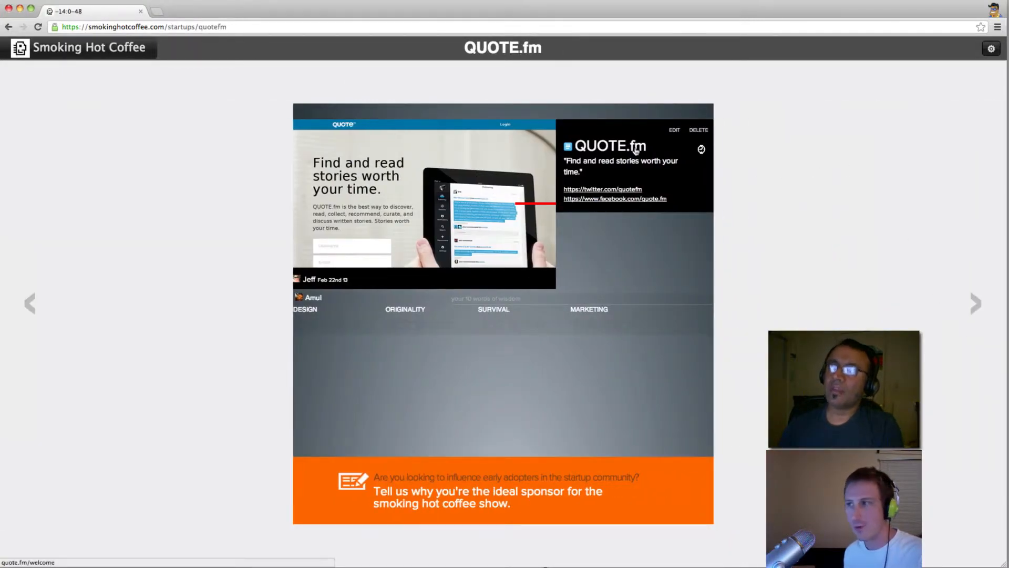
pyautogui.click(609, 145)
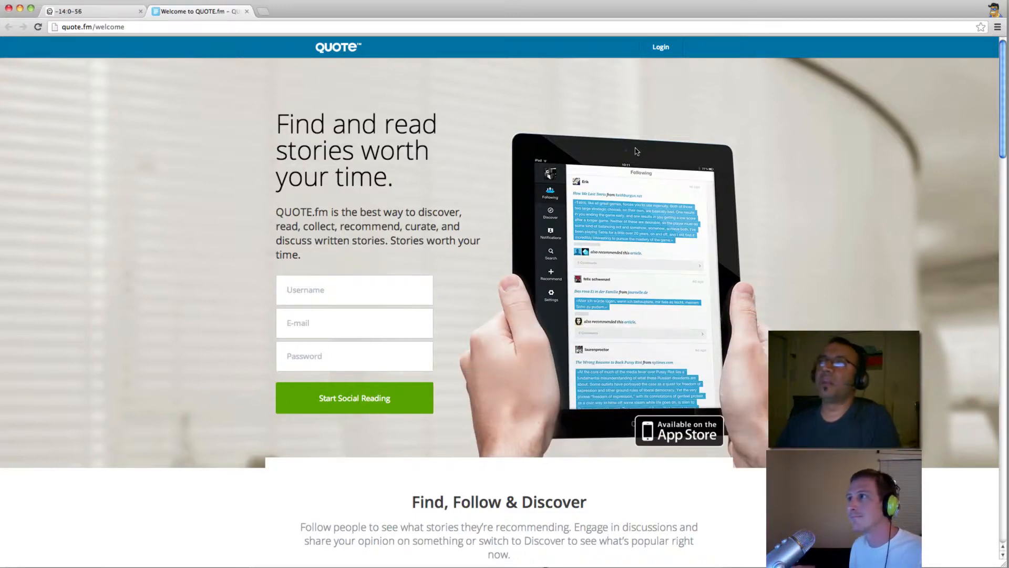
pyautogui.moveTo(532, 232)
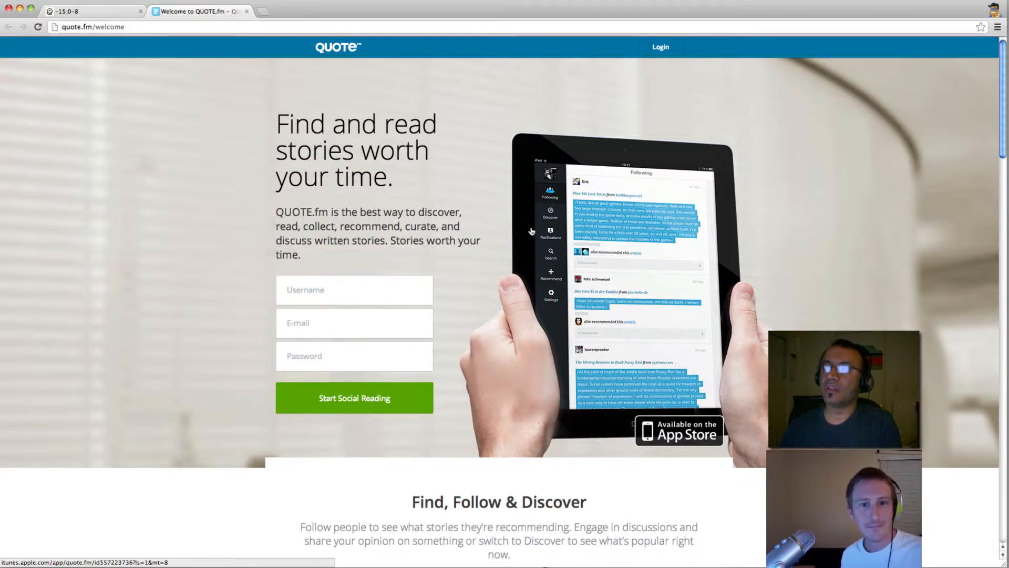
pyautogui.moveTo(706, 211)
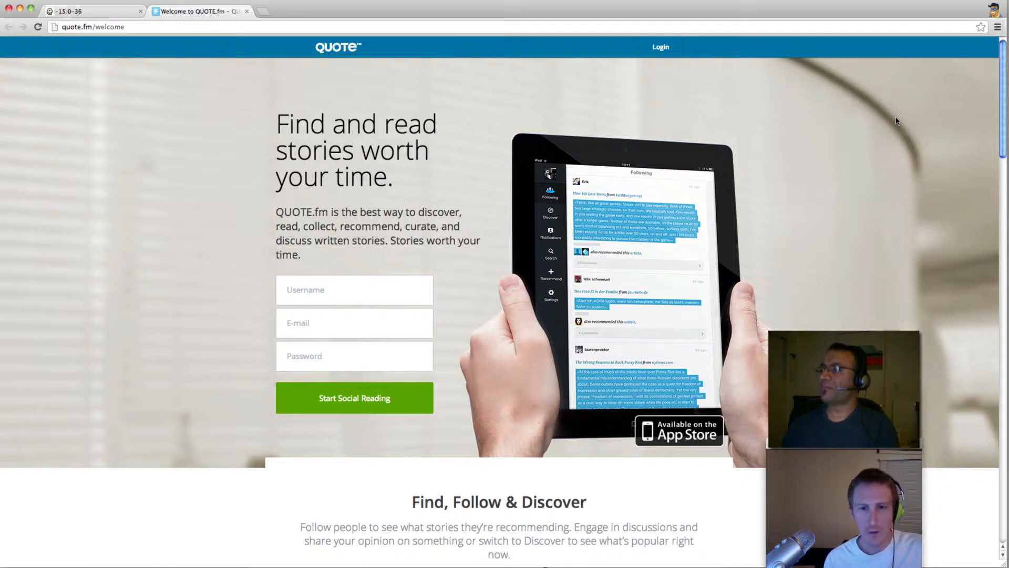
pyautogui.scroll(-3)
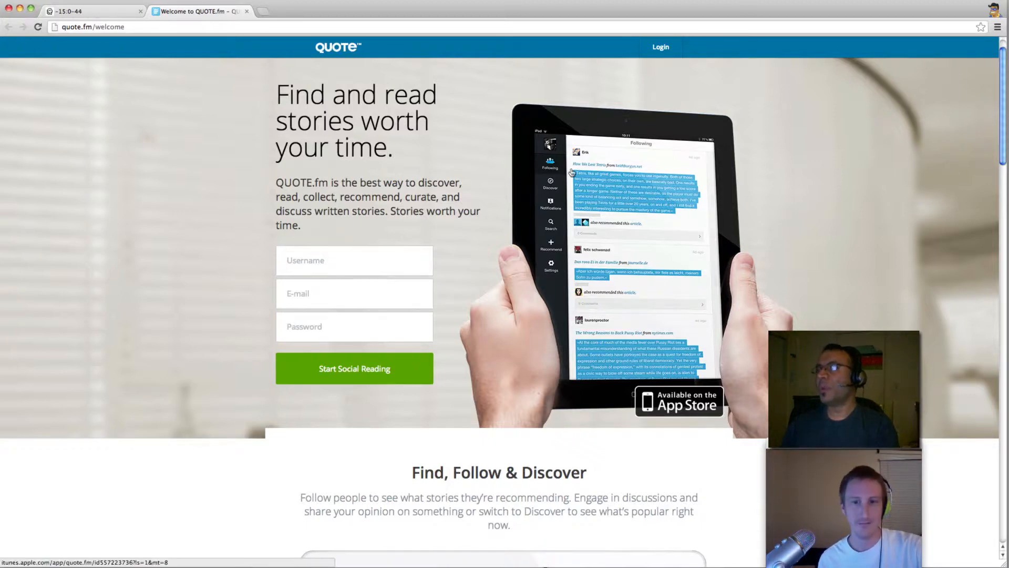
pyautogui.moveTo(967, 147)
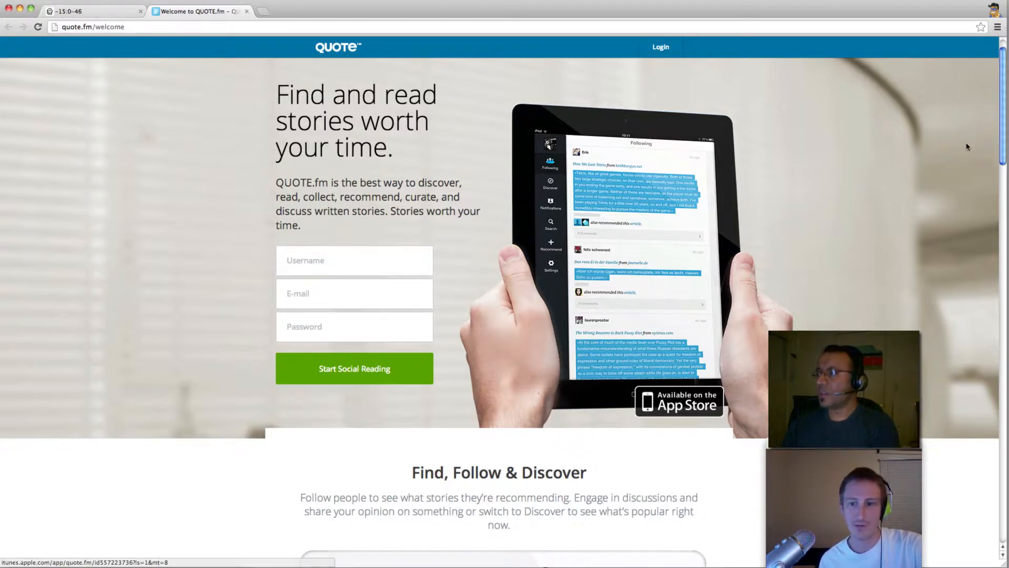
pyautogui.scroll(-3)
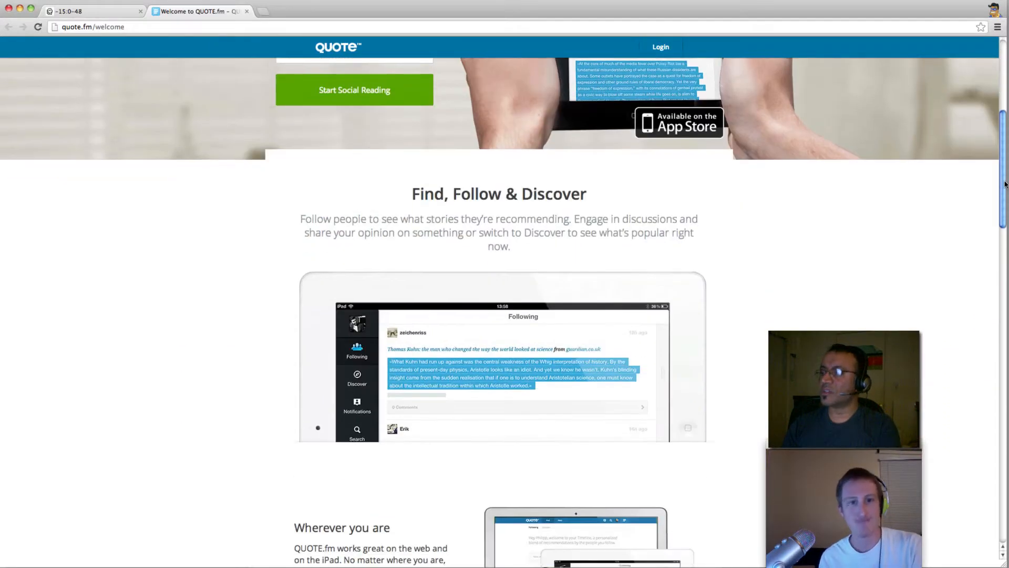
pyautogui.scroll(-3)
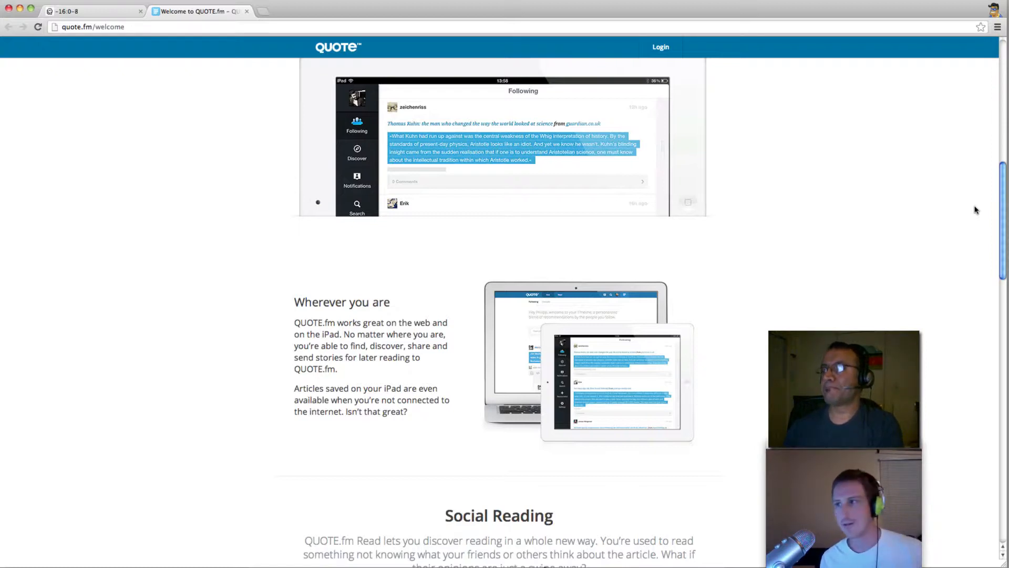
pyautogui.scroll(3)
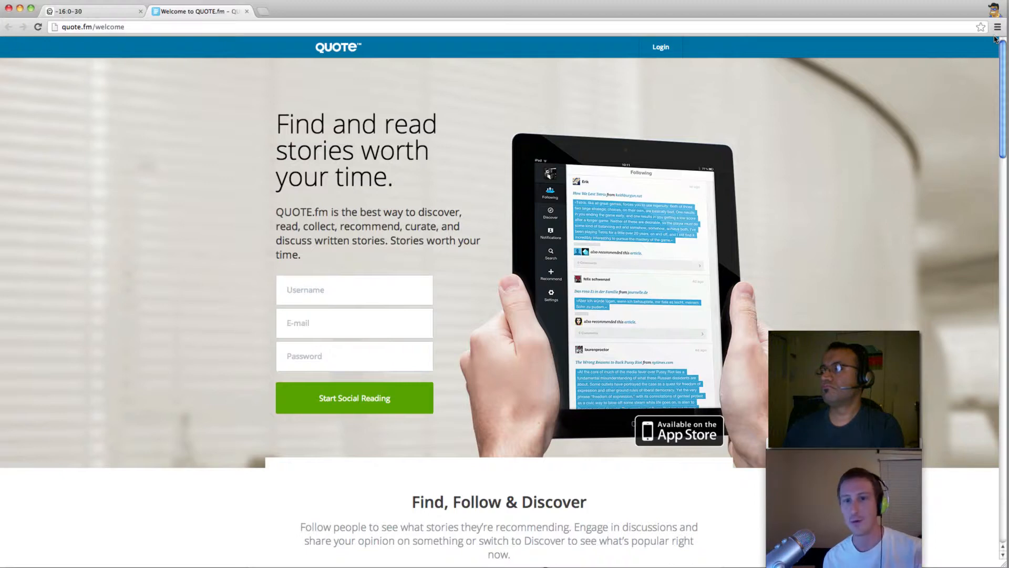
# Scroll down past 'Find, Follow & Discover' and 'Wherever you are' toward Social Reading.
pyautogui.scroll(-3)
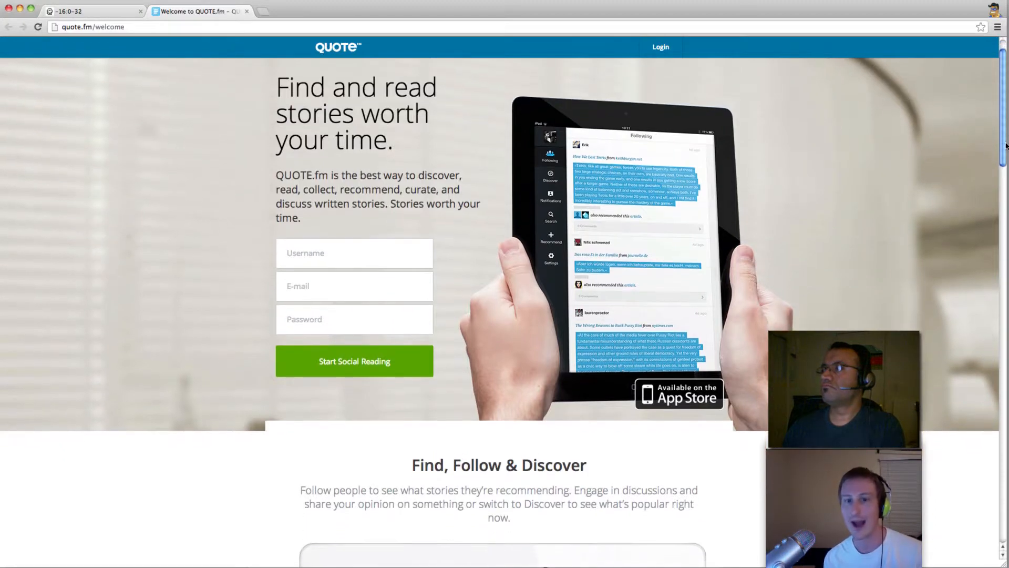
pyautogui.scroll(-3)
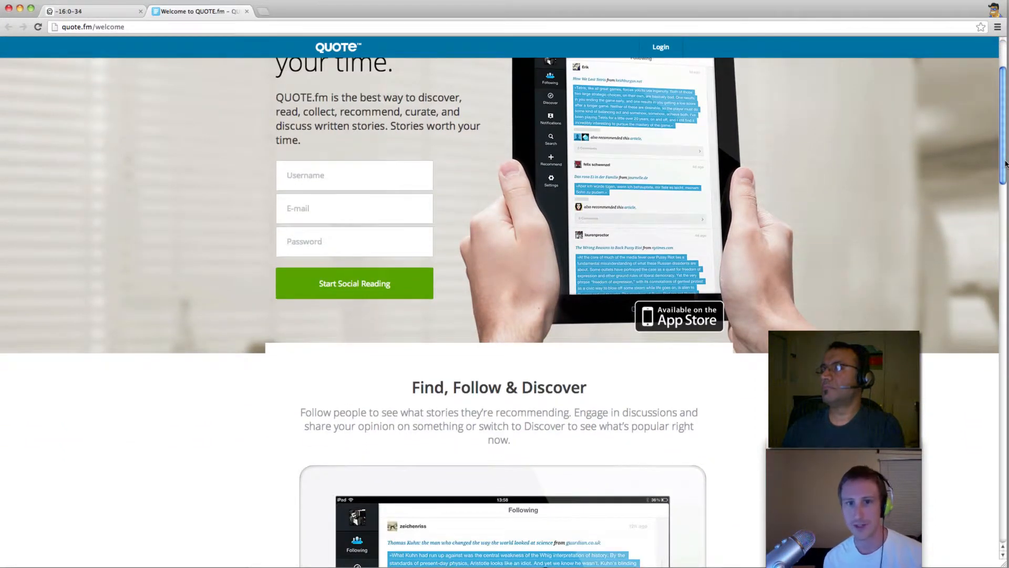
pyautogui.scroll(-3)
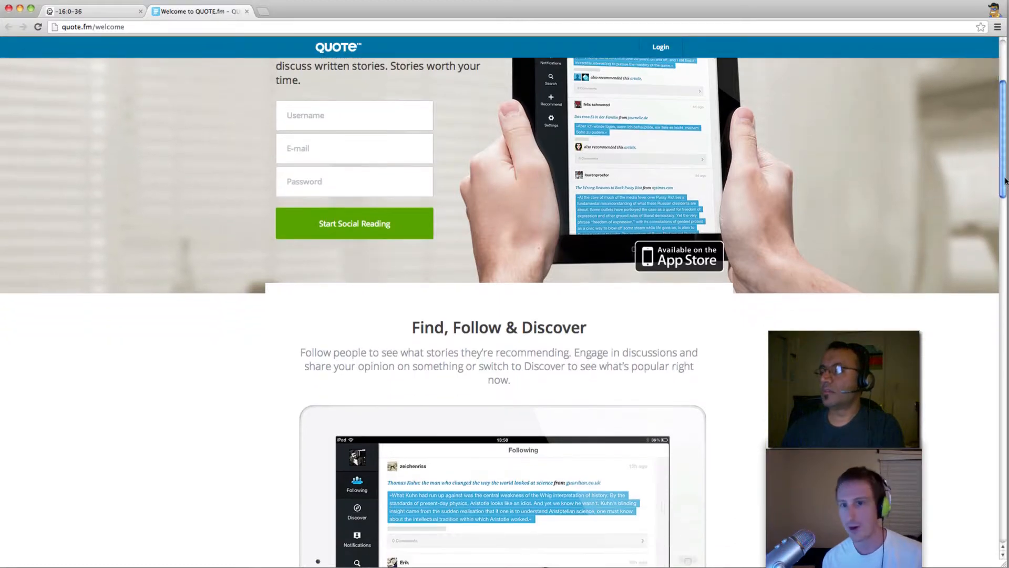
pyautogui.scroll(-3)
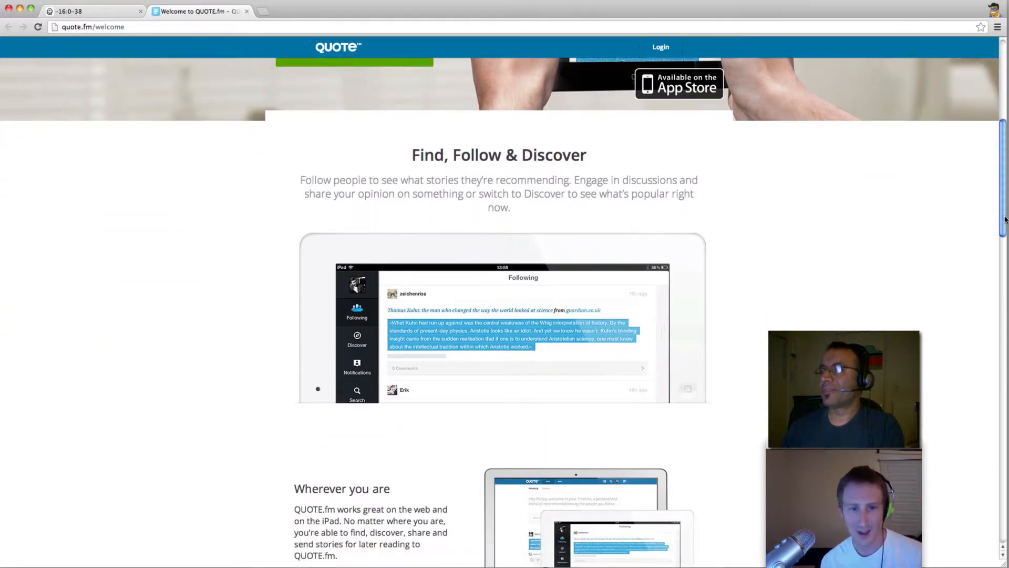
pyautogui.scroll(-3)
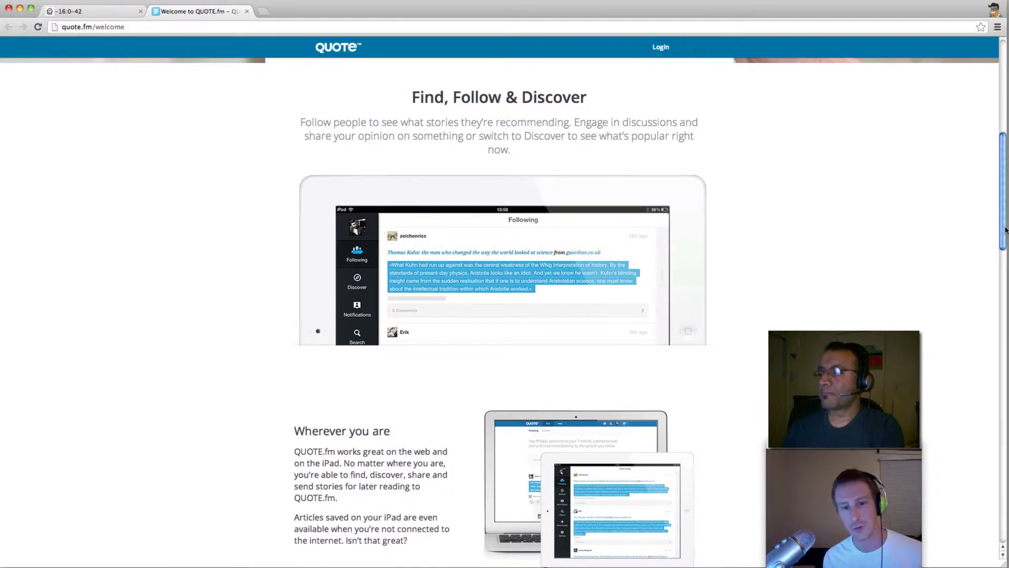
pyautogui.scroll(-3)
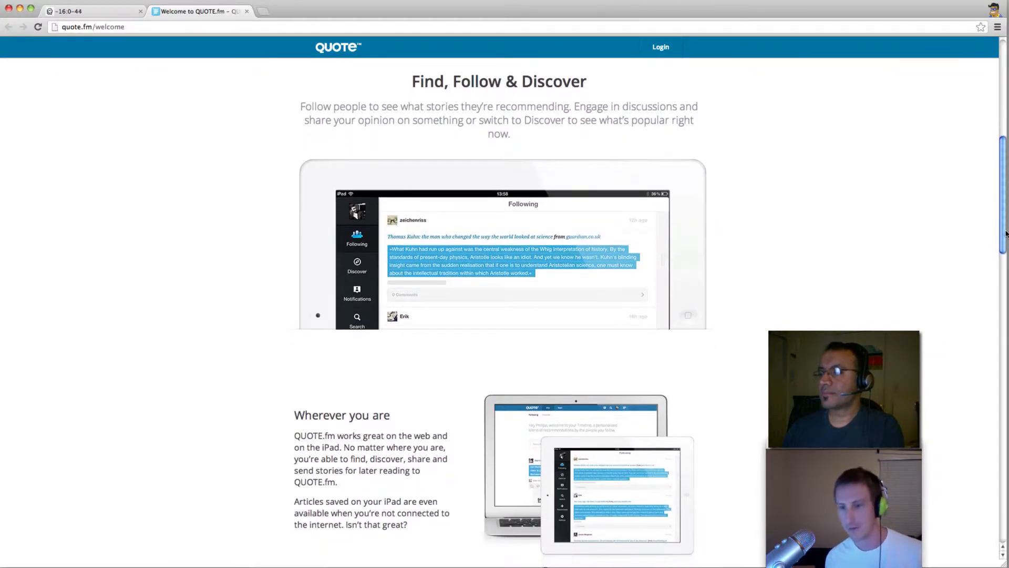
pyautogui.scroll(-3)
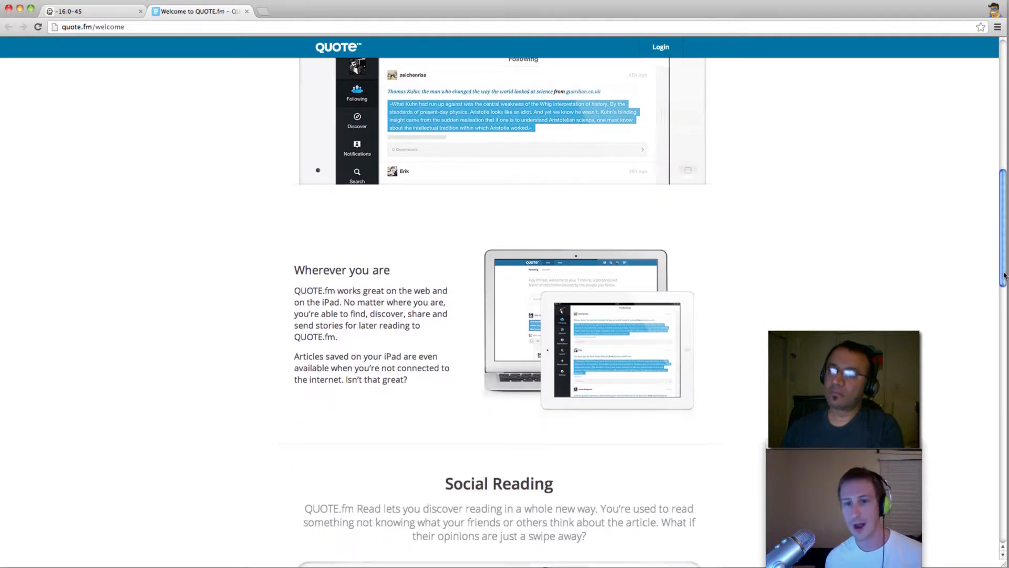
pyautogui.scroll(-3)
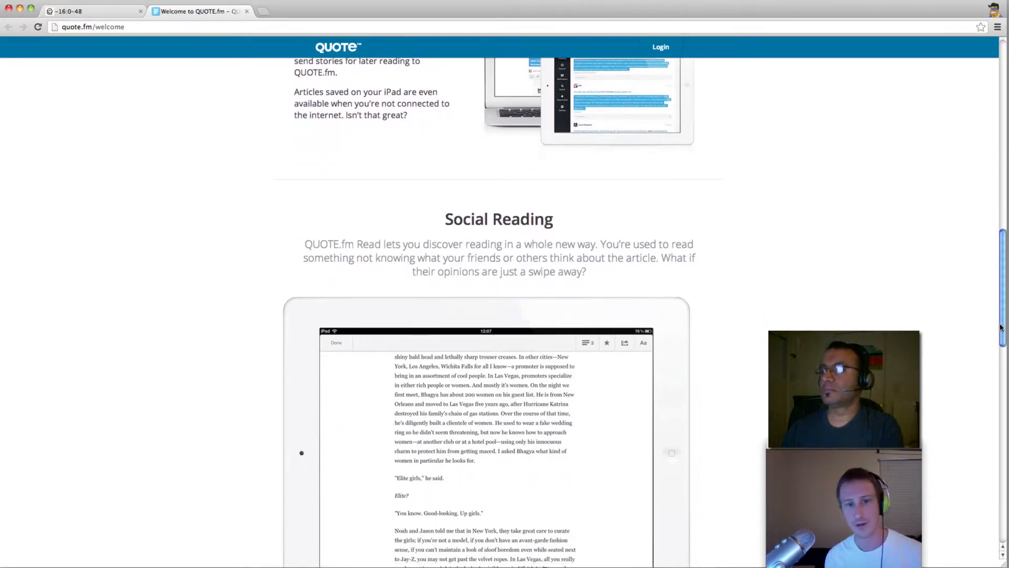
pyautogui.scroll(-3)
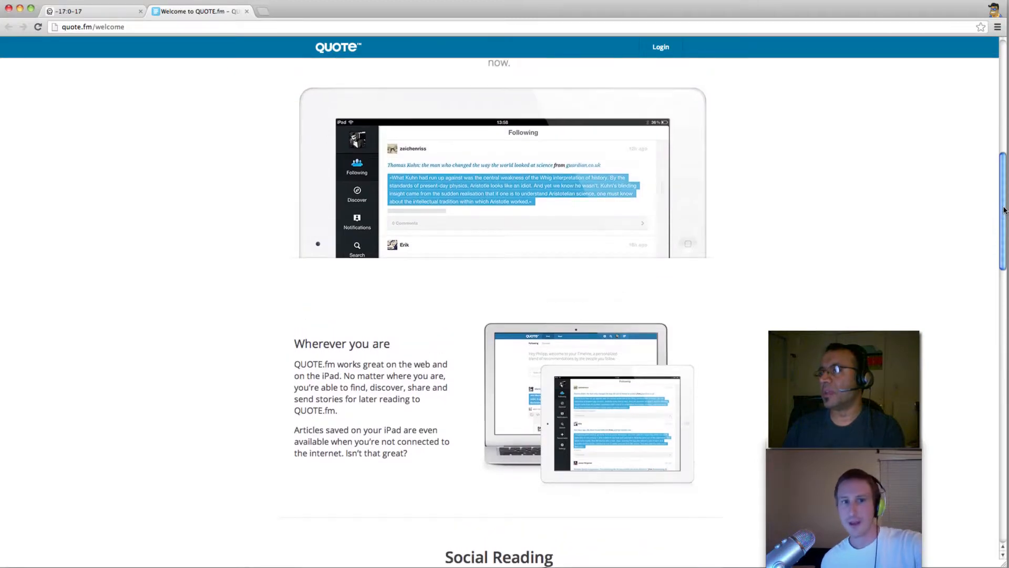
# Page through the Social Reading iPad screenshots to the saved-articles Unread list.
pyautogui.scroll(-3)
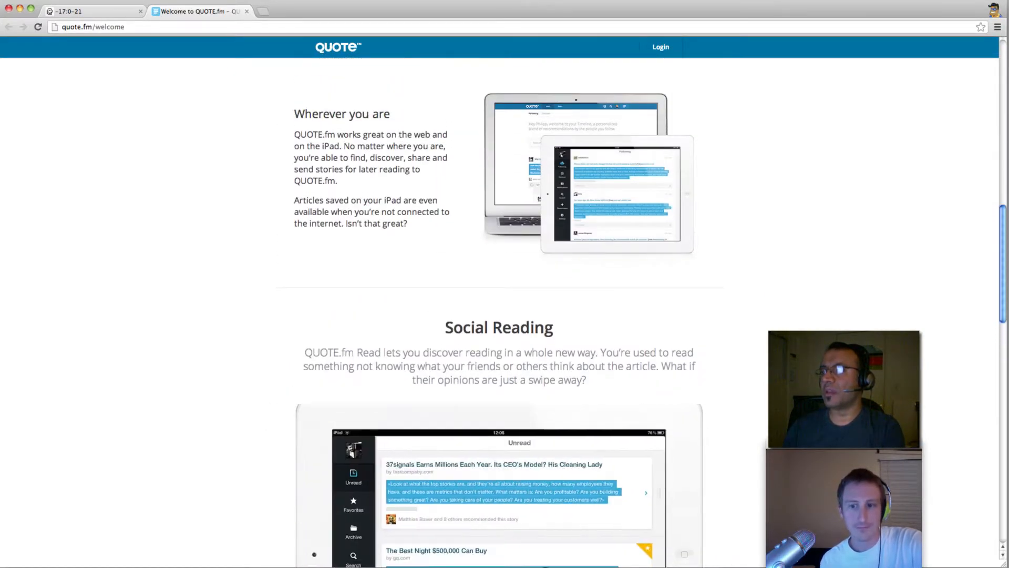
pyautogui.scroll(-3)
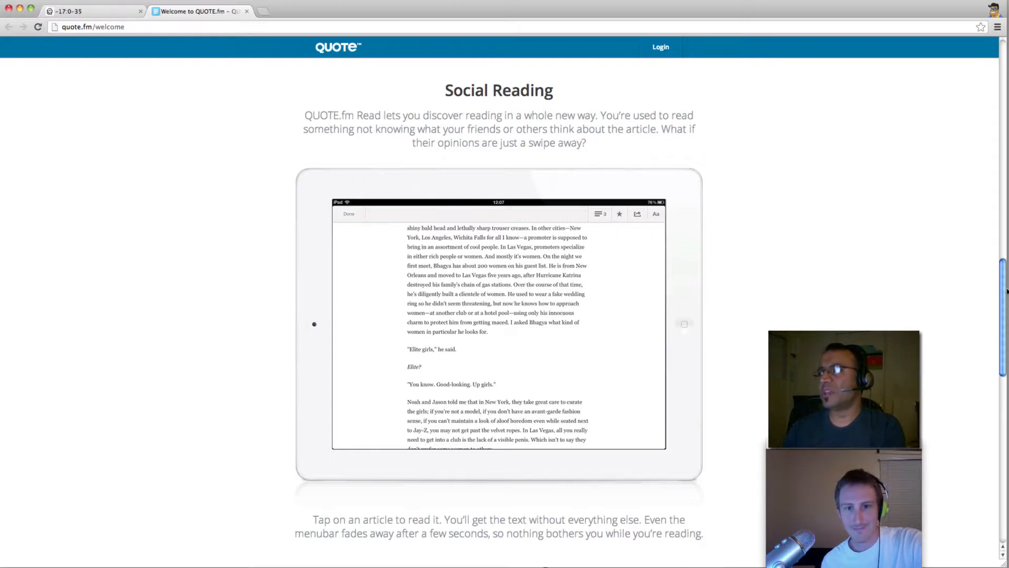
pyautogui.scroll(3)
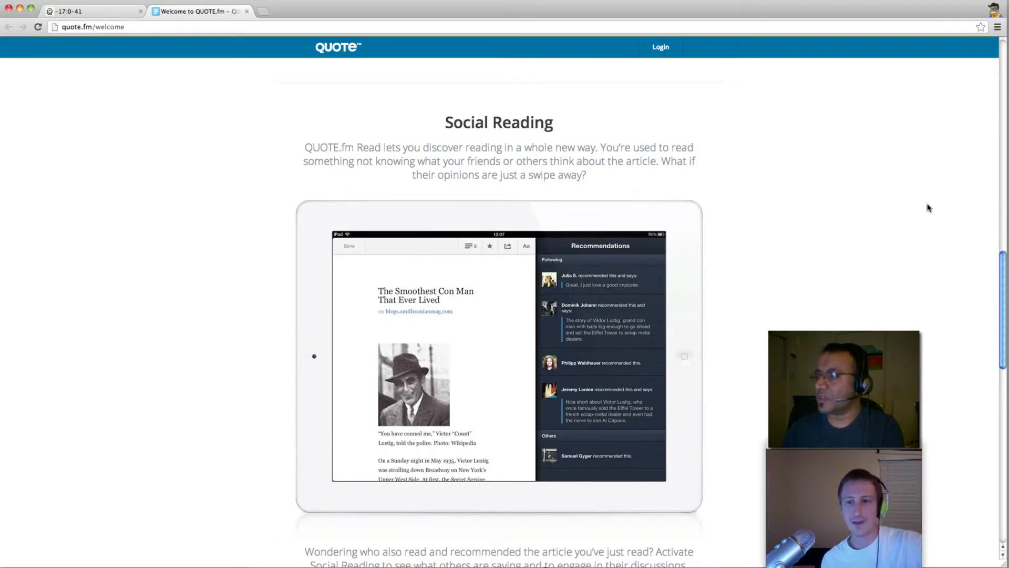
pyautogui.scroll(-3)
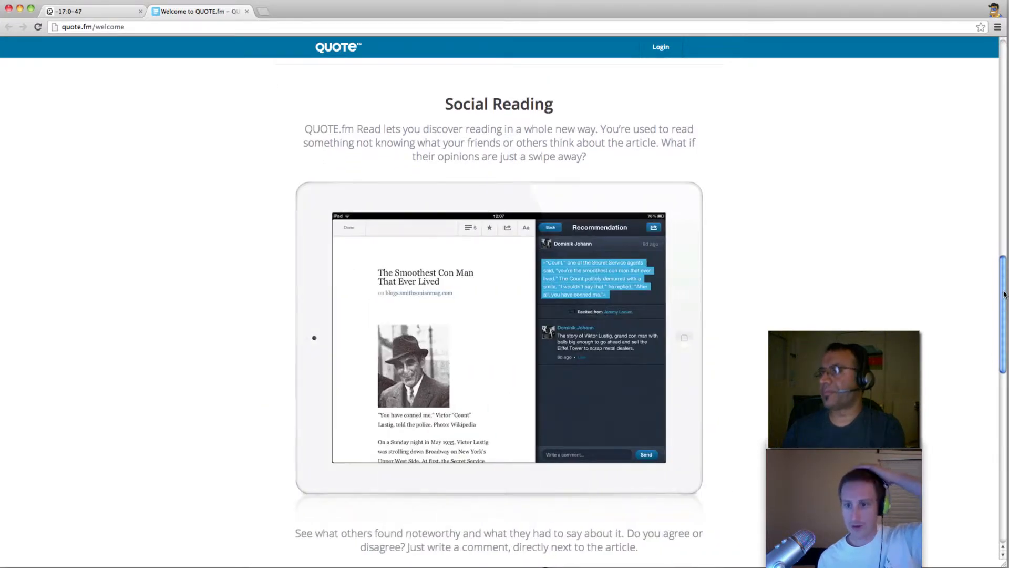
pyautogui.scroll(-3)
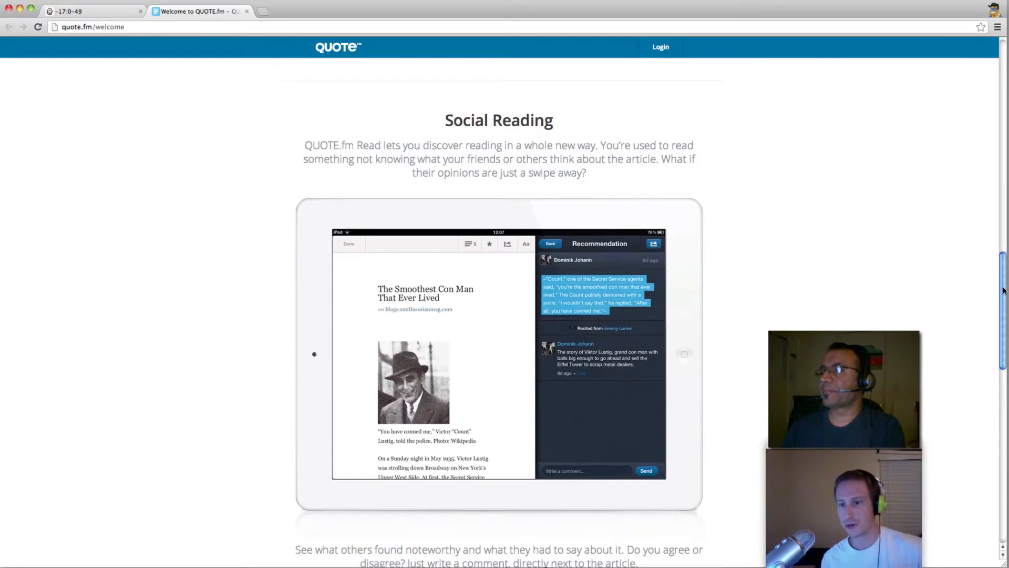
pyautogui.scroll(-3)
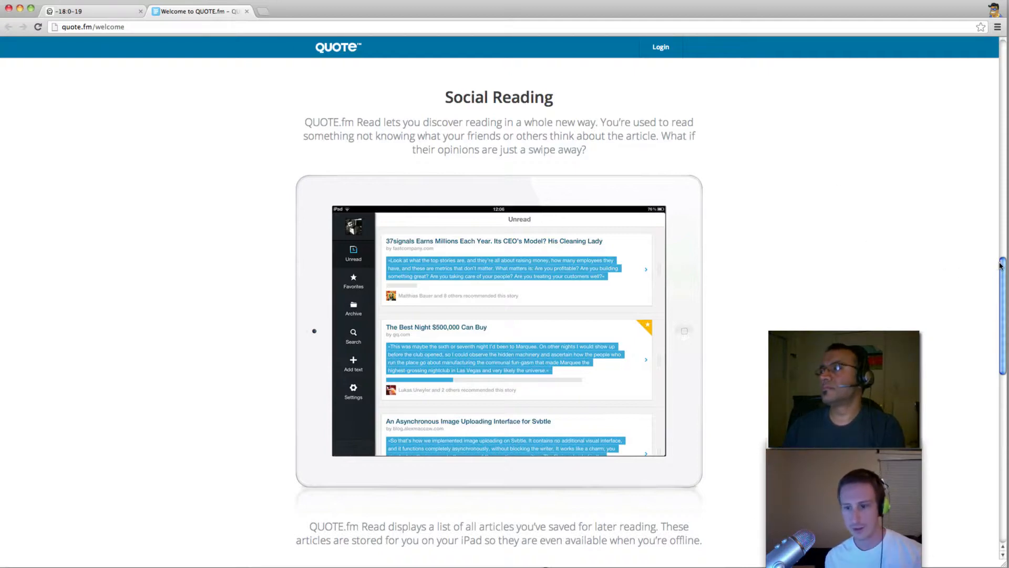
# Scroll through the rest of the quote.fm welcome page before returning to Smoking Hot Coffee.
pyautogui.scroll(-3)
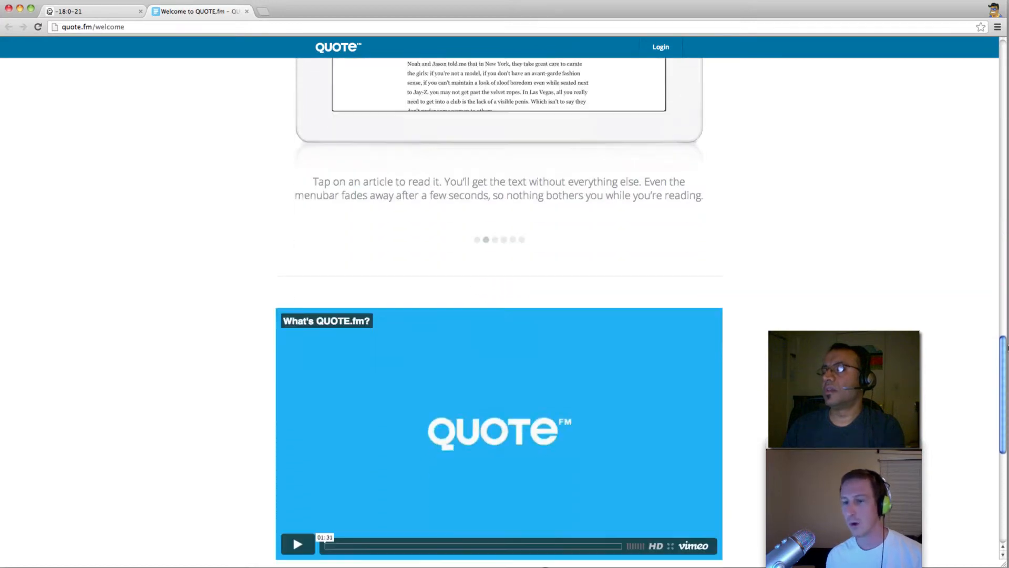
pyautogui.scroll(-3)
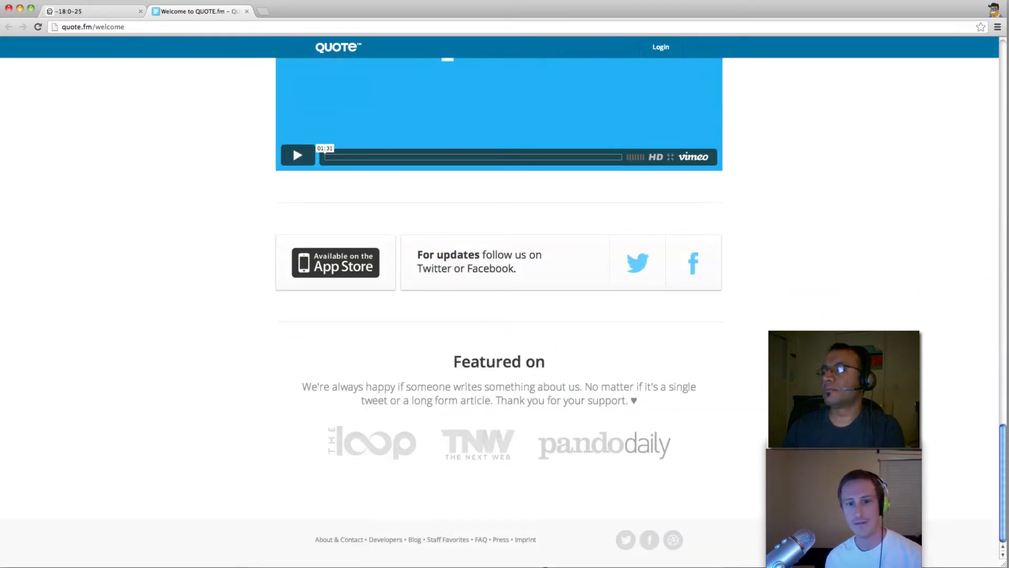
pyautogui.scroll(3)
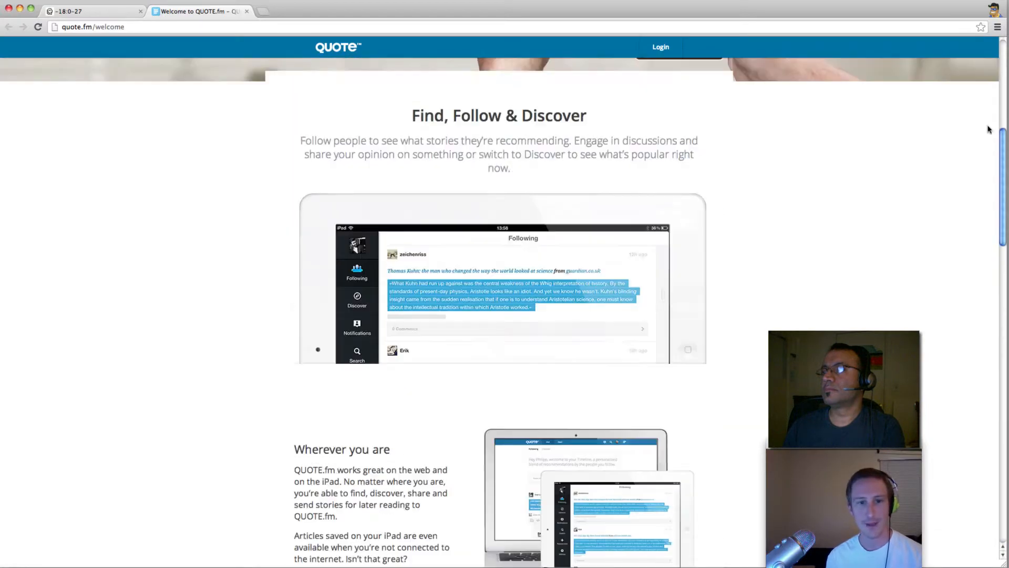
pyautogui.scroll(-3)
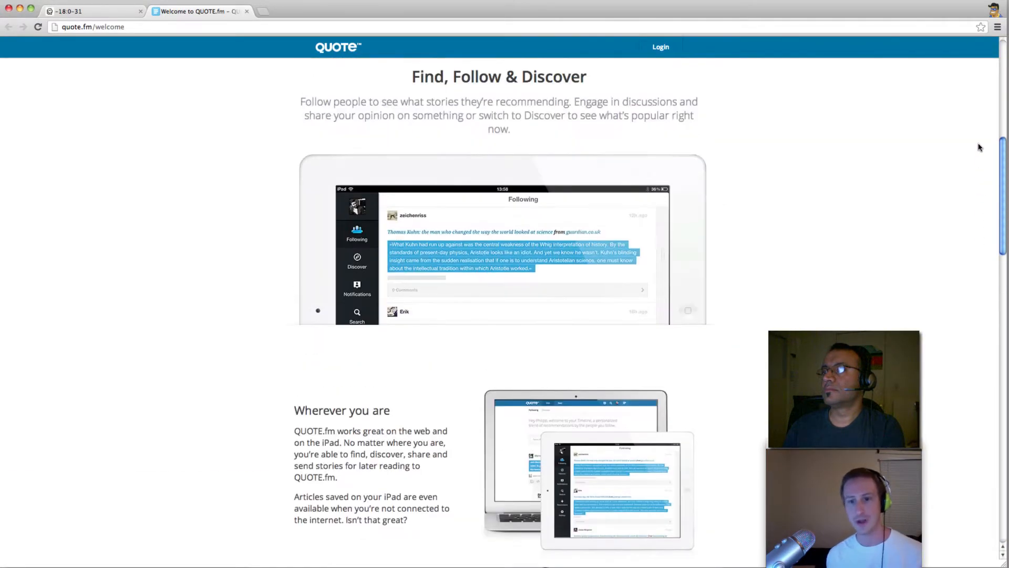
pyautogui.scroll(-3)
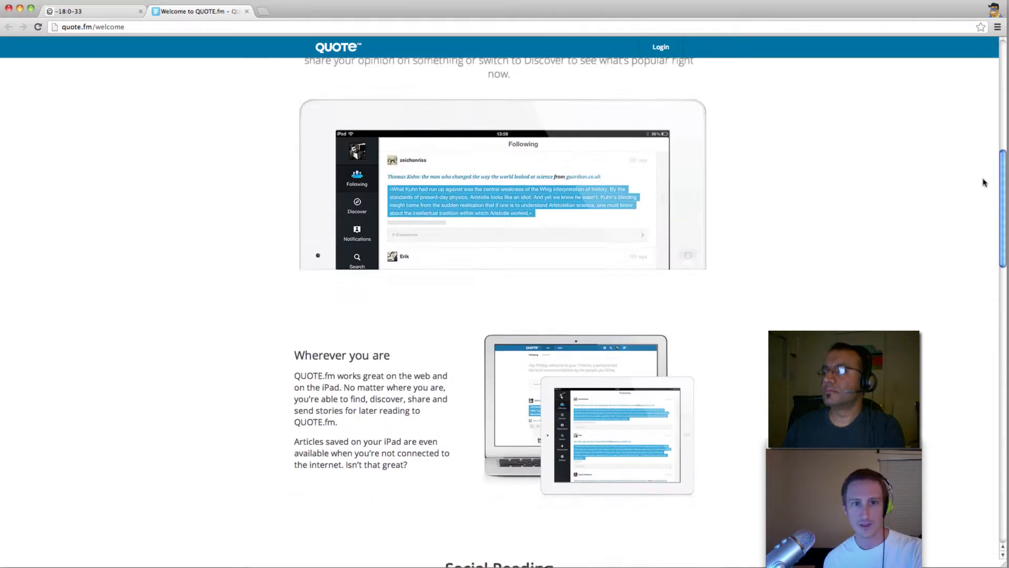
pyautogui.scroll(-3)
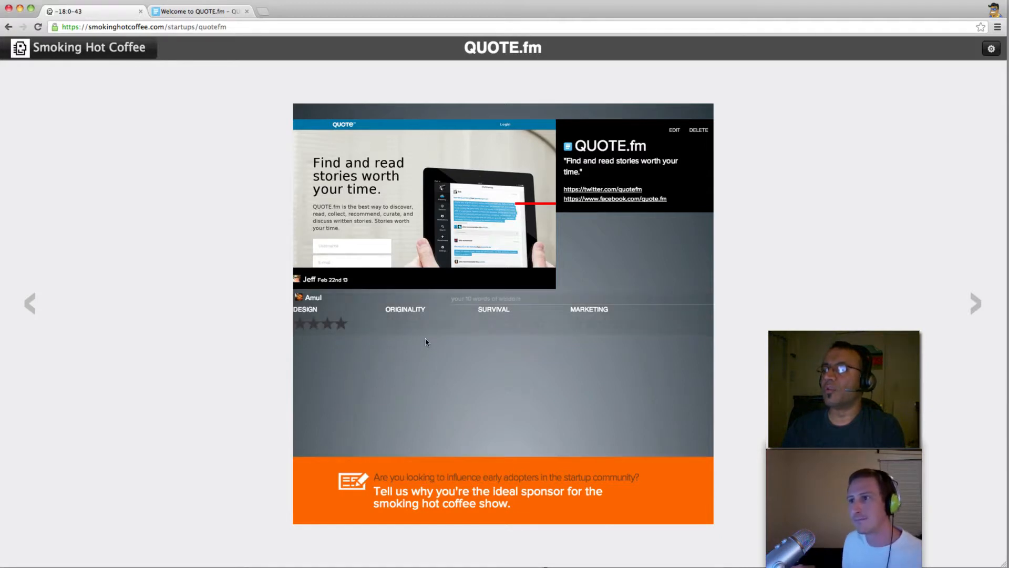
# Rate QUOTE.fm and post the comment that advertising needs eyeballs and more press for growth.
pyautogui.click(421, 323)
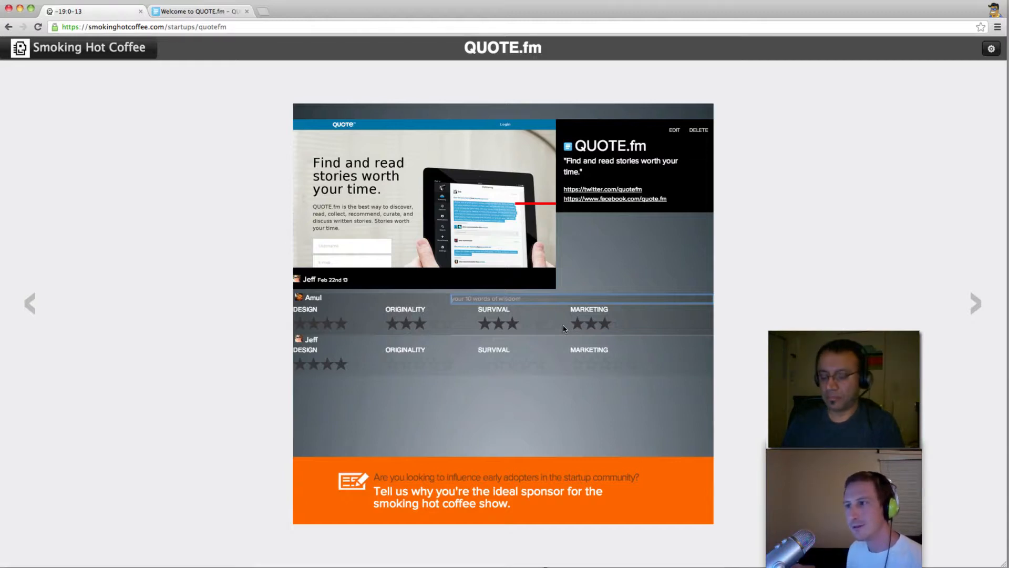
pyautogui.write('Ad')
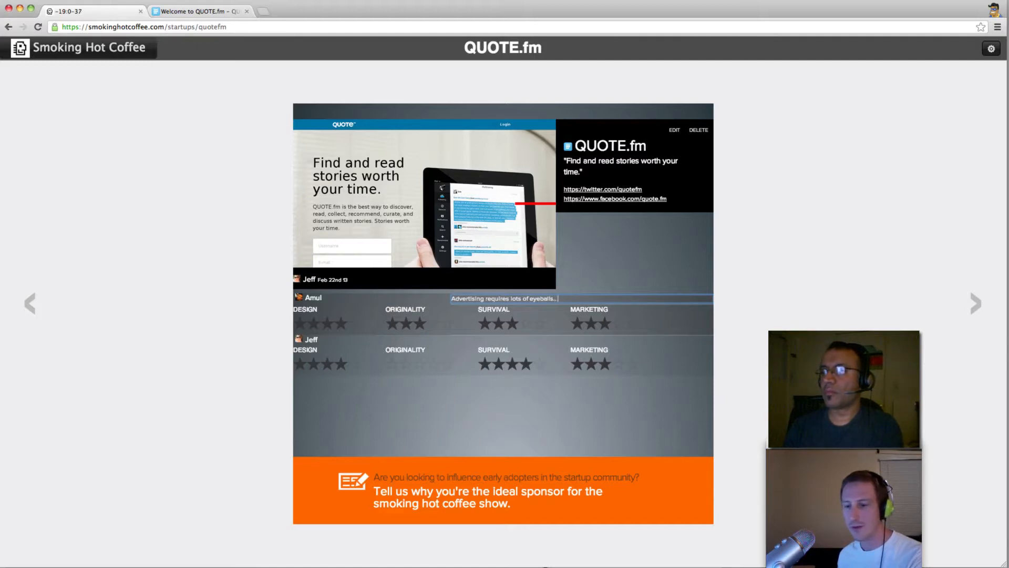
pyautogui.write('love to see more press to')
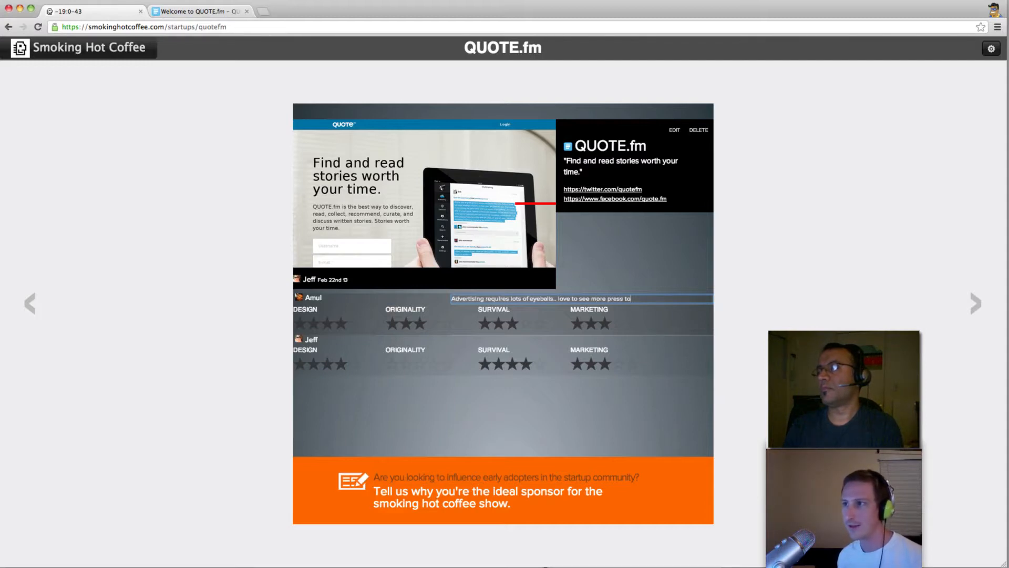
pyautogui.write('for')
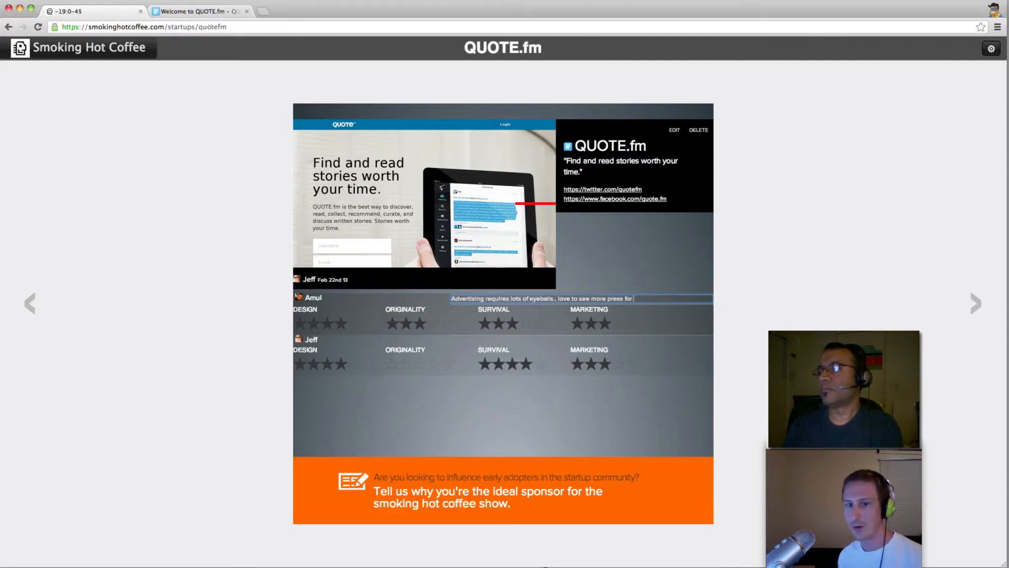
pyautogui.write('growth')
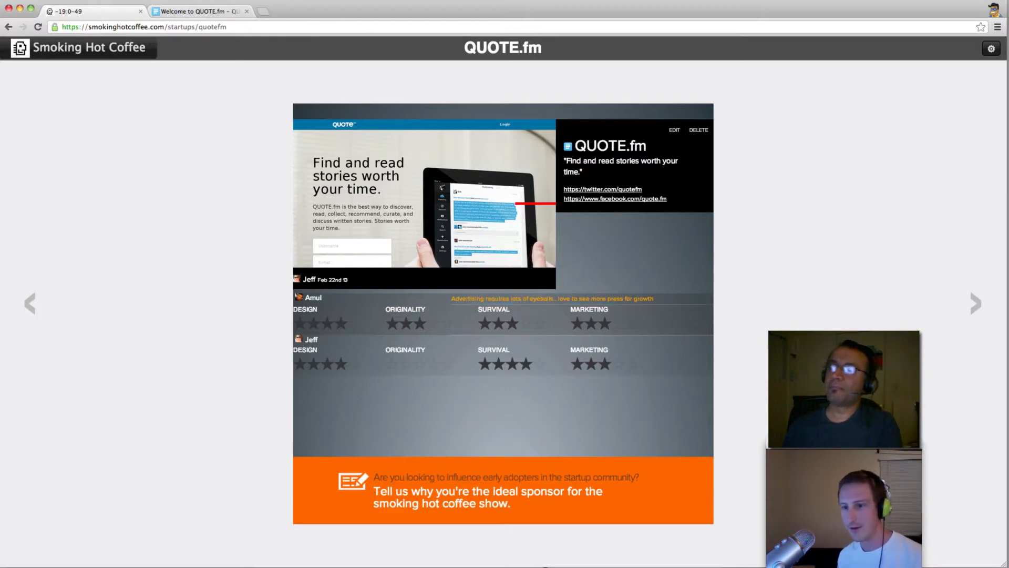
pyautogui.moveTo(892, 301)
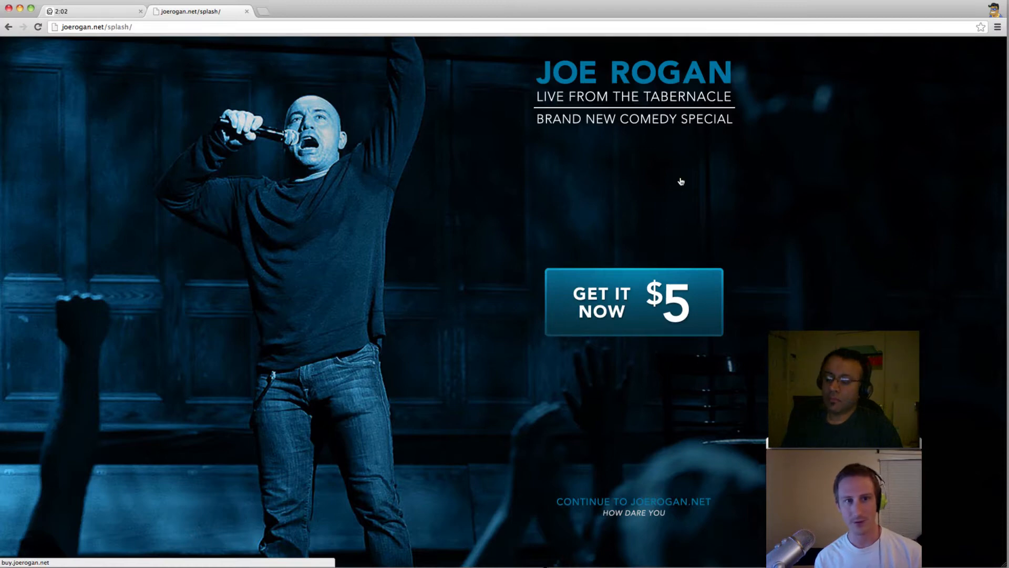
pyautogui.moveTo(752, 104)
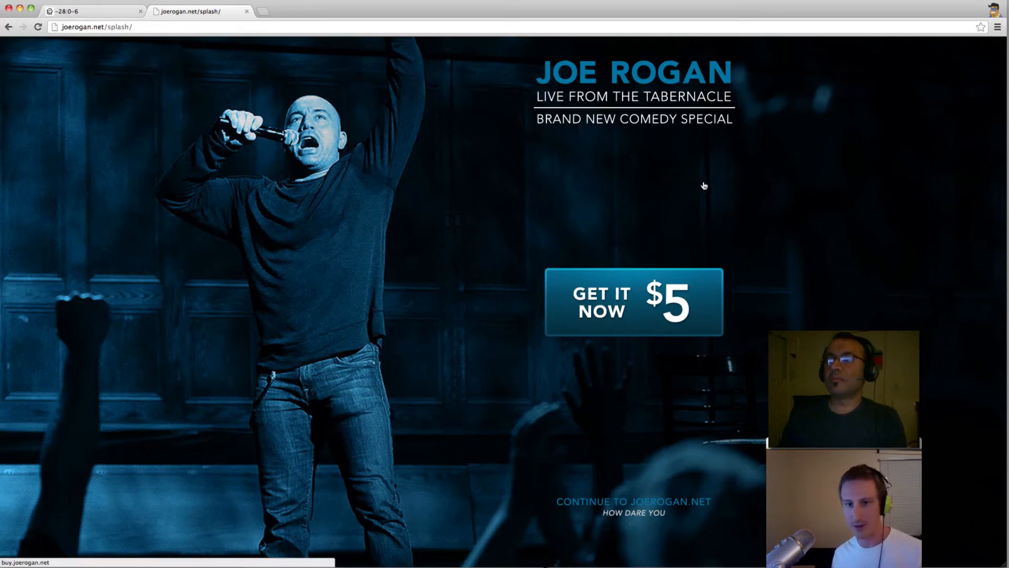
pyautogui.moveTo(683, 185)
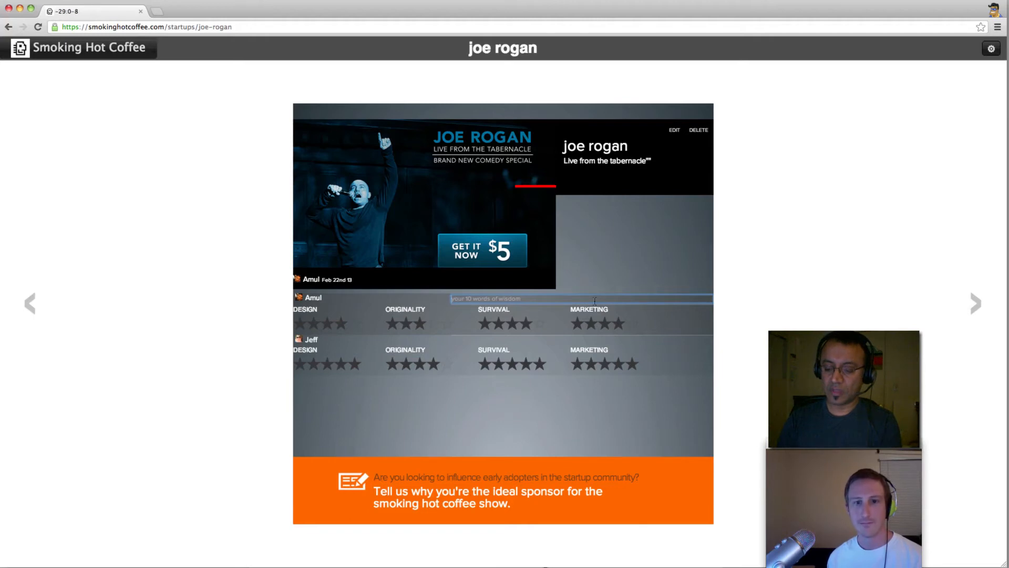
# Write "B-list Actors... watch this and follow!" as Amul's comment and move on to the next startup.
pyautogui.write('B-list')
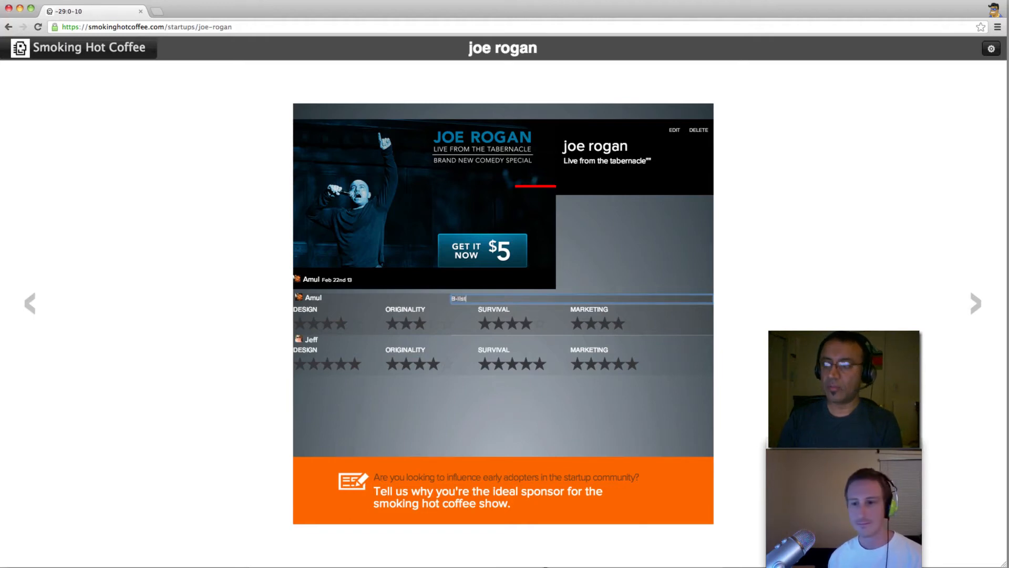
pyautogui.write('Actor')
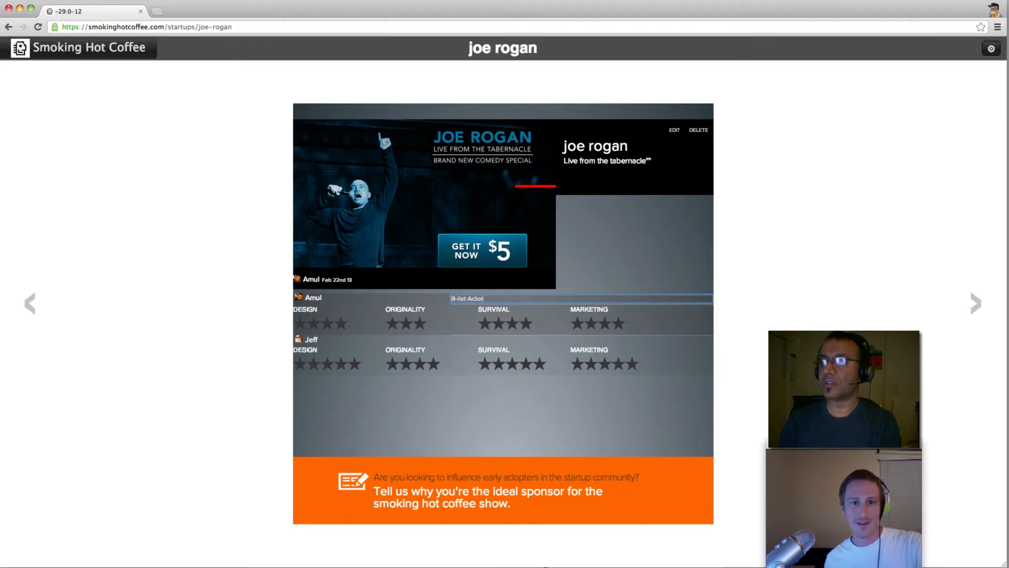
pyautogui.write('s... watch this')
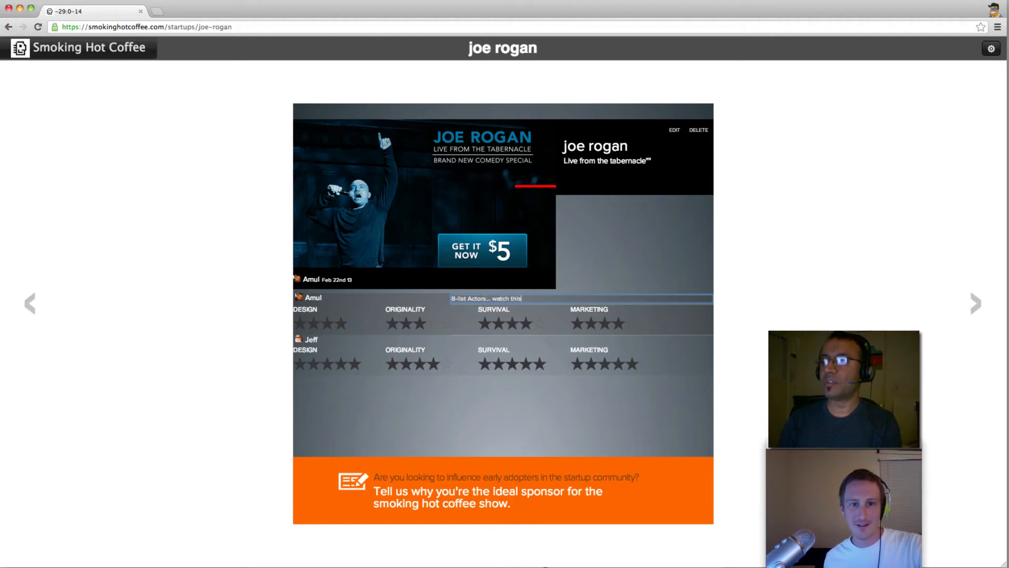
pyautogui.write('and follow!')
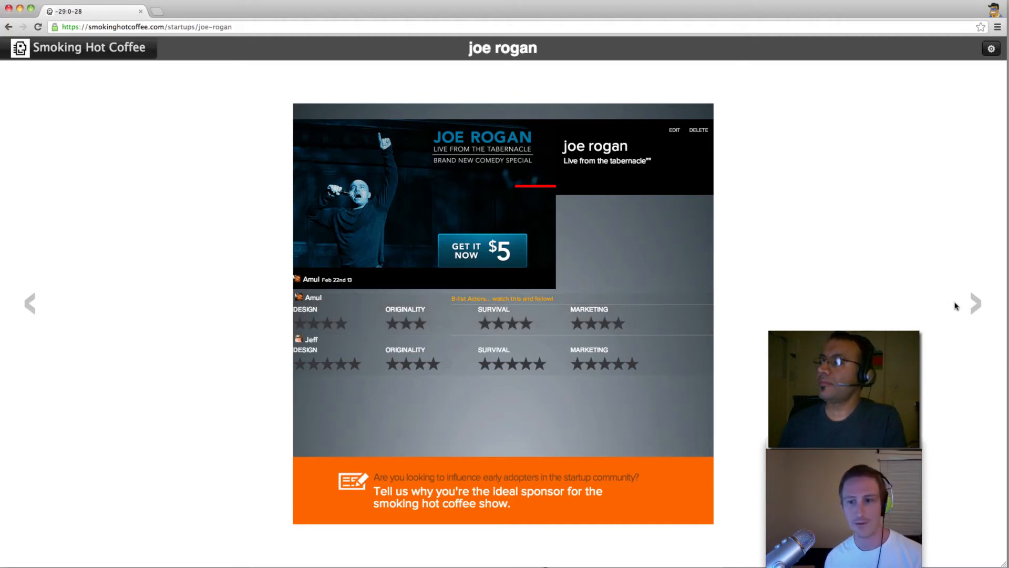
pyautogui.click(976, 303)
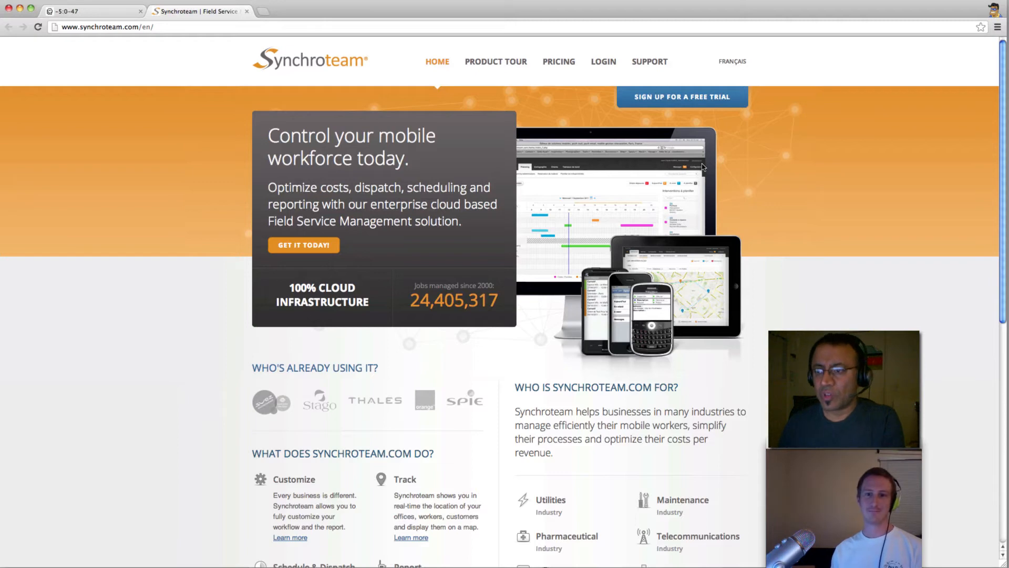
pyautogui.moveTo(589, 233)
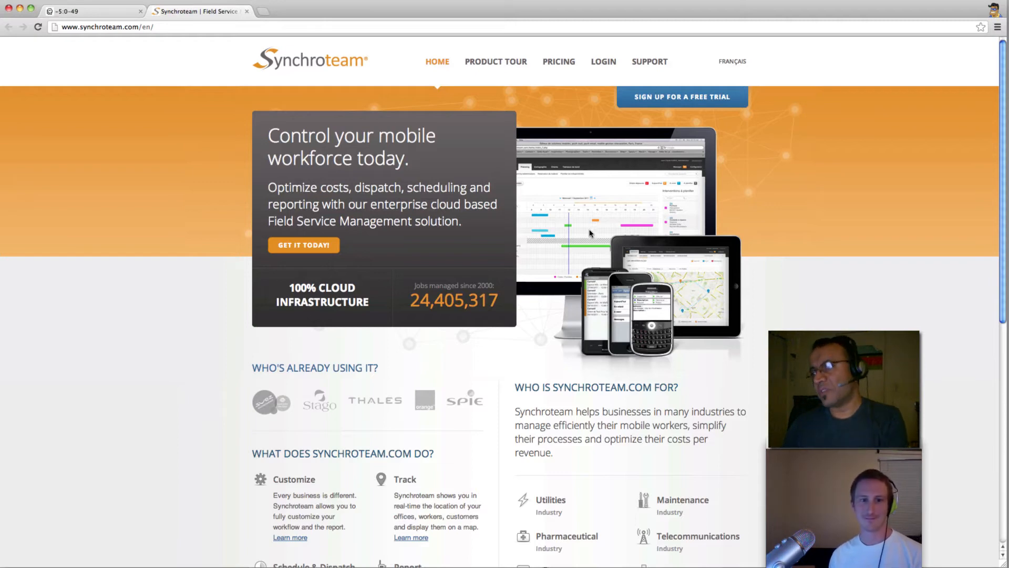
pyautogui.moveTo(585, 228)
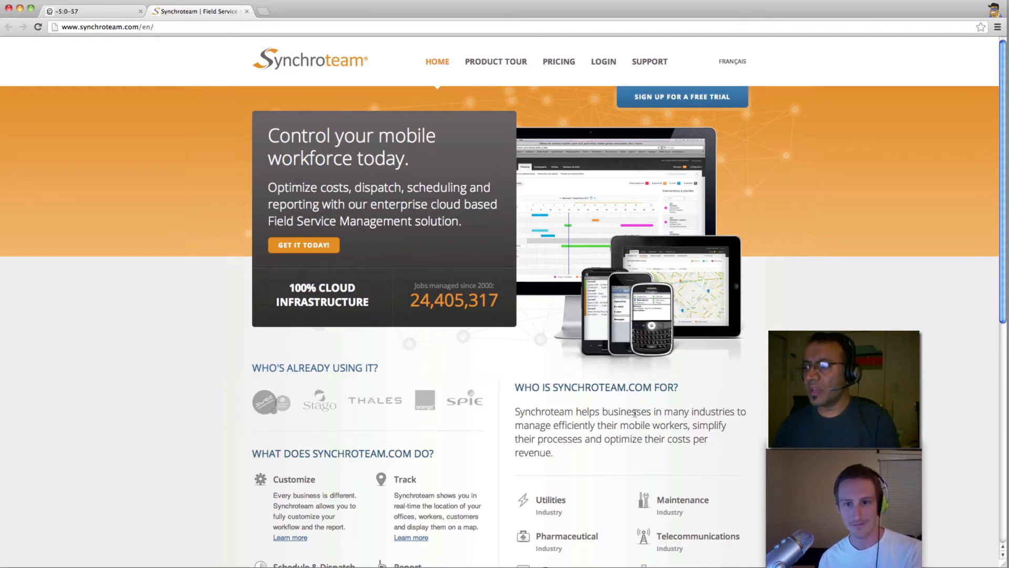
# Skim the Synchroteam home page text about its field service management offering.
pyautogui.moveTo(515, 411); pyautogui.dragTo(615, 425)
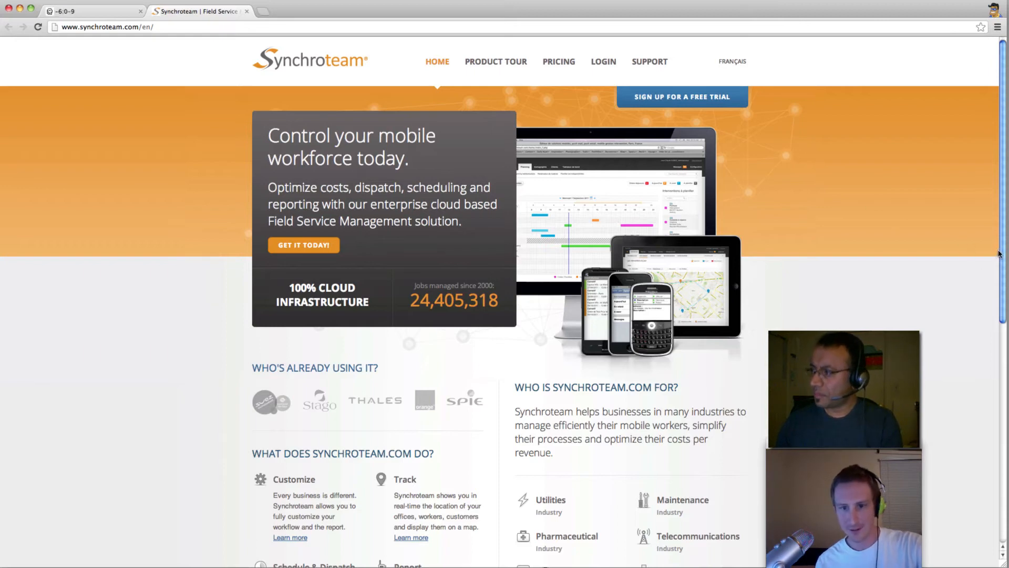
pyautogui.scroll(-3)
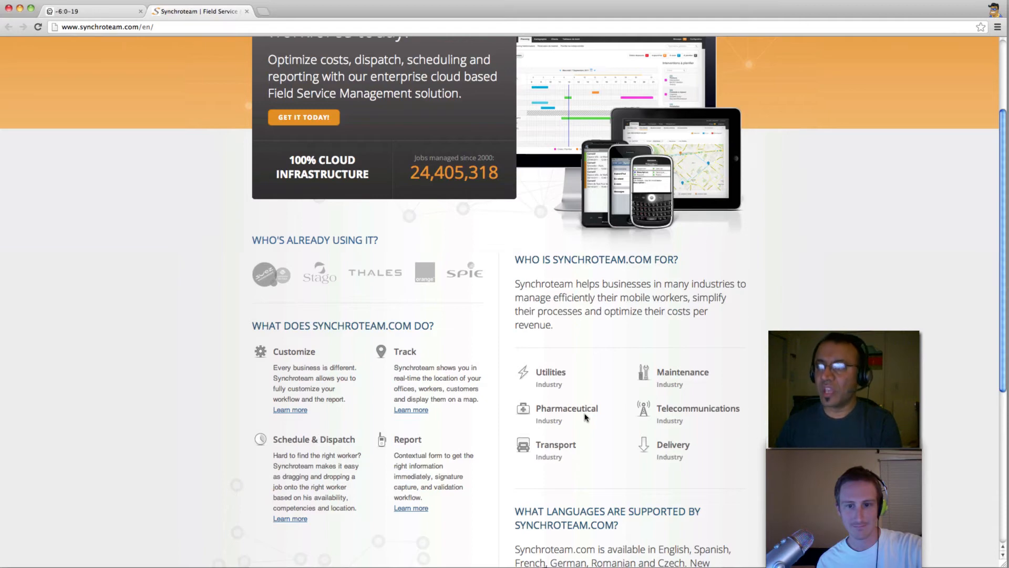
pyautogui.moveTo(590, 311)
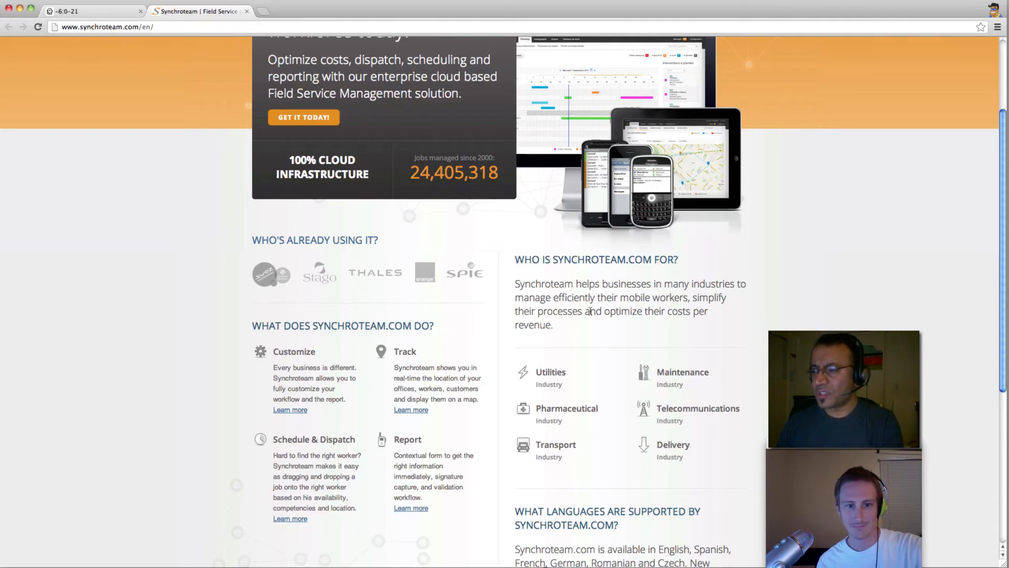
pyautogui.moveTo(561, 284); pyautogui.dragTo(552, 324)
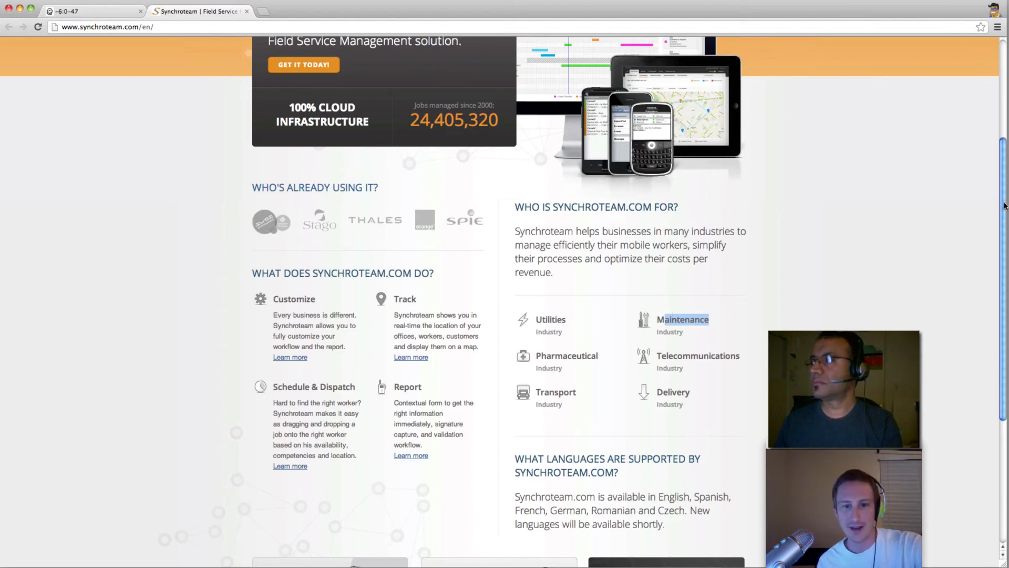
pyautogui.scroll(-3)
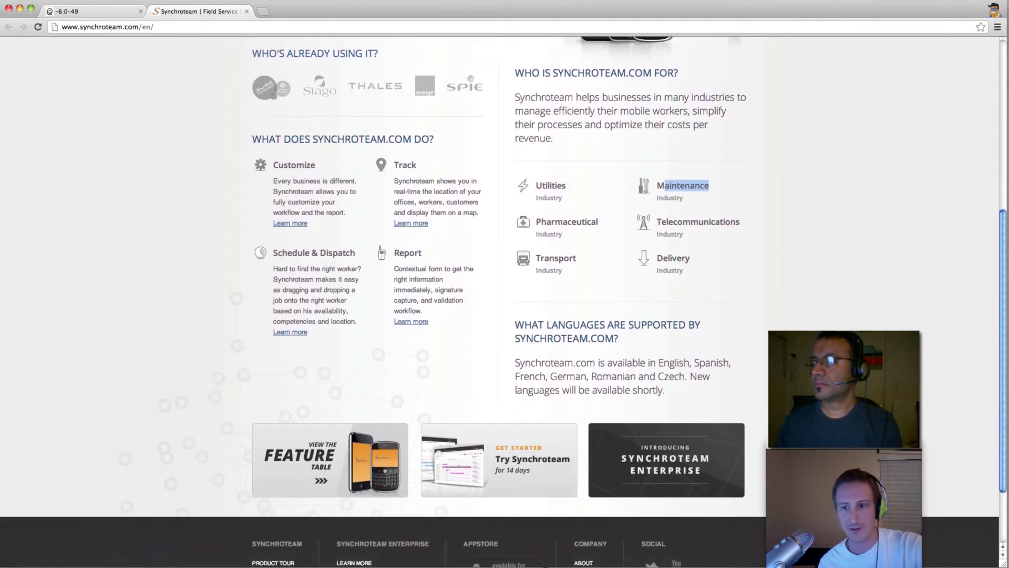
pyautogui.scroll(-3)
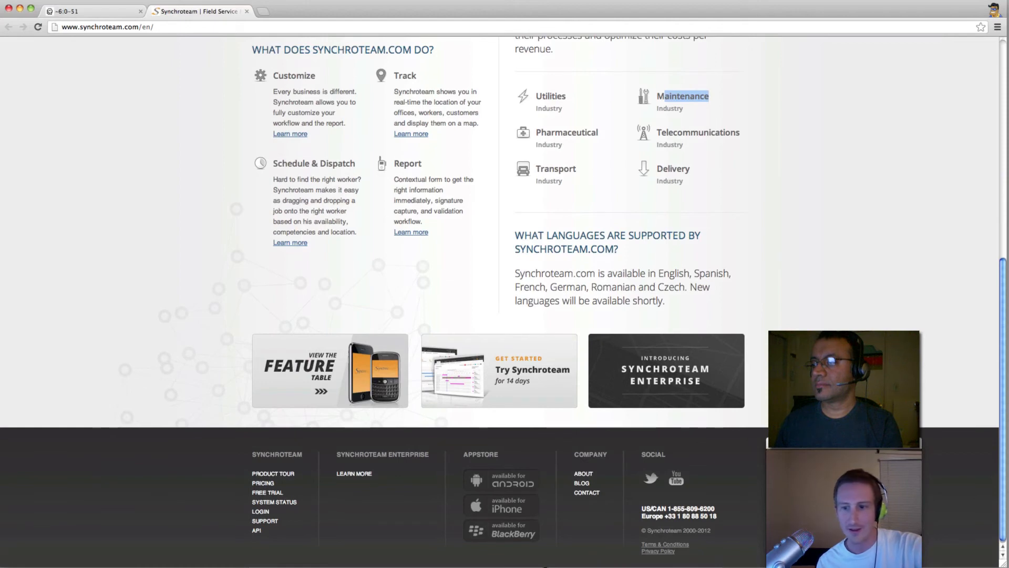
pyautogui.scroll(3)
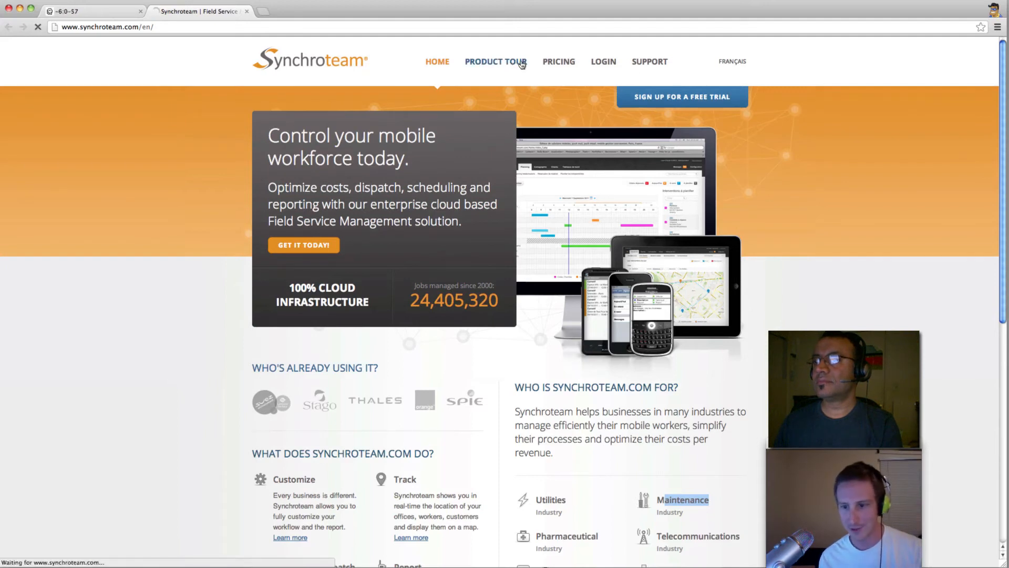
# Go to Synchroteam's Product Tour and look over the Dashboard page.
pyautogui.click(495, 61)
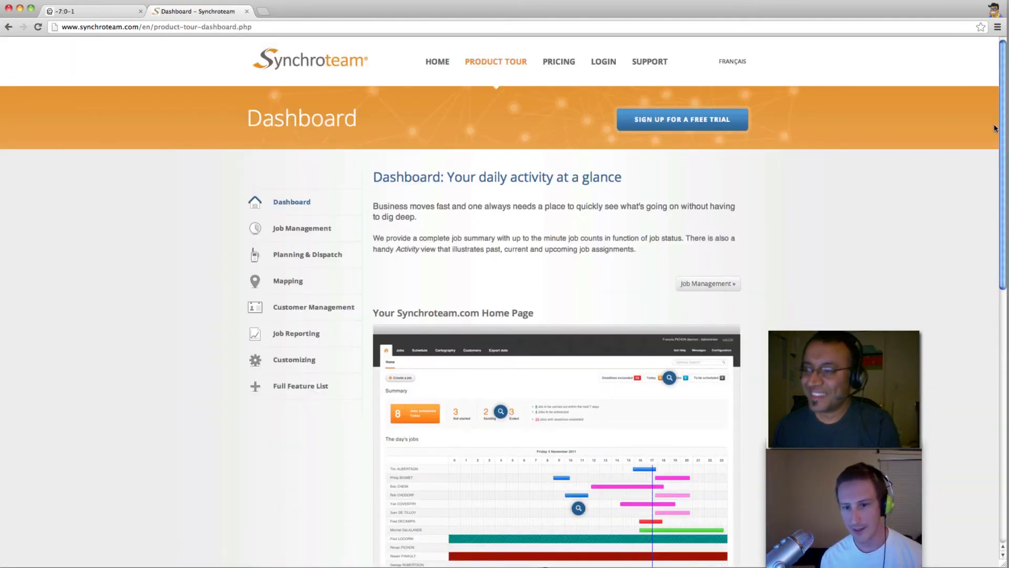
pyautogui.scroll(-3)
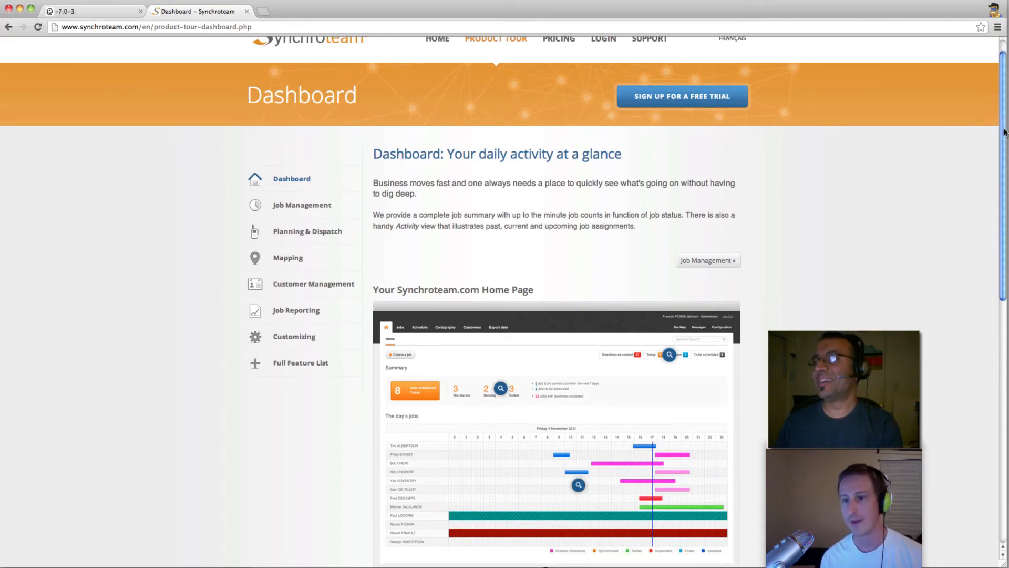
pyautogui.scroll(-3)
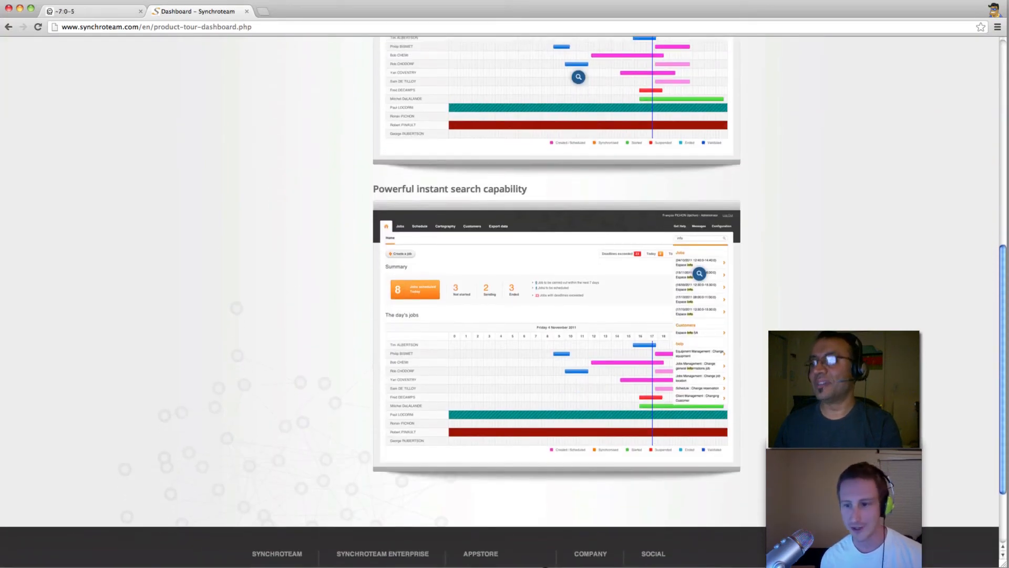
pyautogui.scroll(3)
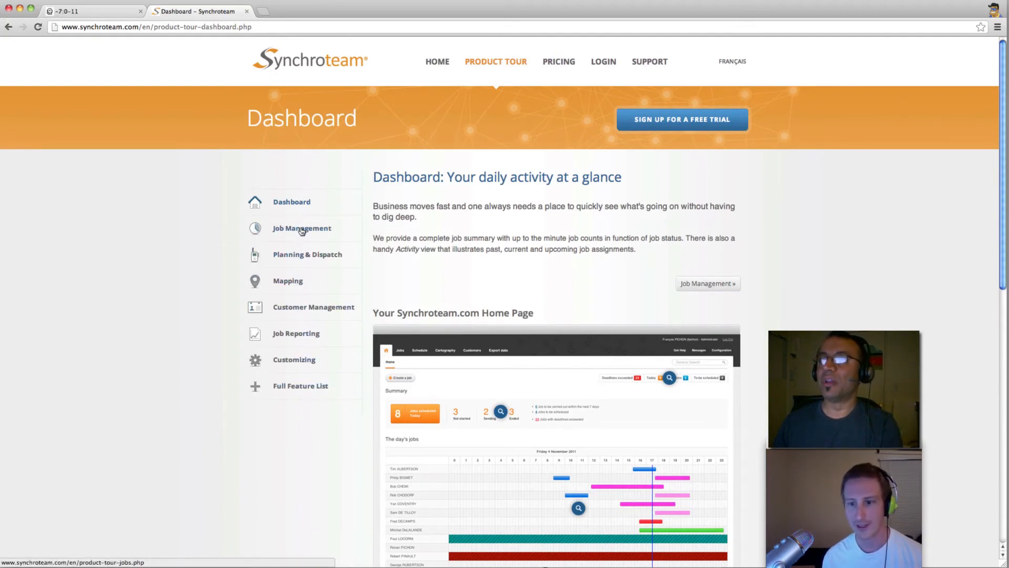
# Read the Job Management tour page with its searchable job listings.
pyautogui.click(302, 228)
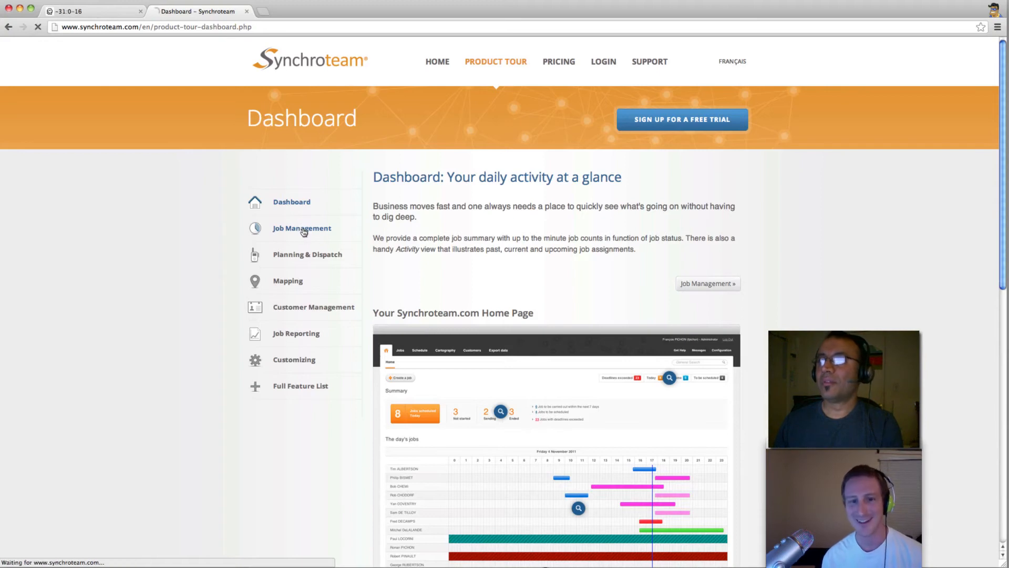
pyautogui.click(300, 228)
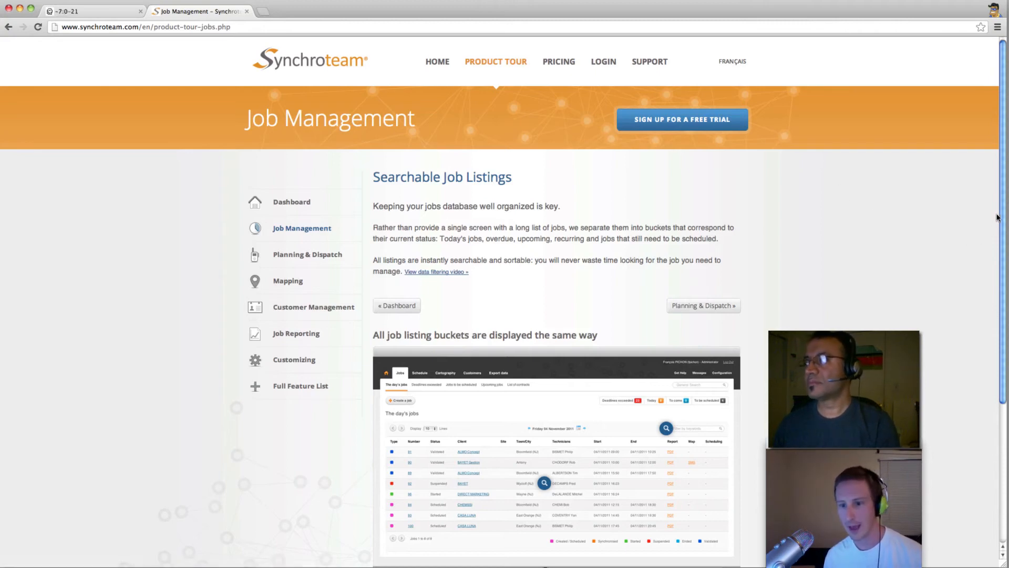
pyautogui.scroll(-3)
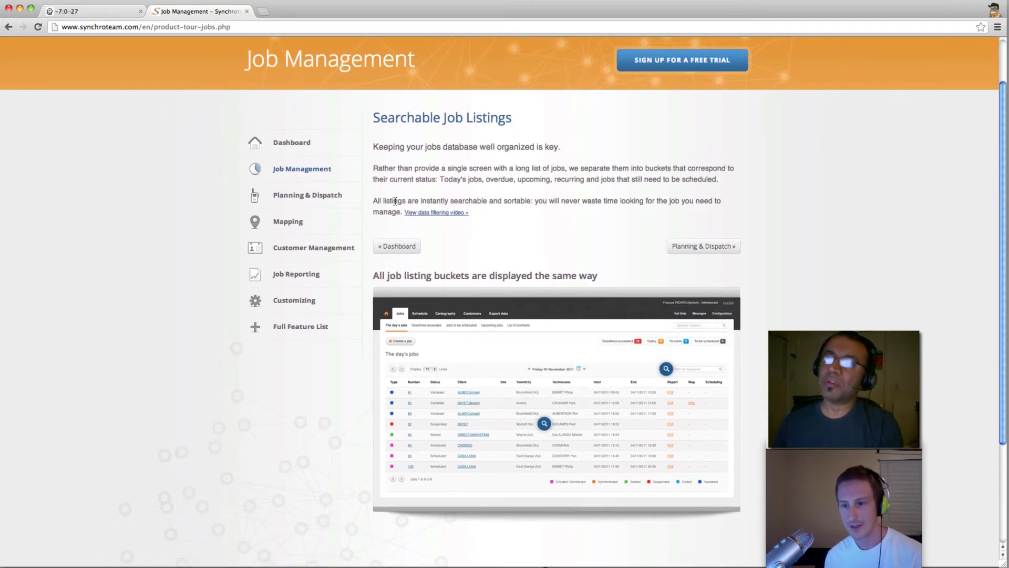
pyautogui.click(307, 195)
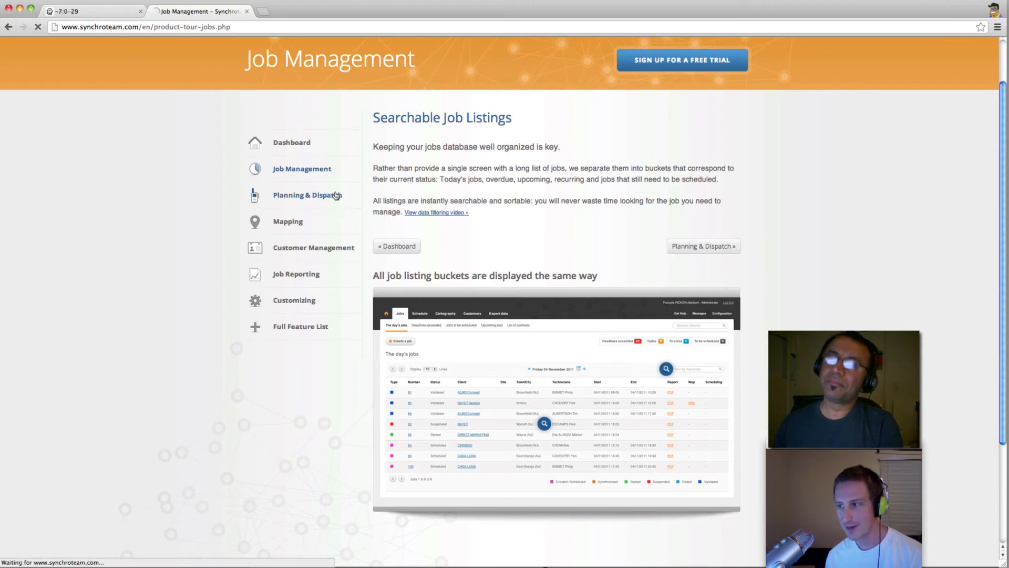
# Read through the Planning & Dispatch tour page from top to bottom.
pyautogui.click(306, 196)
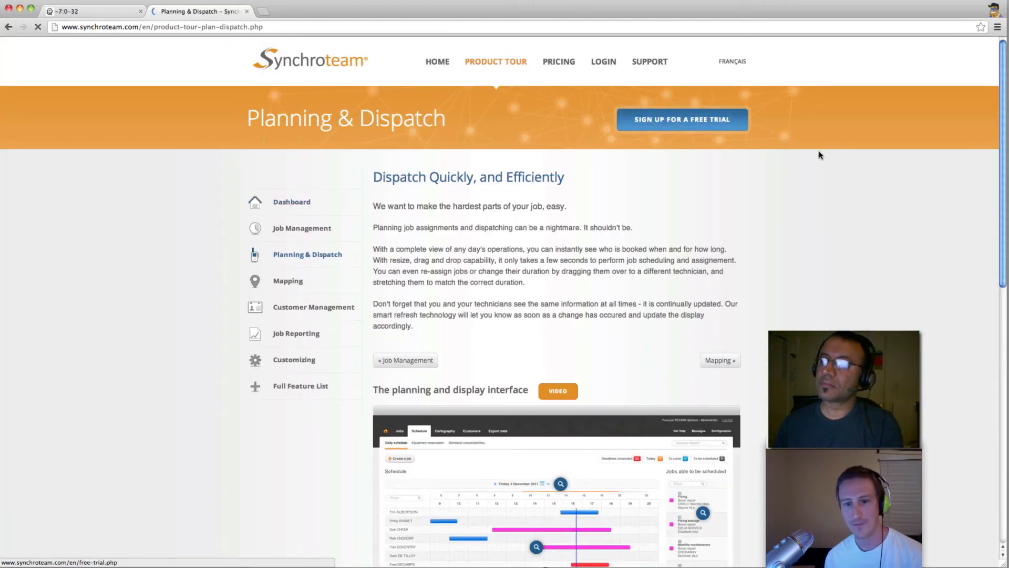
pyautogui.scroll(-3)
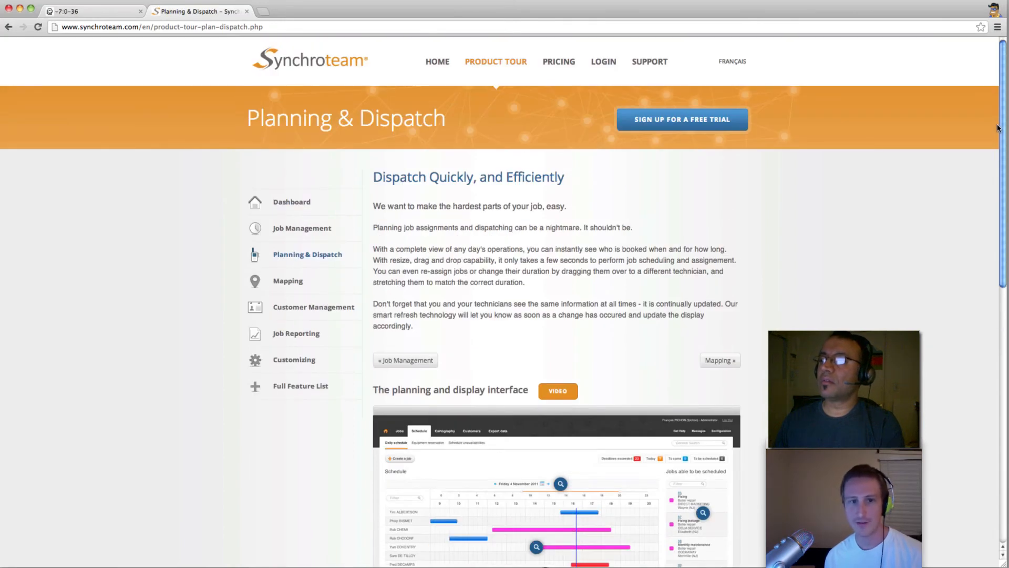
pyautogui.scroll(-3)
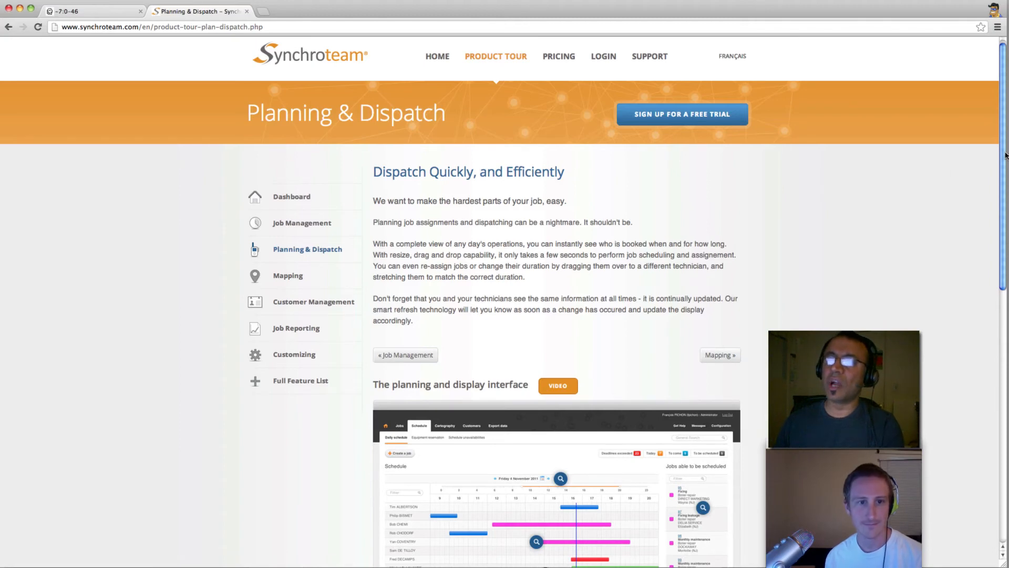
pyautogui.scroll(-3)
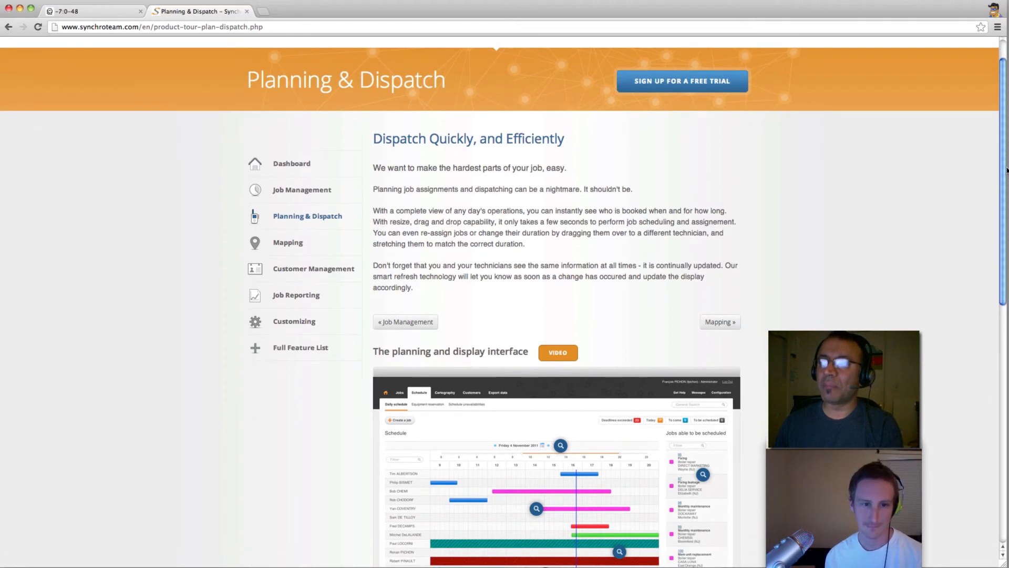
pyautogui.scroll(-3)
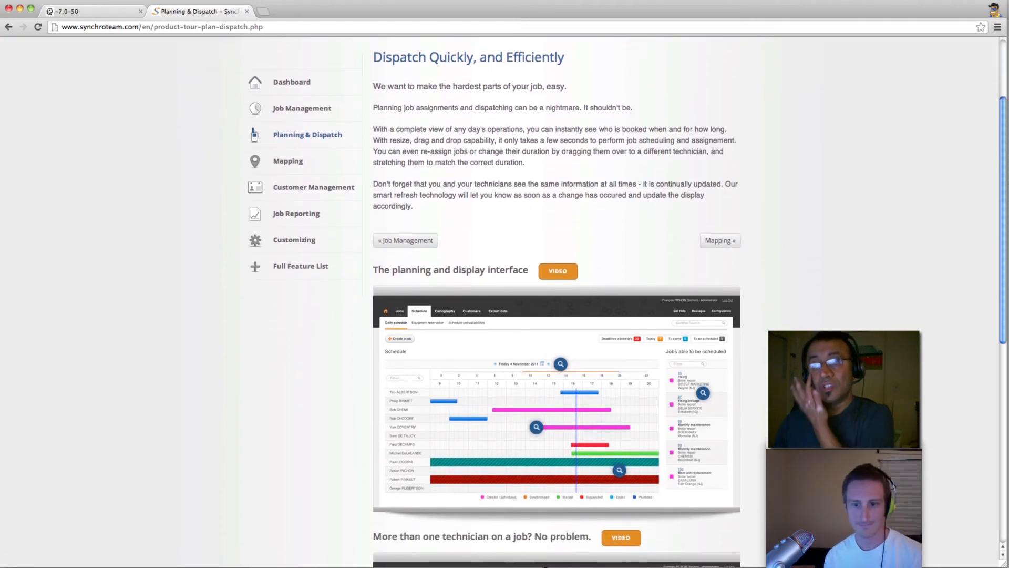
pyautogui.scroll(-3)
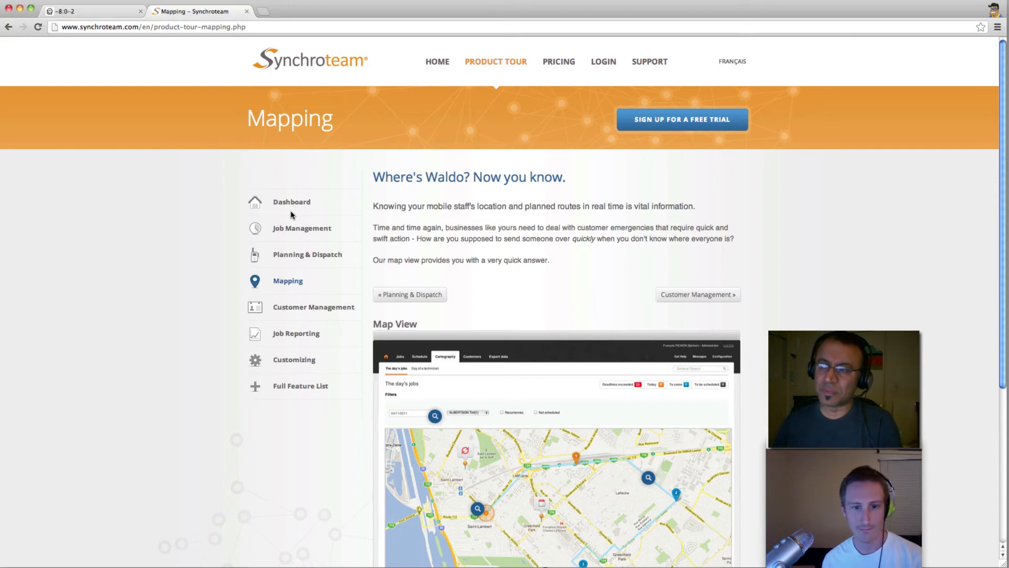
pyautogui.moveTo(1000, 135)
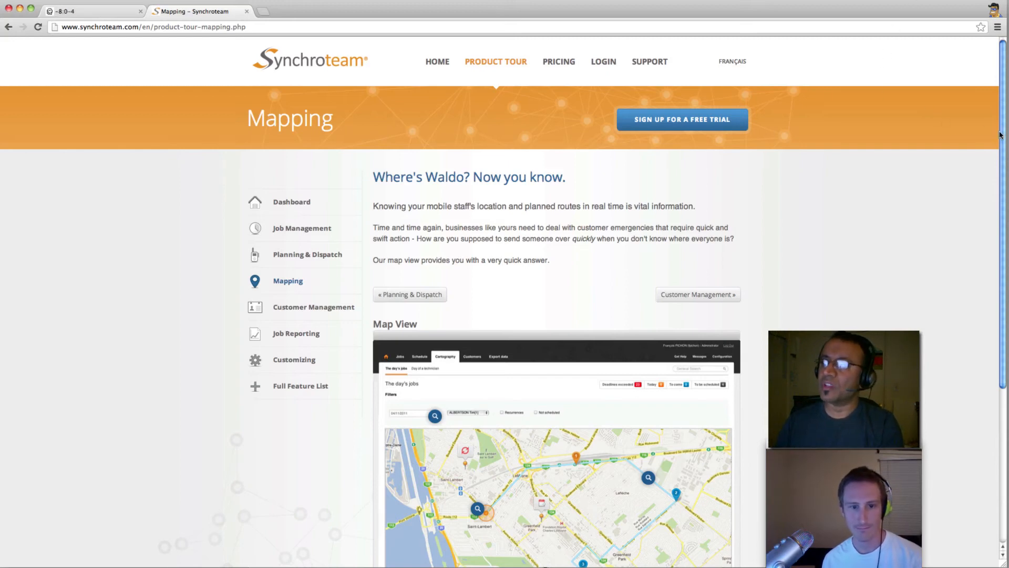
# Read the Customizing section of the tour, then head to the Pricing page.
pyautogui.scroll(-3)
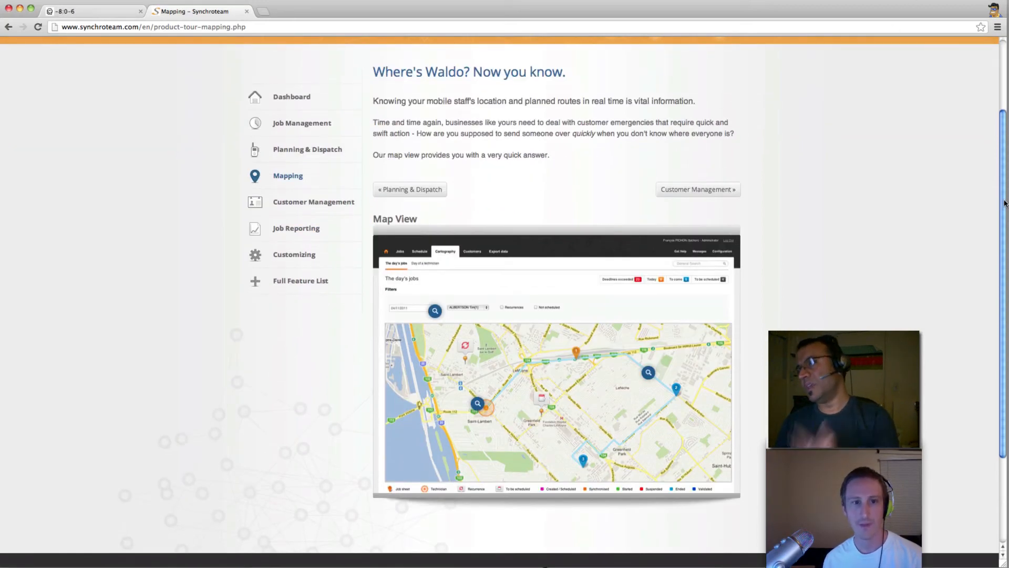
pyautogui.scroll(-3)
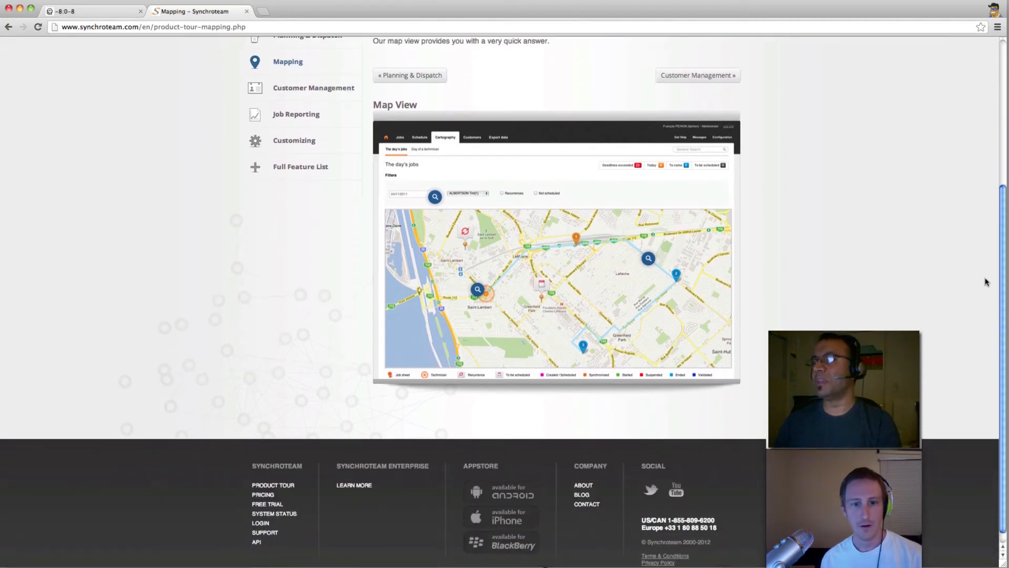
pyautogui.click(294, 140)
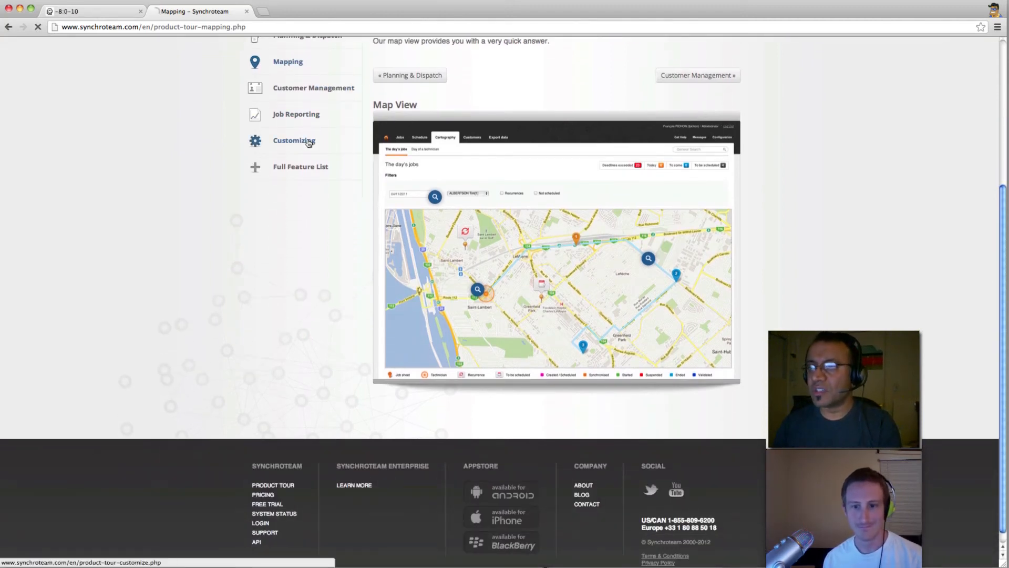
pyautogui.click(293, 140)
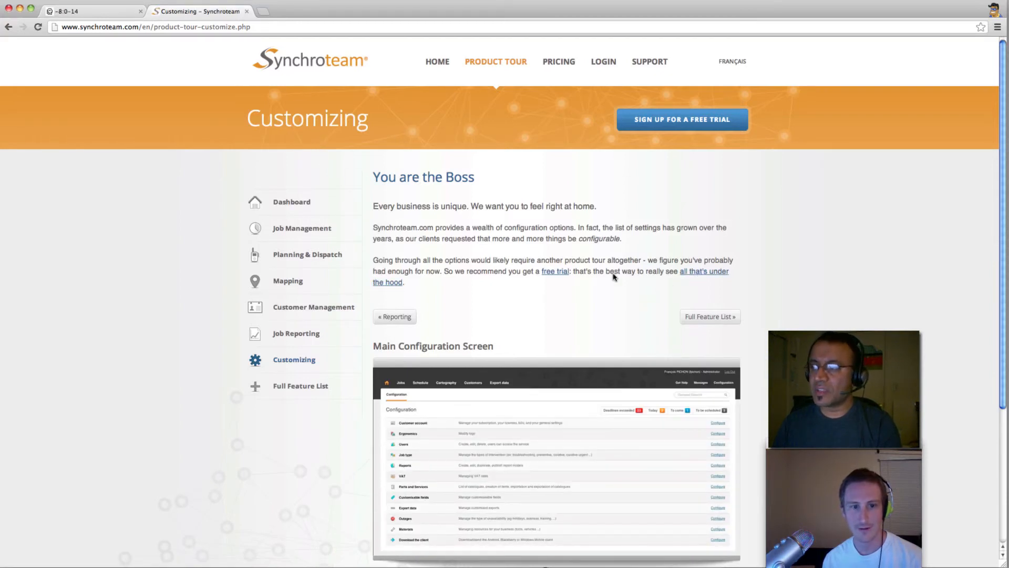
pyautogui.scroll(-3)
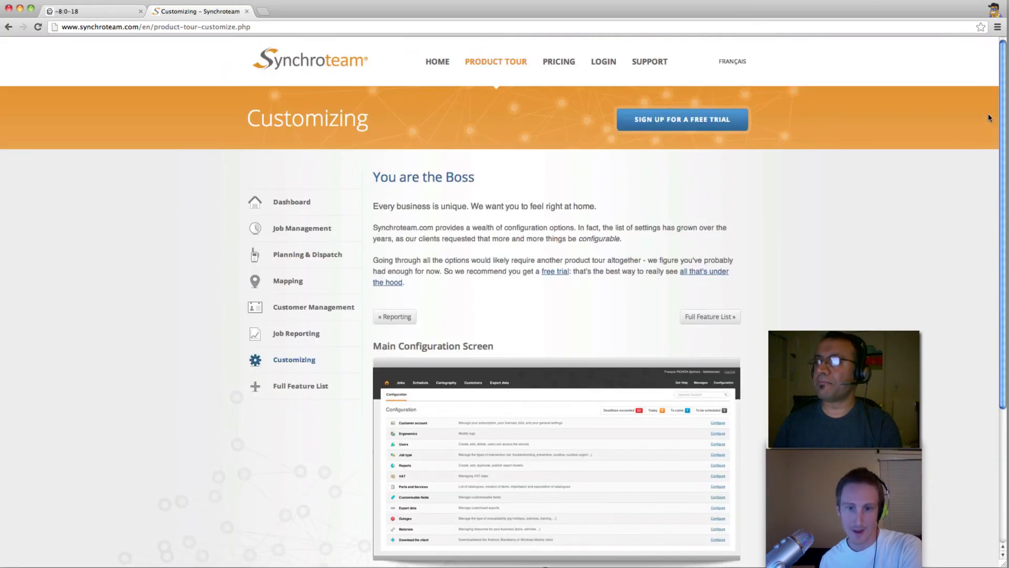
pyautogui.click(558, 60)
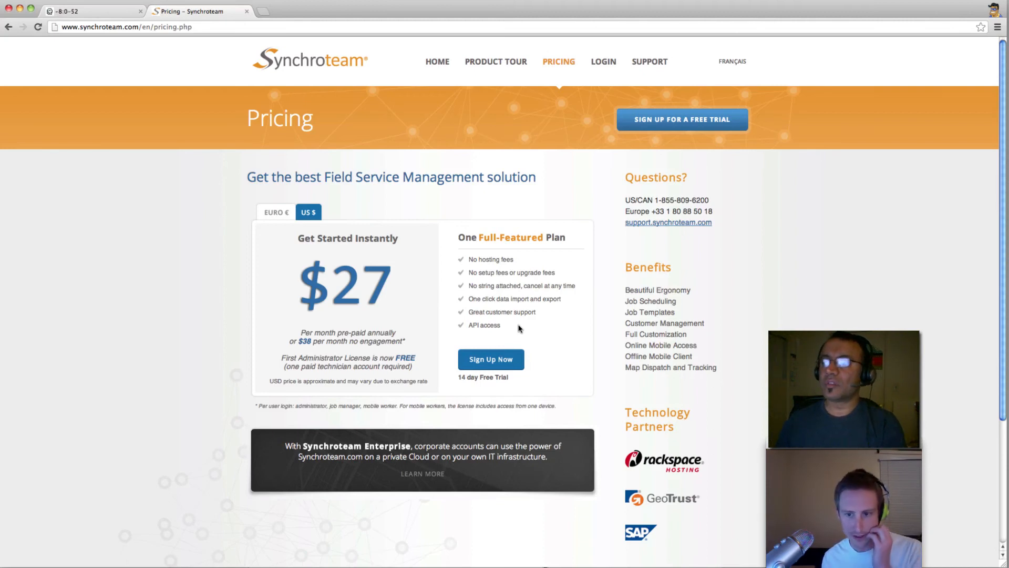
# Look over the $27-per-month pricing plan and return to the Synchroteam home page.
pyautogui.doubleClick(334, 445)
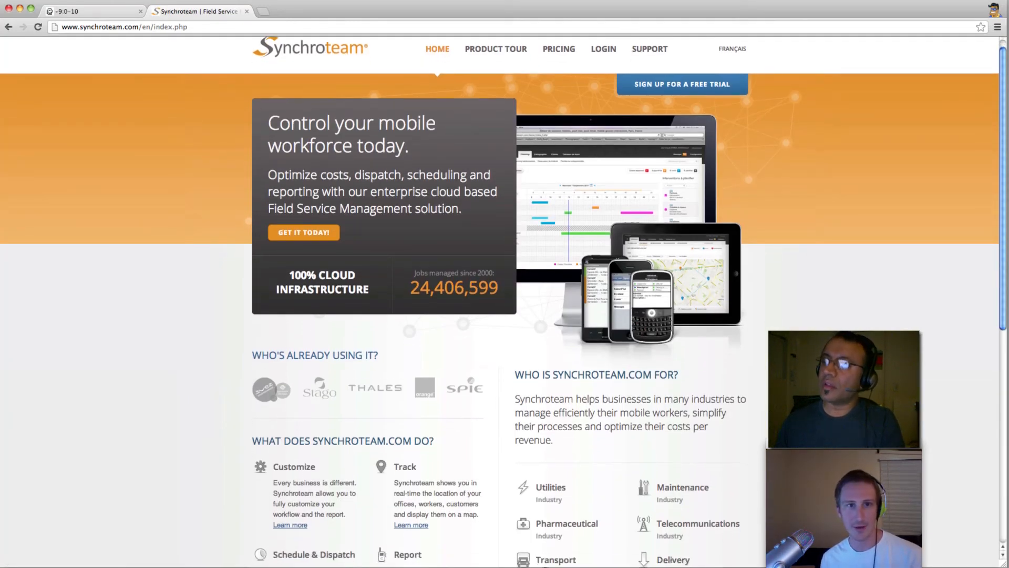
# Browse down the home page and follow the Introducing Synchroteam Enterprise banner.
pyautogui.scroll(-3)
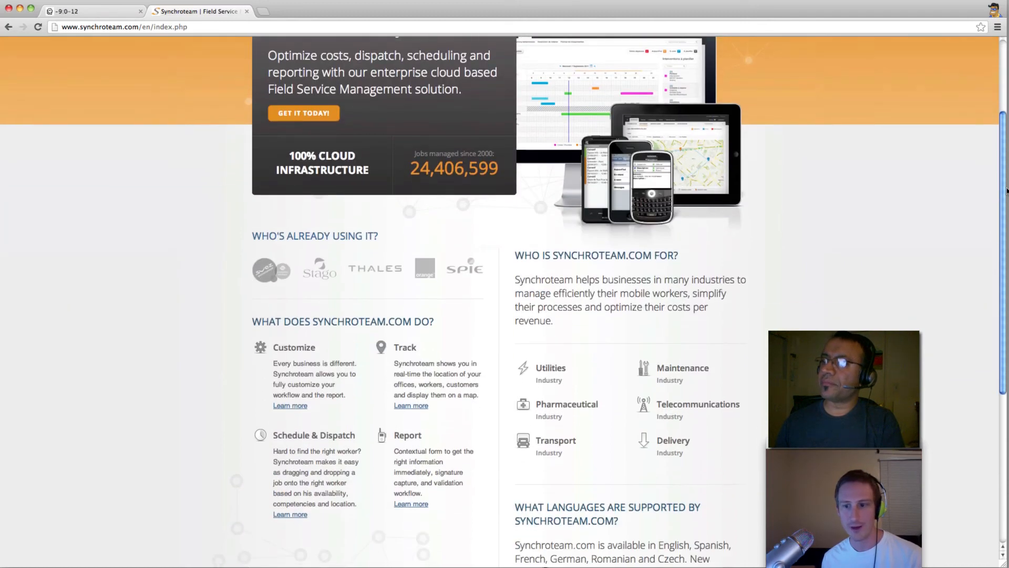
pyautogui.scroll(-3)
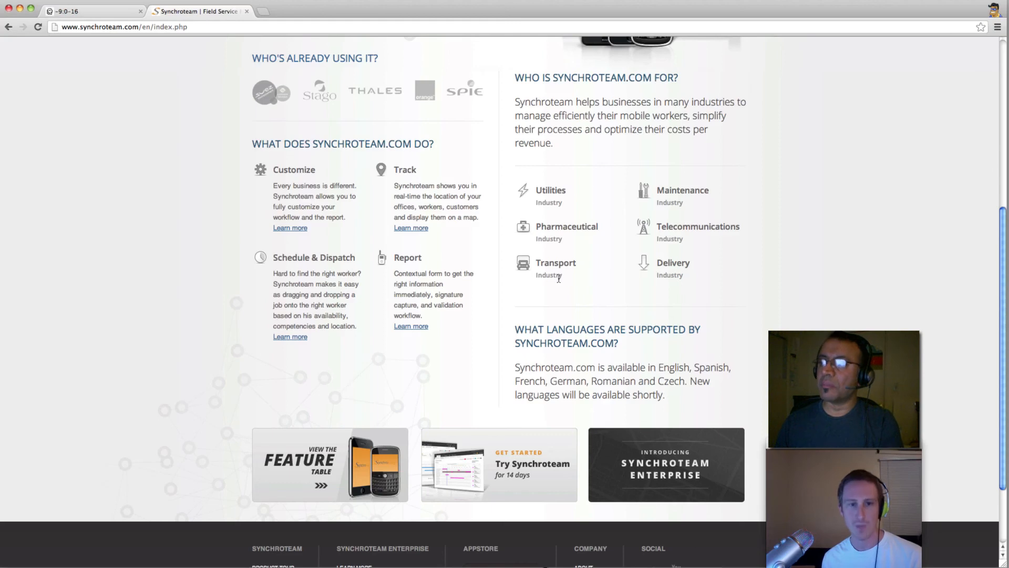
pyautogui.moveTo(571, 255)
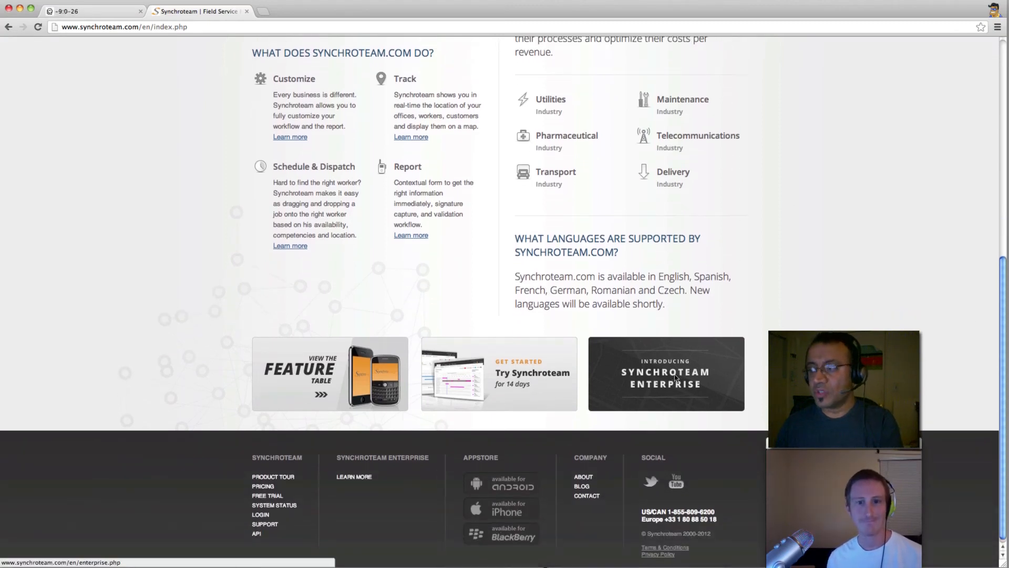
pyautogui.click(664, 374)
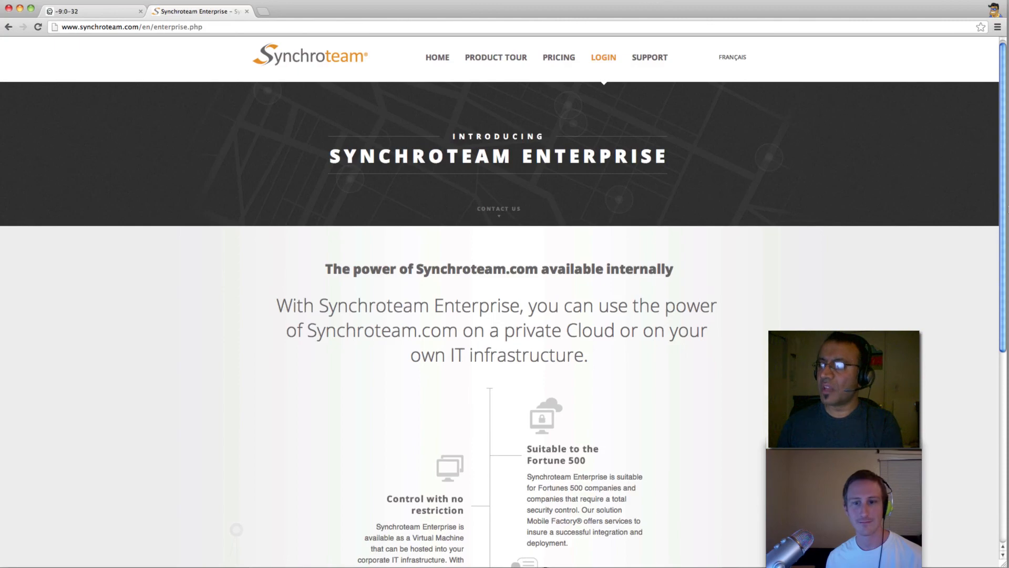
# Skim the Enterprise page about private-cloud and in-house hosting.
pyautogui.scroll(-3)
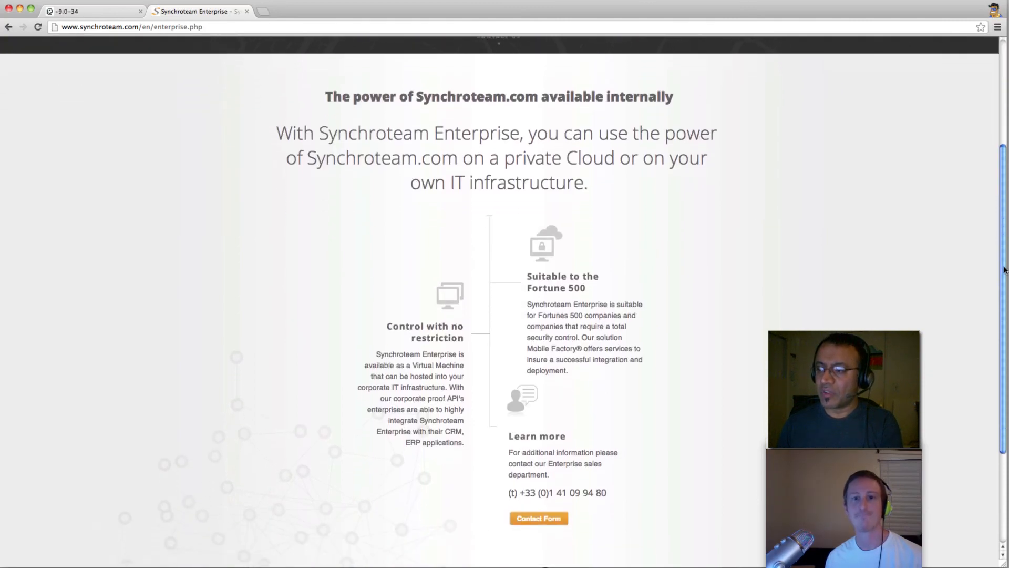
pyautogui.scroll(3)
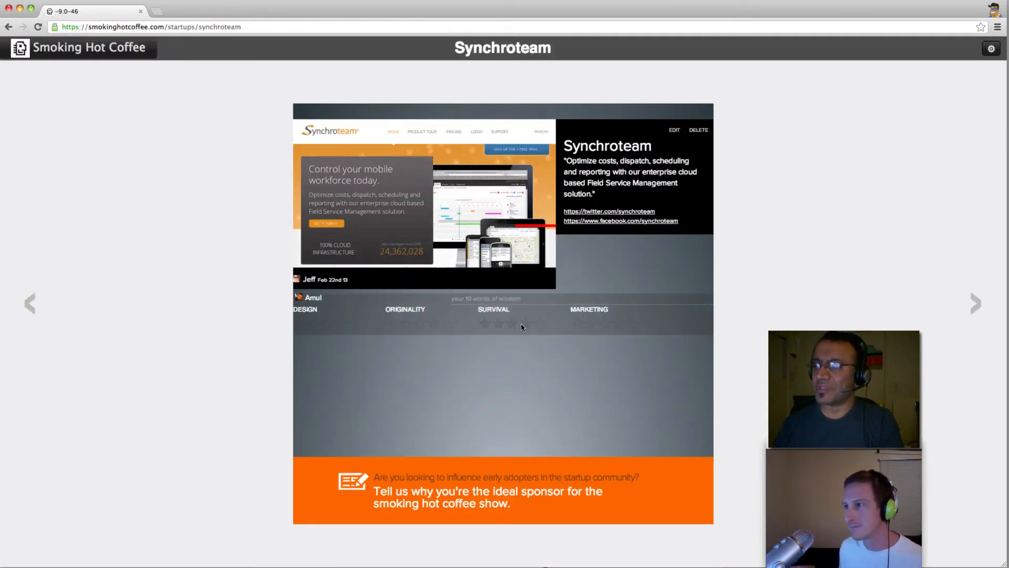
# Comment on Synchroteam: "GPS ... sexy... Love to see customization options".
pyautogui.click(530, 324)
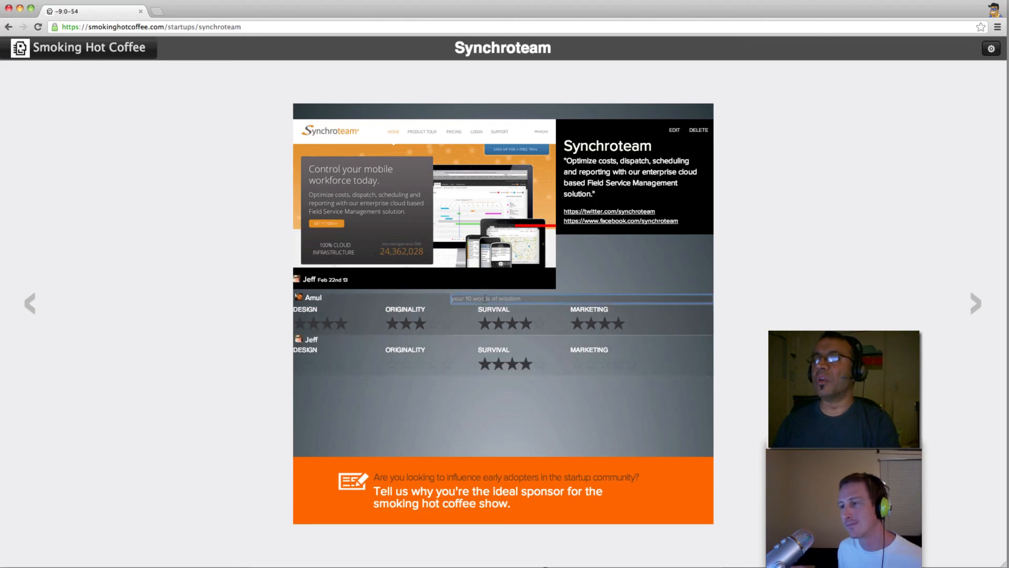
pyautogui.write('GPS Dashboards are')
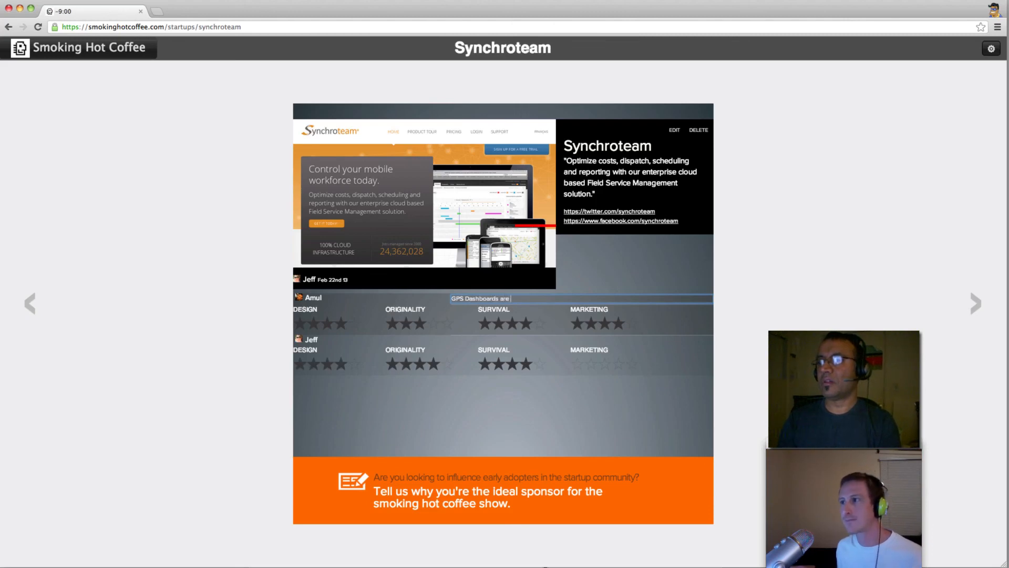
pyautogui.write('sexy...')
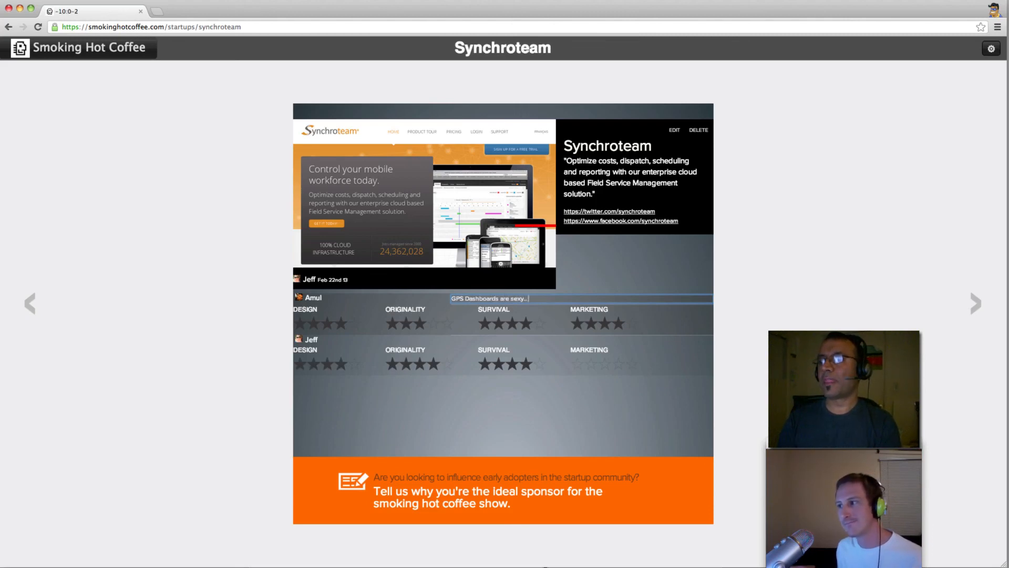
pyautogui.write('Love to see')
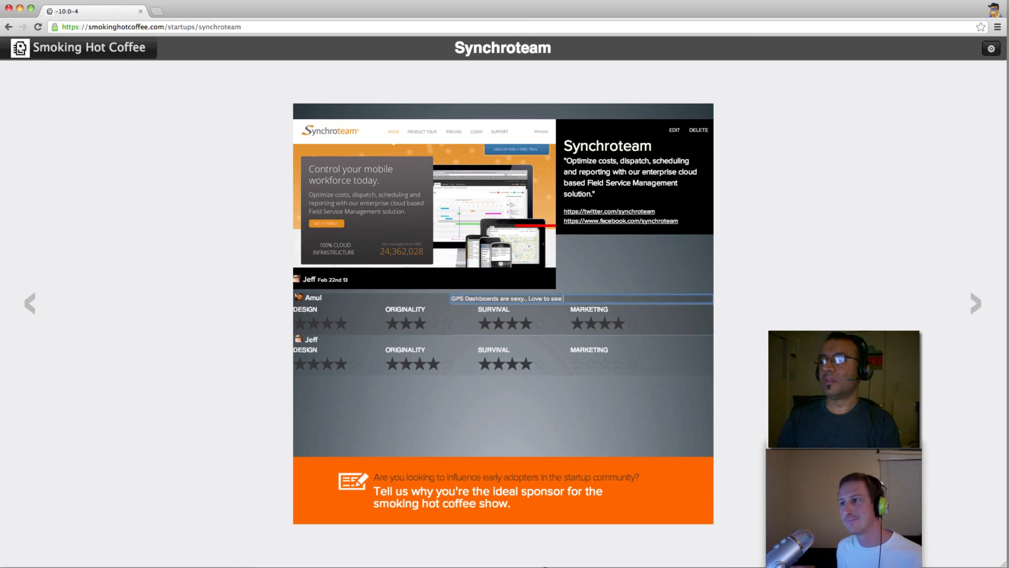
pyautogui.write('customization')
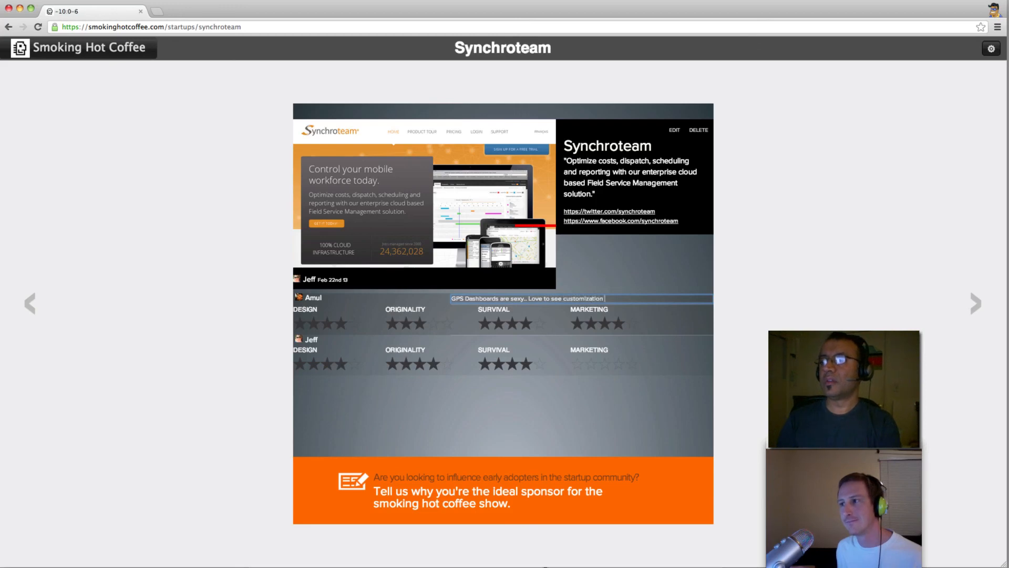
pyautogui.write('options')
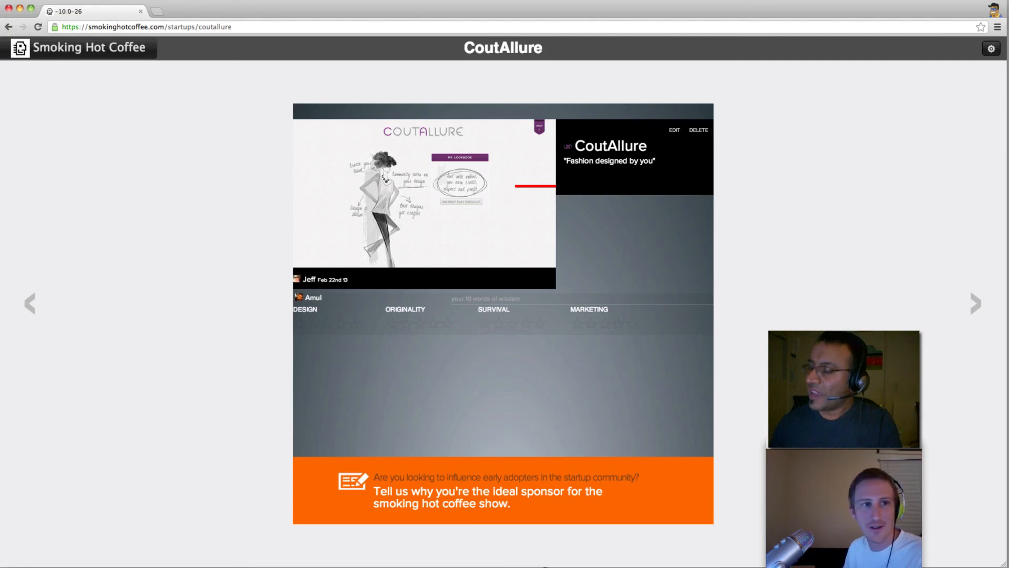
pyautogui.moveTo(725, 121)
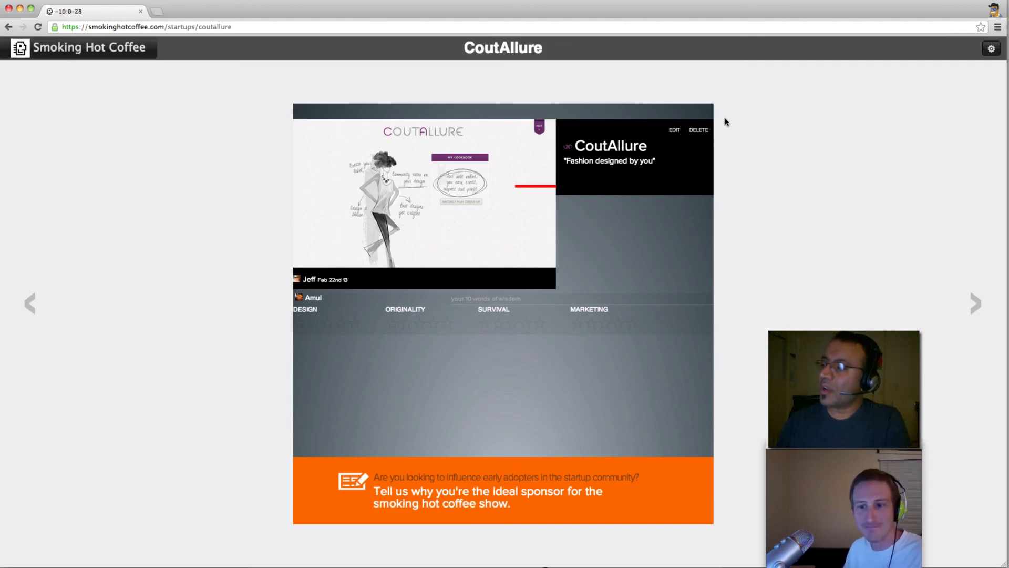